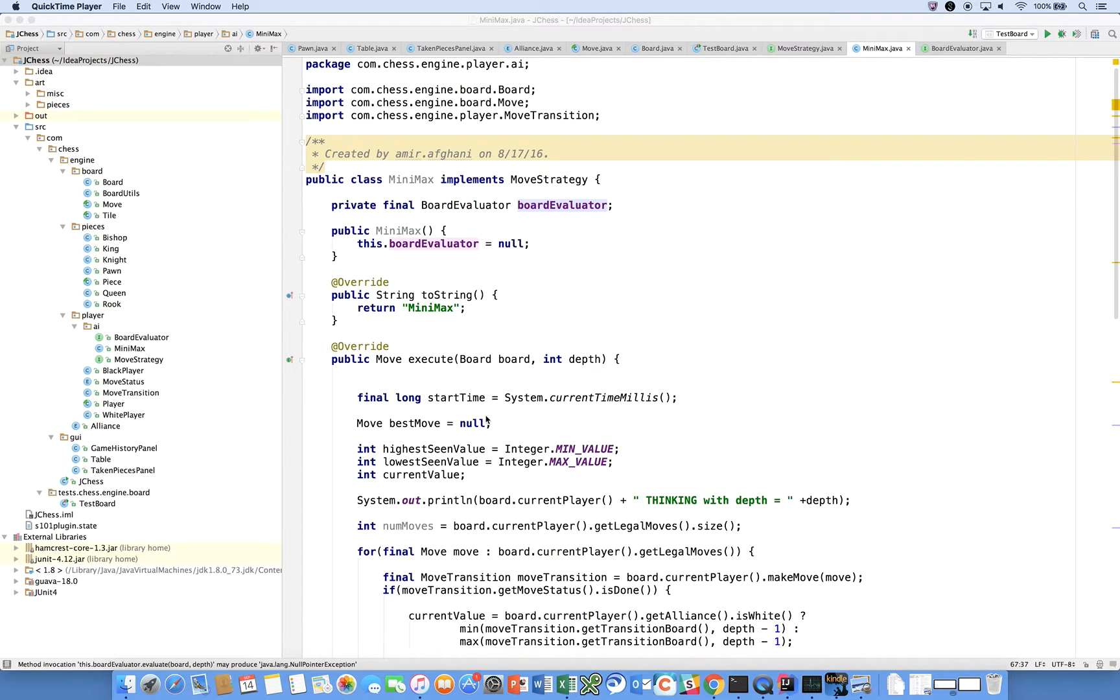
pyautogui.moveTo(535, 400)
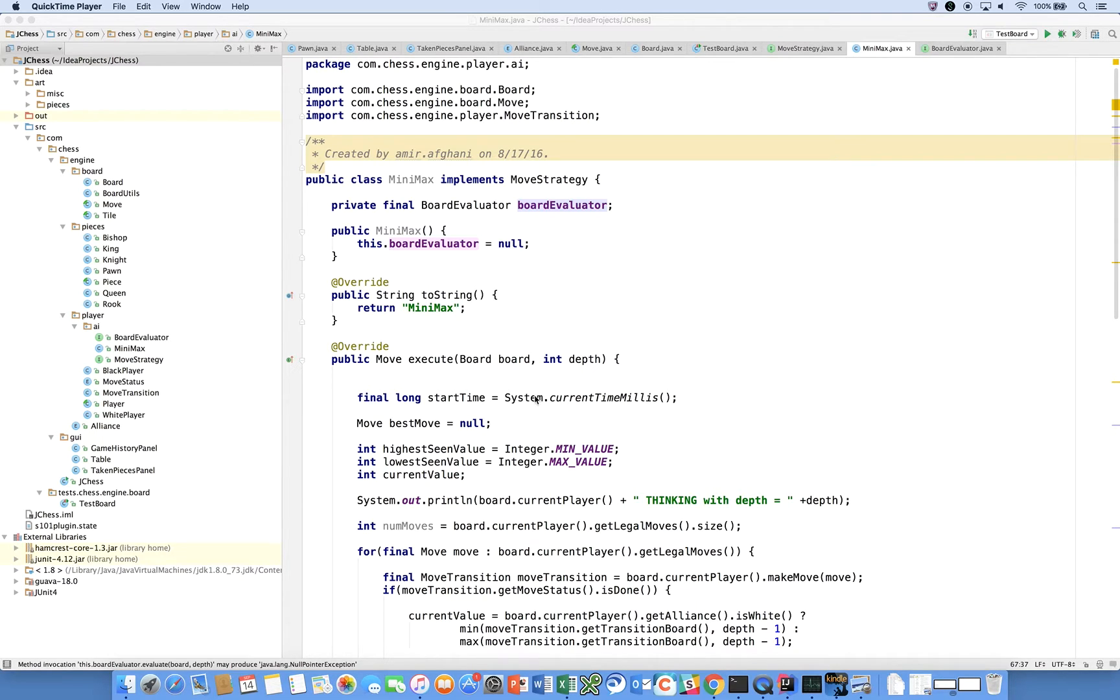
# Review the MiniMax code and glance at the BoardEvaluator interface before returning to MiniMax
pyautogui.scroll(-3)
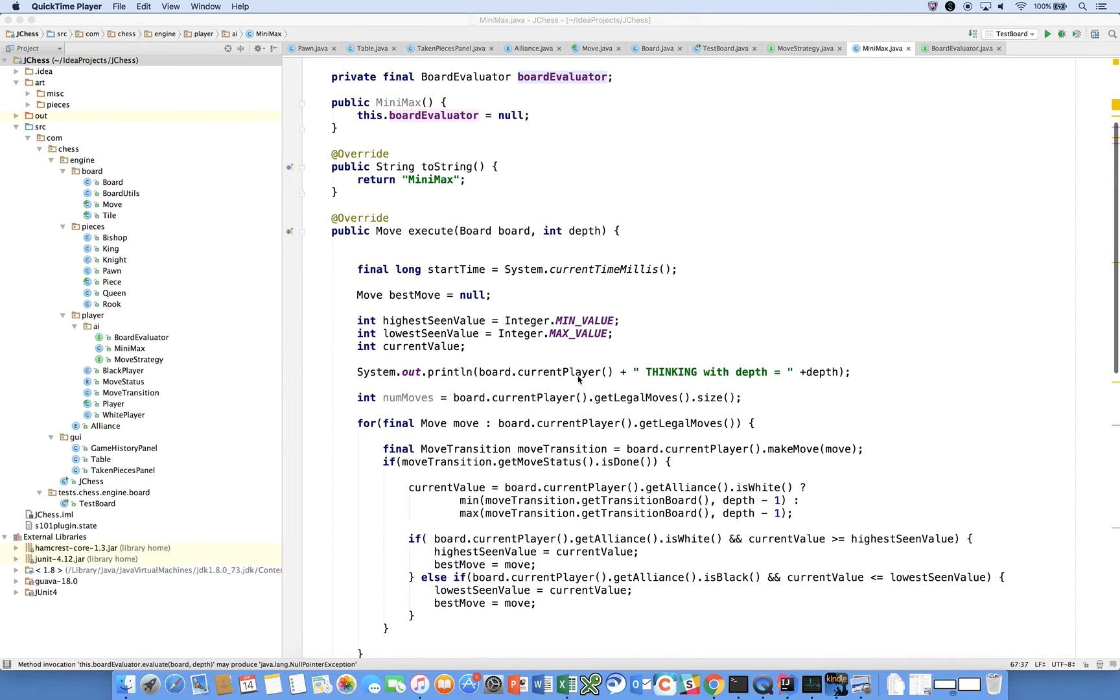
pyautogui.scroll(-3)
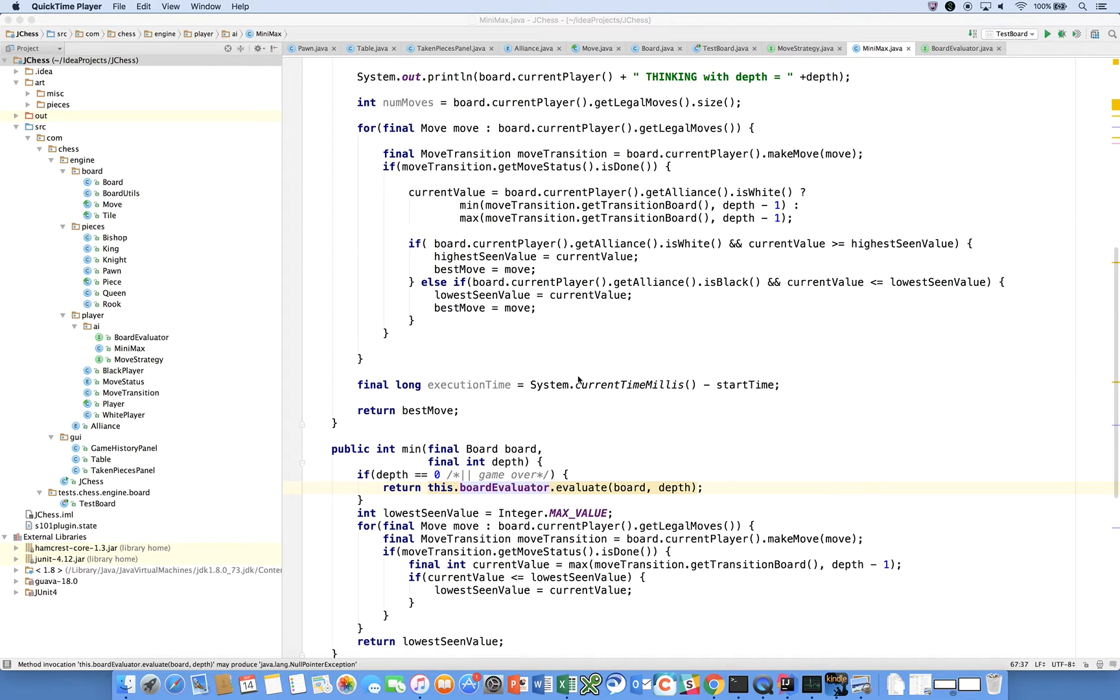
pyautogui.moveTo(492, 476)
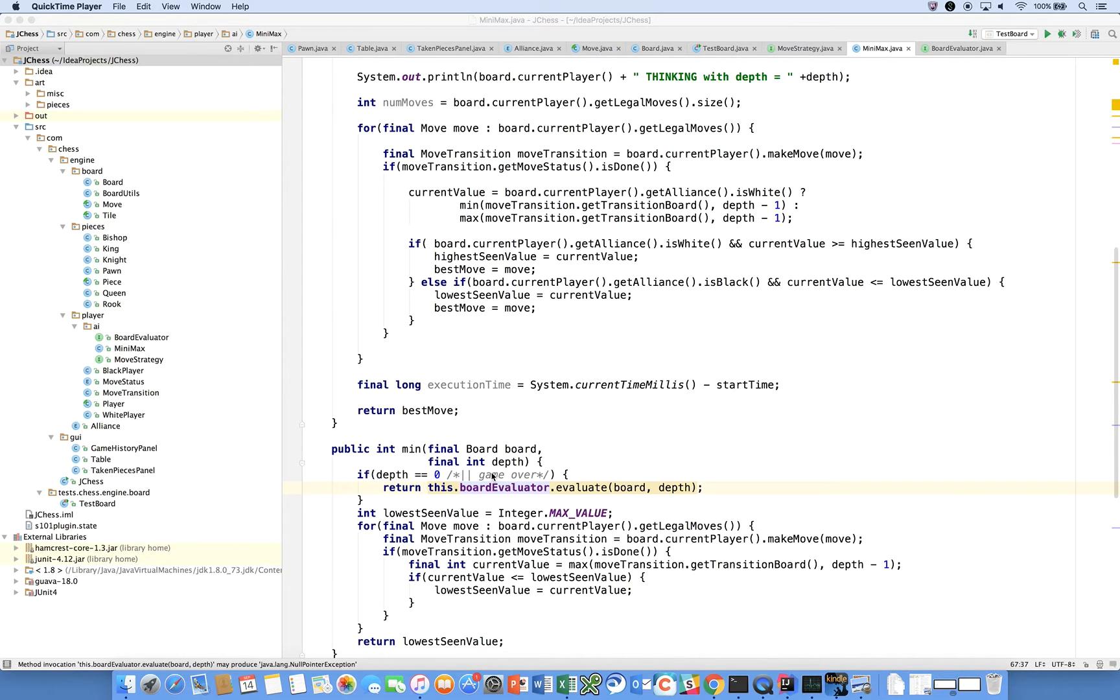
pyautogui.scroll(3)
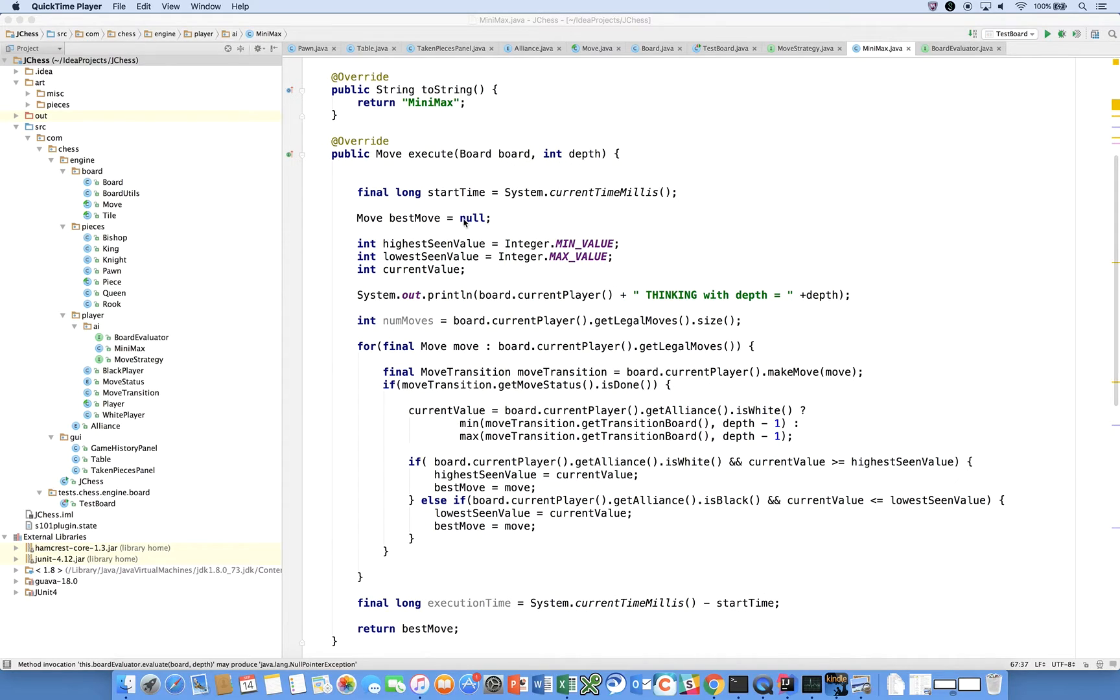
pyautogui.moveTo(478, 398)
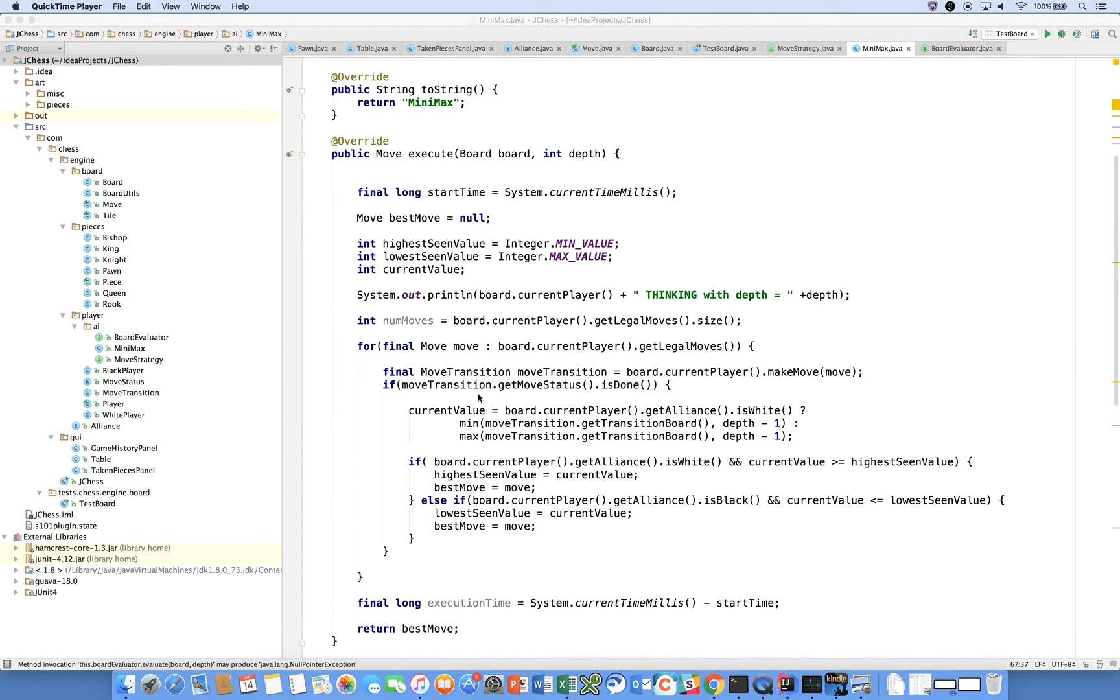
pyautogui.moveTo(556, 402)
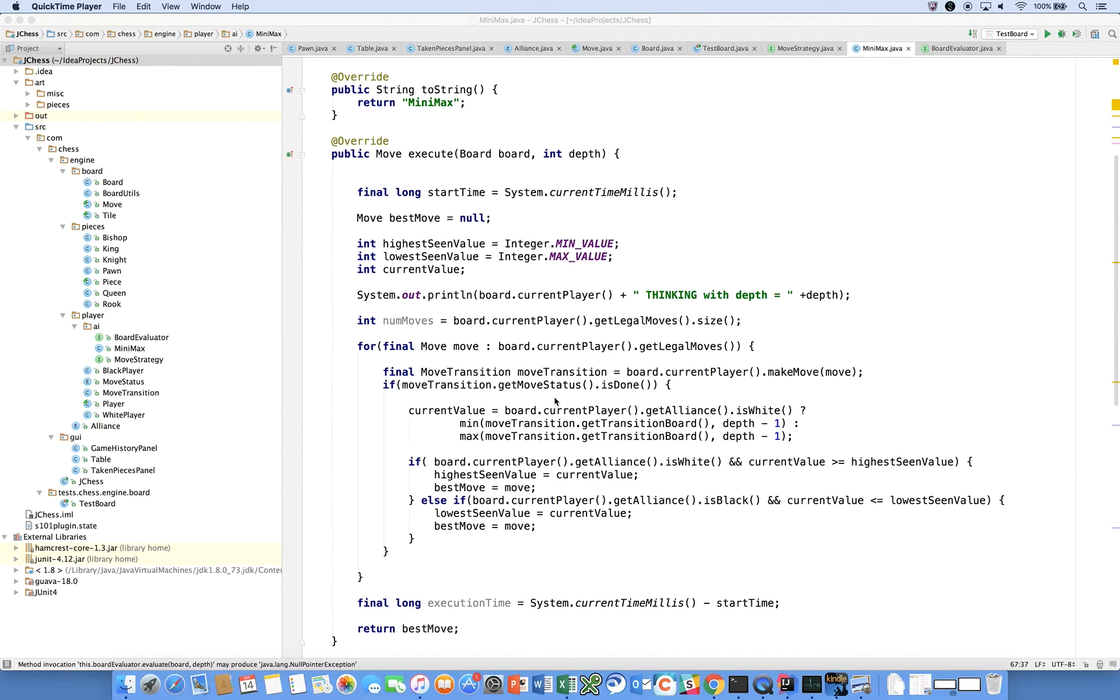
pyautogui.scroll(3)
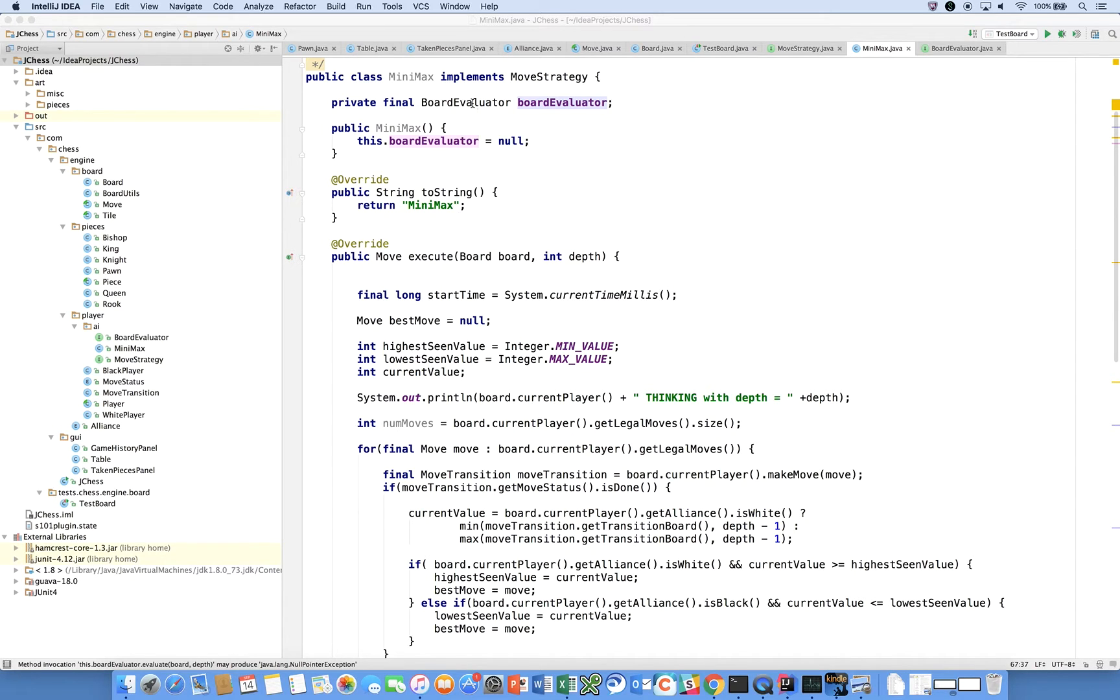
pyautogui.click(960, 47)
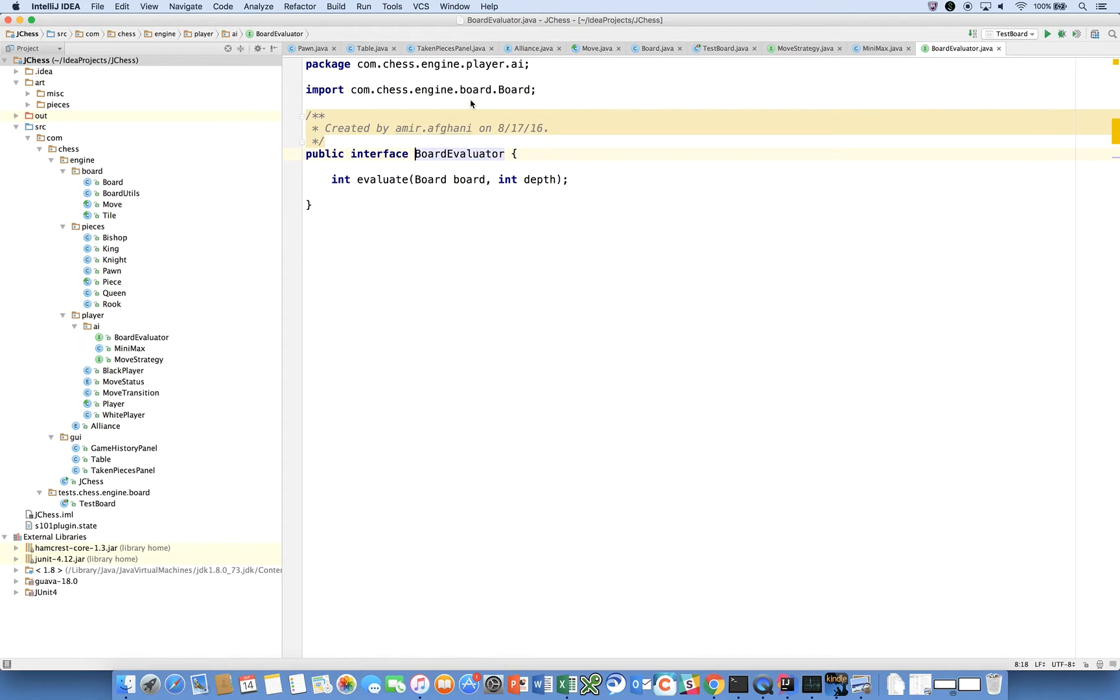
pyautogui.click(879, 48)
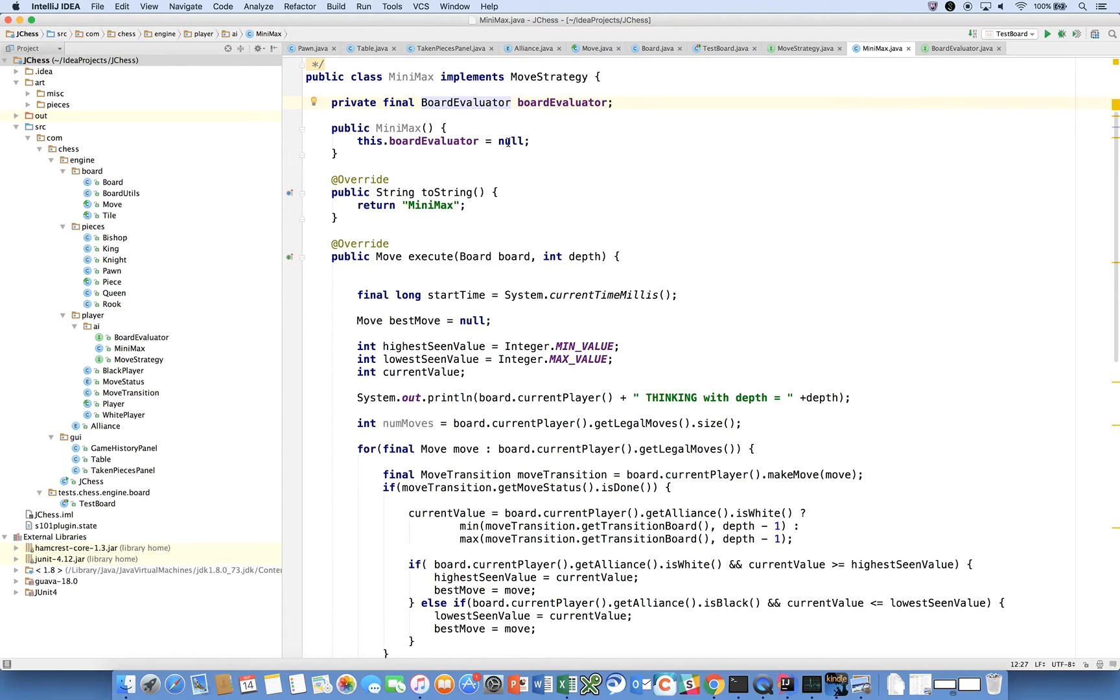
# Assign new StandardBoardEvaluator() in MiniMax's constructor and have IntelliJ create that class
pyautogui.doubleClick(511, 141)
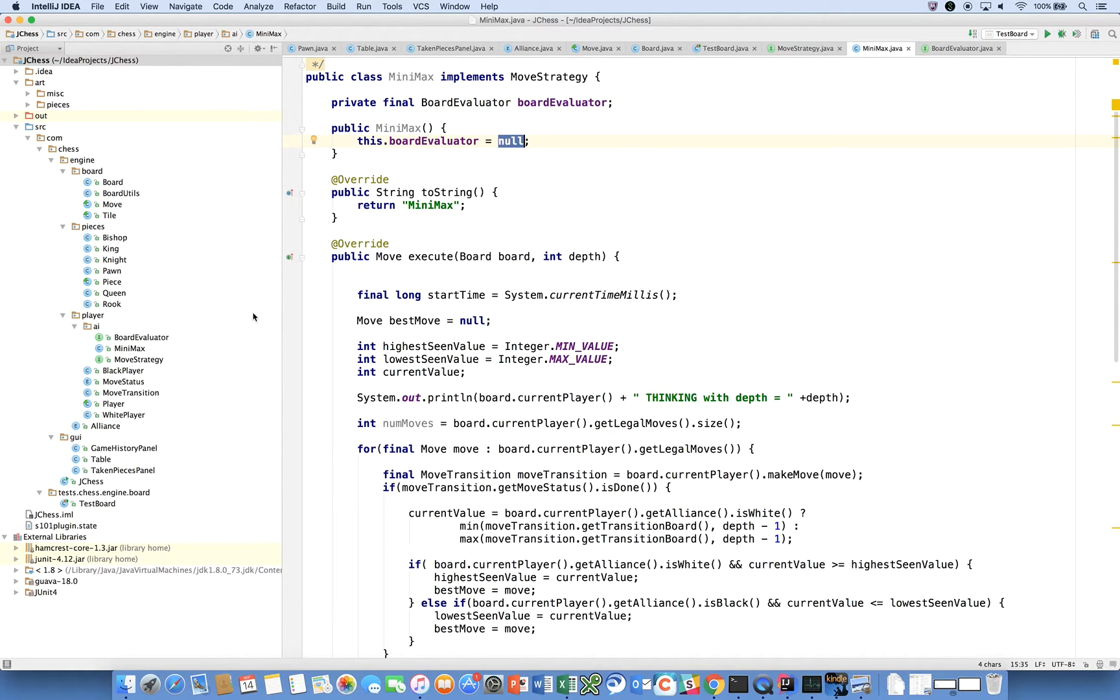
pyautogui.moveTo(234, 326)
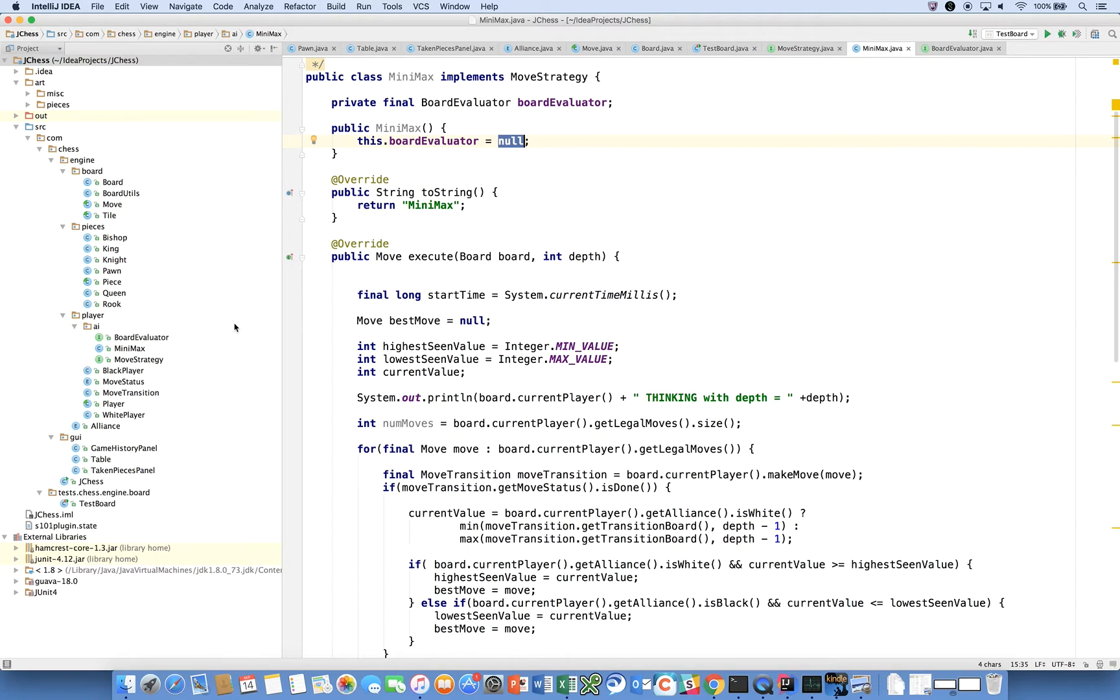
pyautogui.write('StandardBoardEvaluator(')
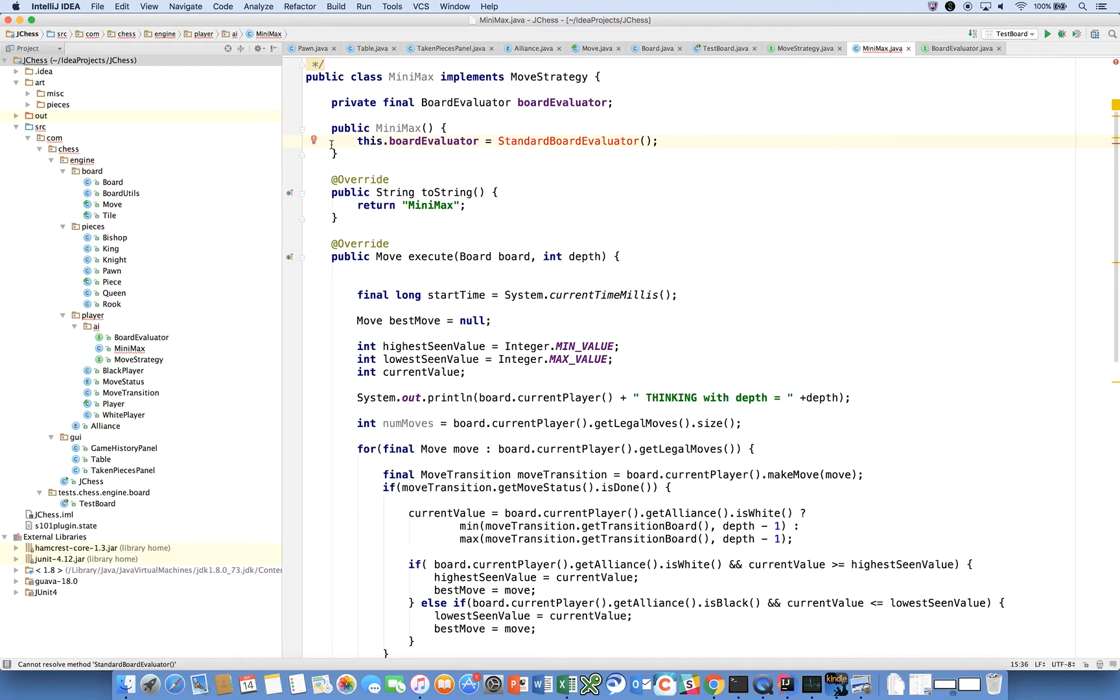
pyautogui.click(313, 139)
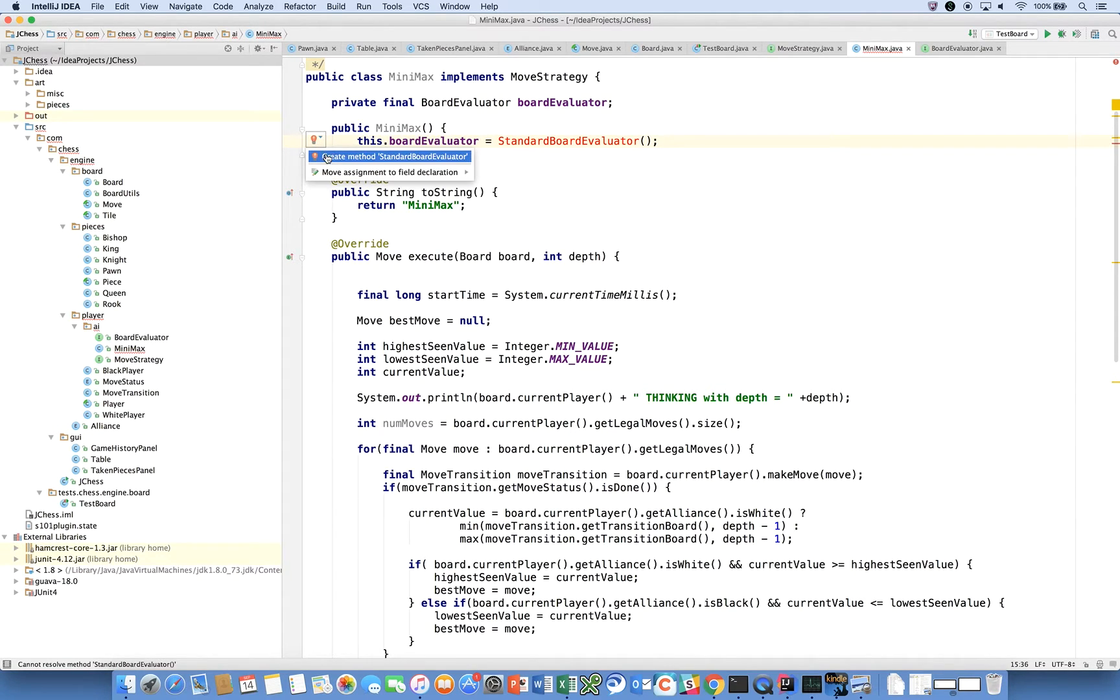
pyautogui.moveTo(330, 163)
pyautogui.write(' new')
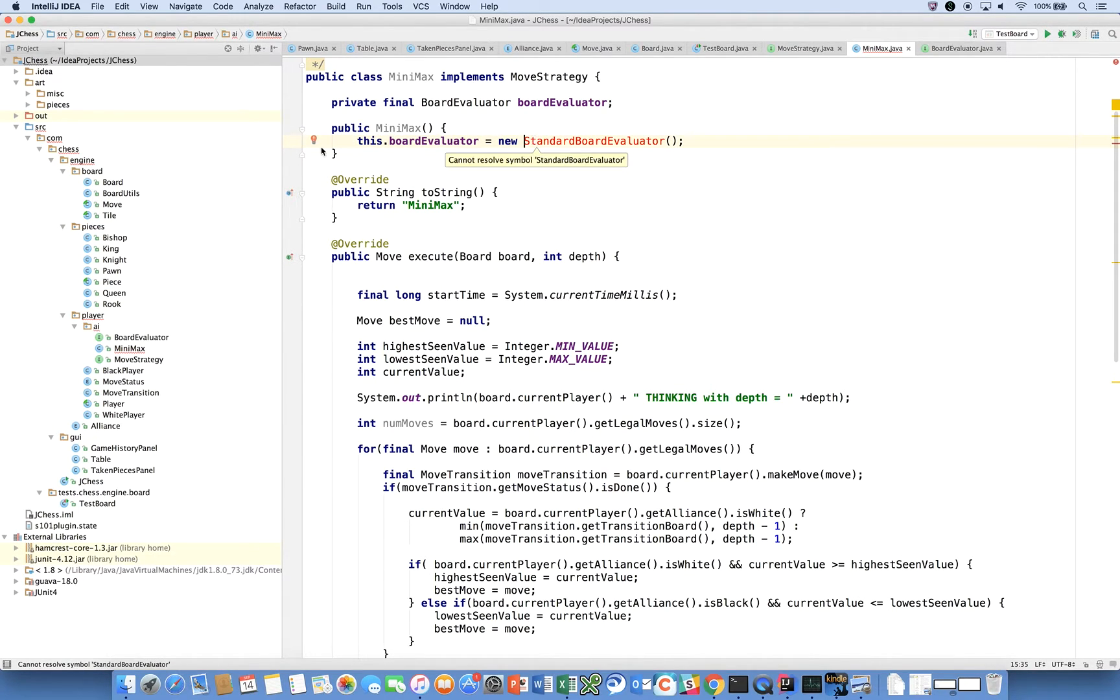
pyautogui.click(314, 140)
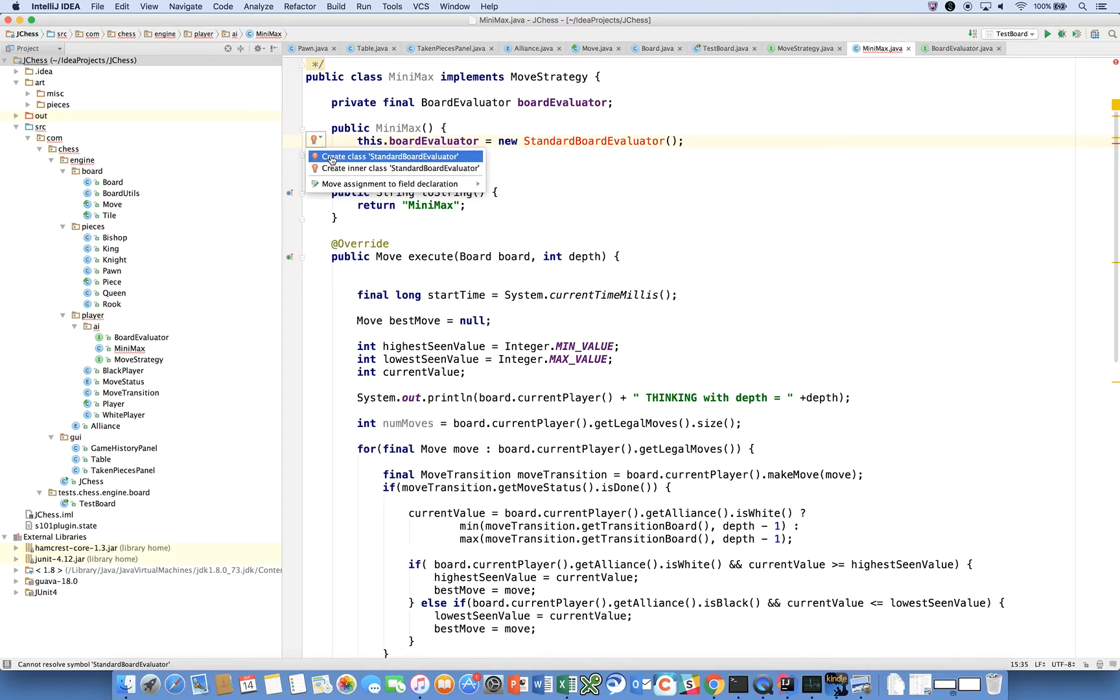
pyautogui.click(389, 156)
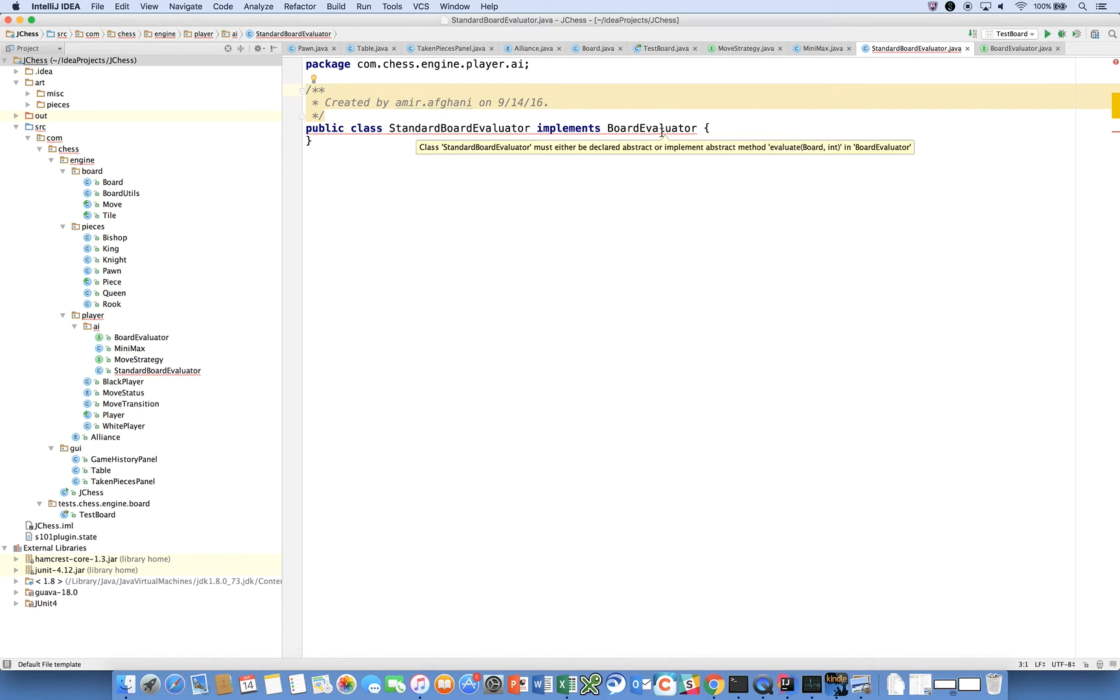
pyautogui.moveTo(635, 136)
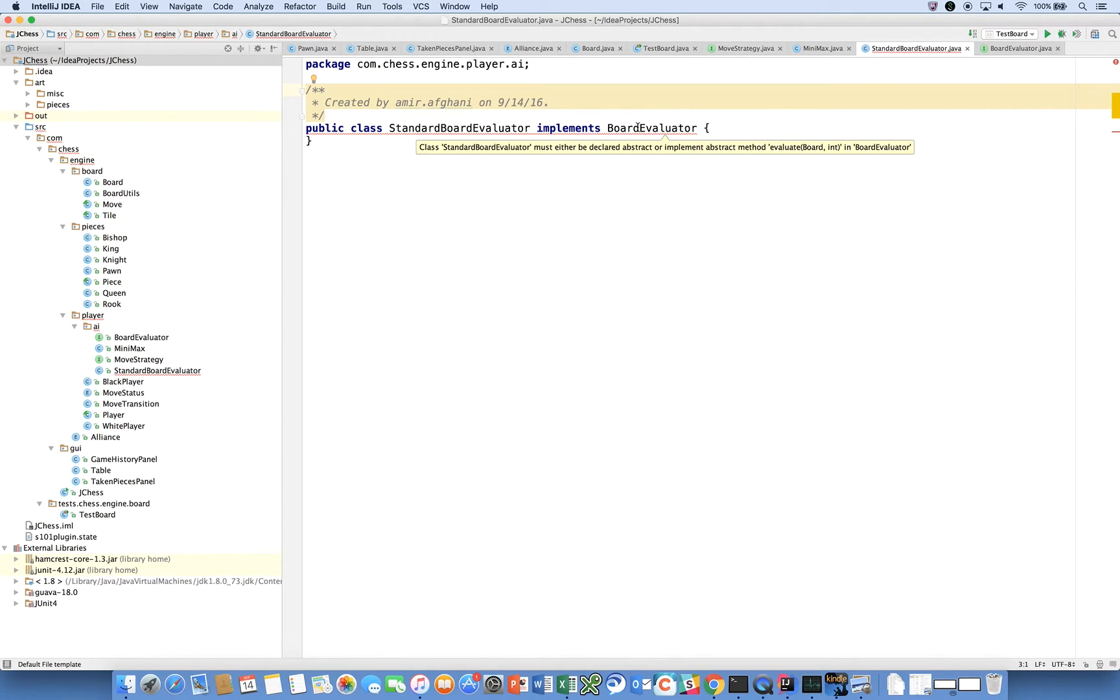
# Generate the evaluate(Board, int) override returning 0 via Implement methods
pyautogui.click(368, 129)
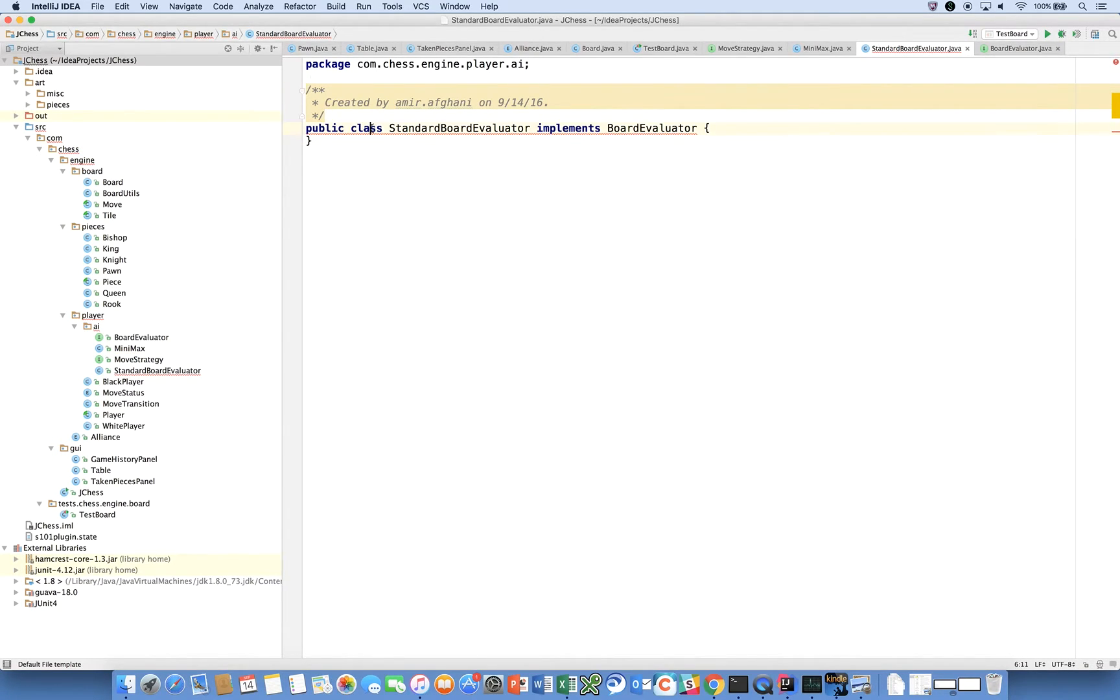
pyautogui.click(314, 117)
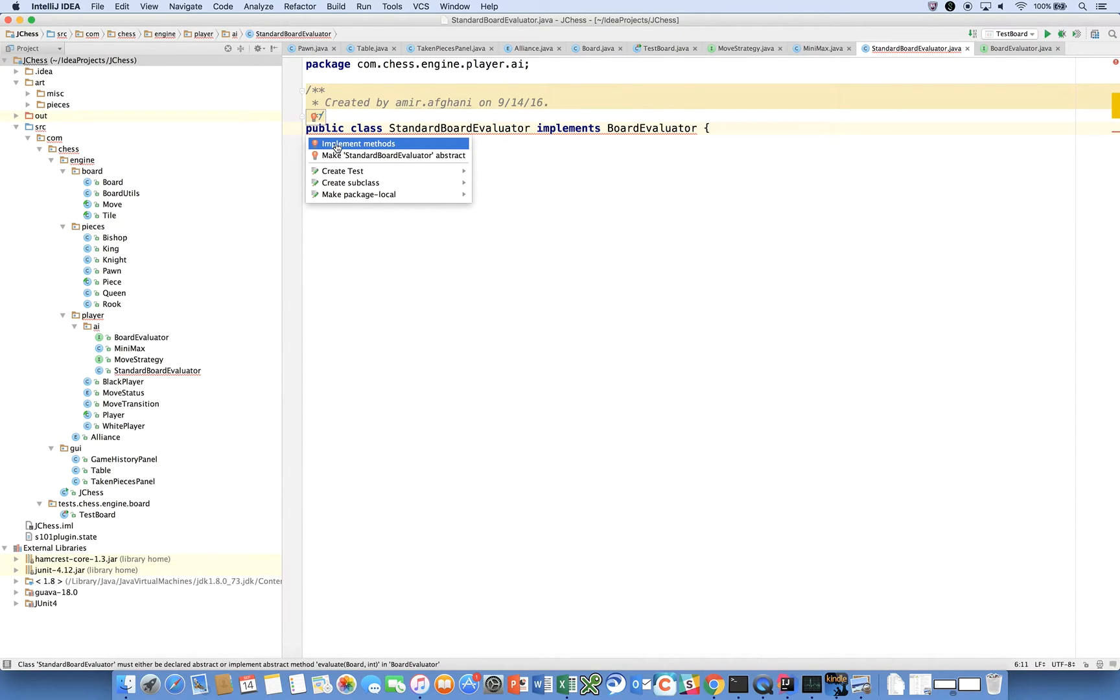
pyautogui.click(359, 143)
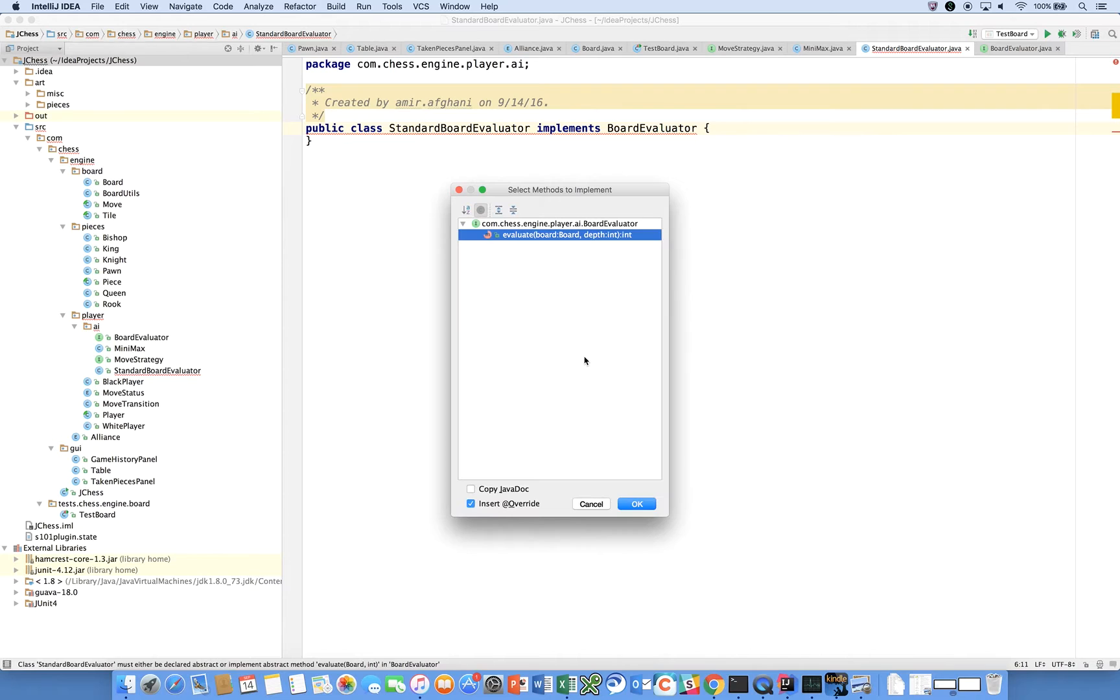
pyautogui.click(635, 503)
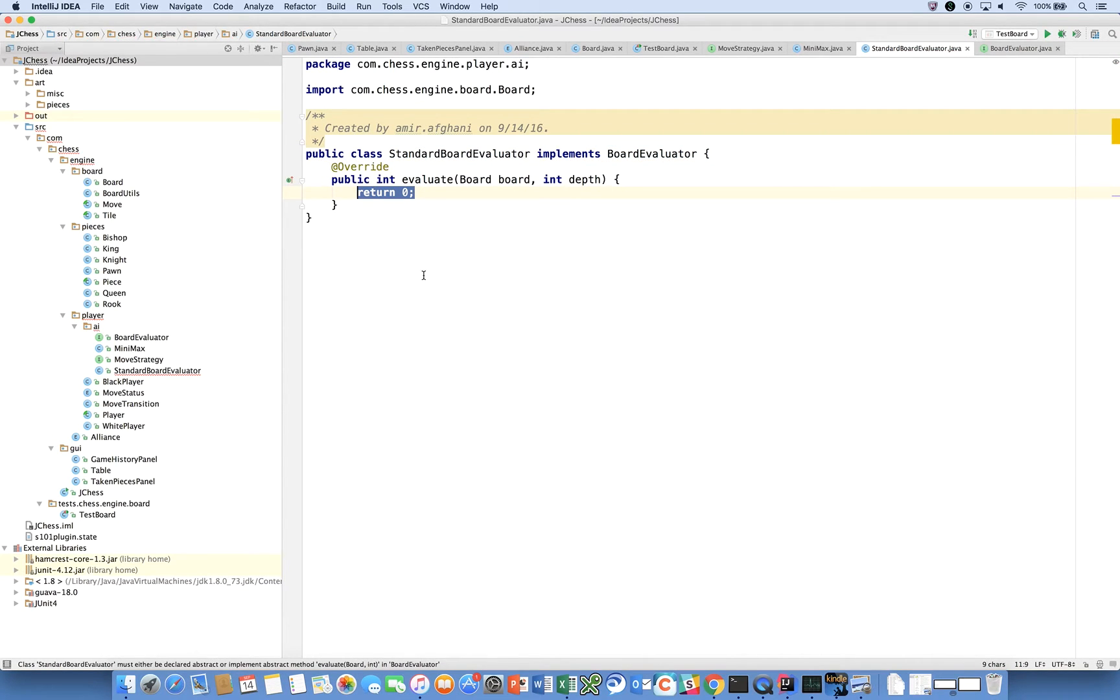
pyautogui.click(352, 153)
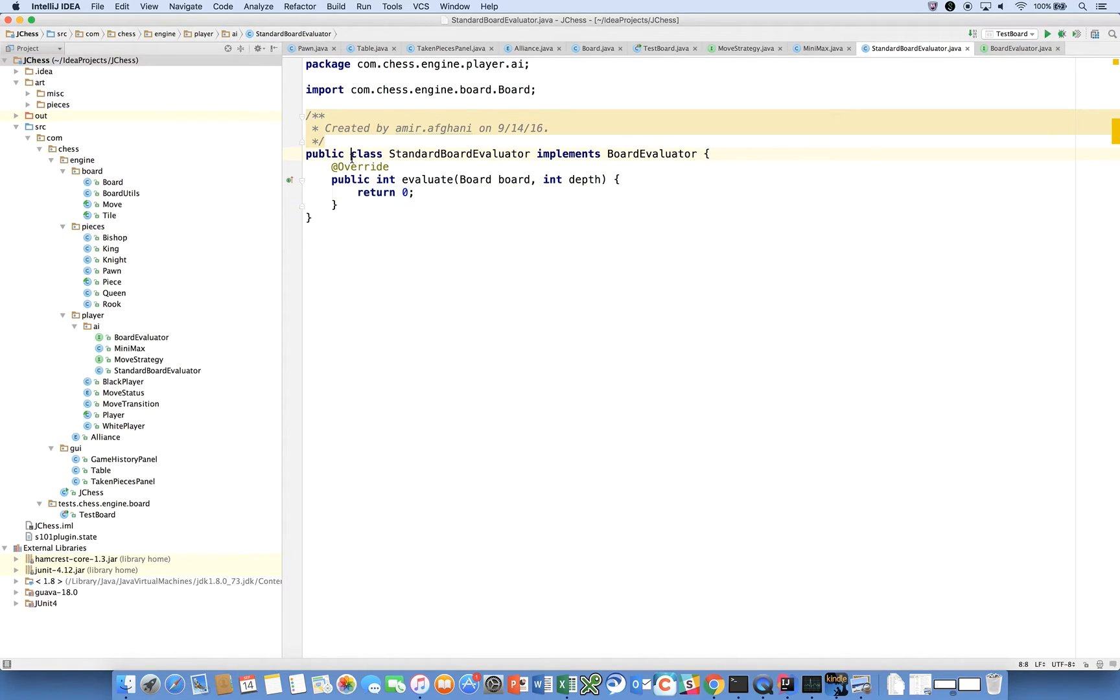
# Mark the class final and make evaluate's board and depth parameters final on separate lines
pyautogui.write('final')
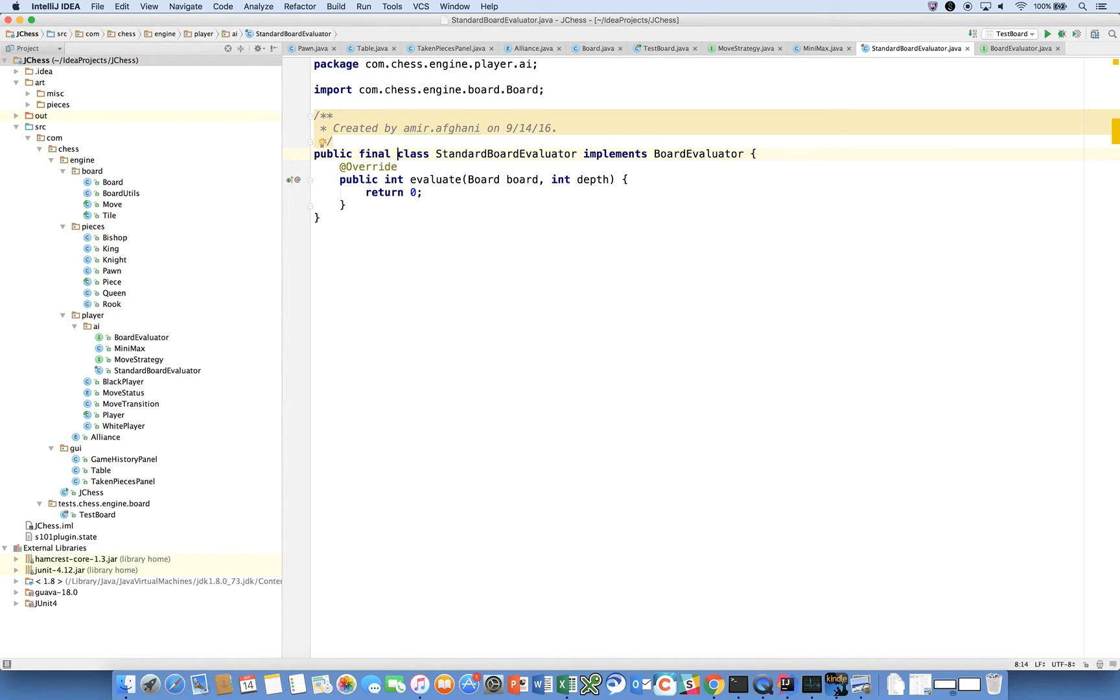
pyautogui.click(340, 179)
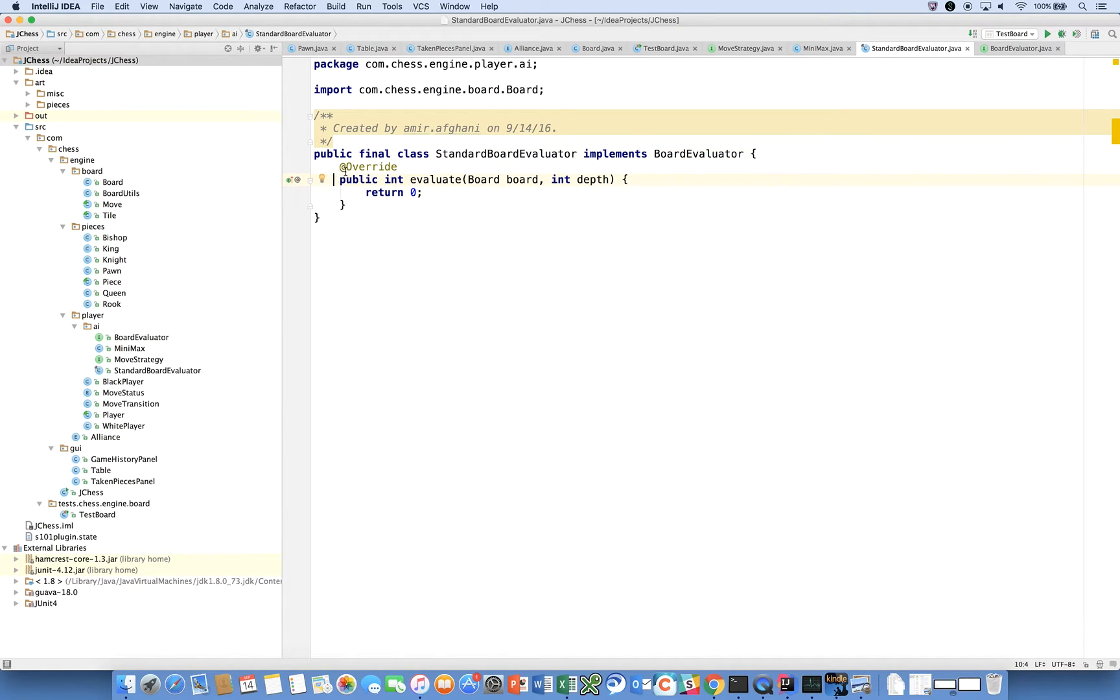
pyautogui.click(342, 166)
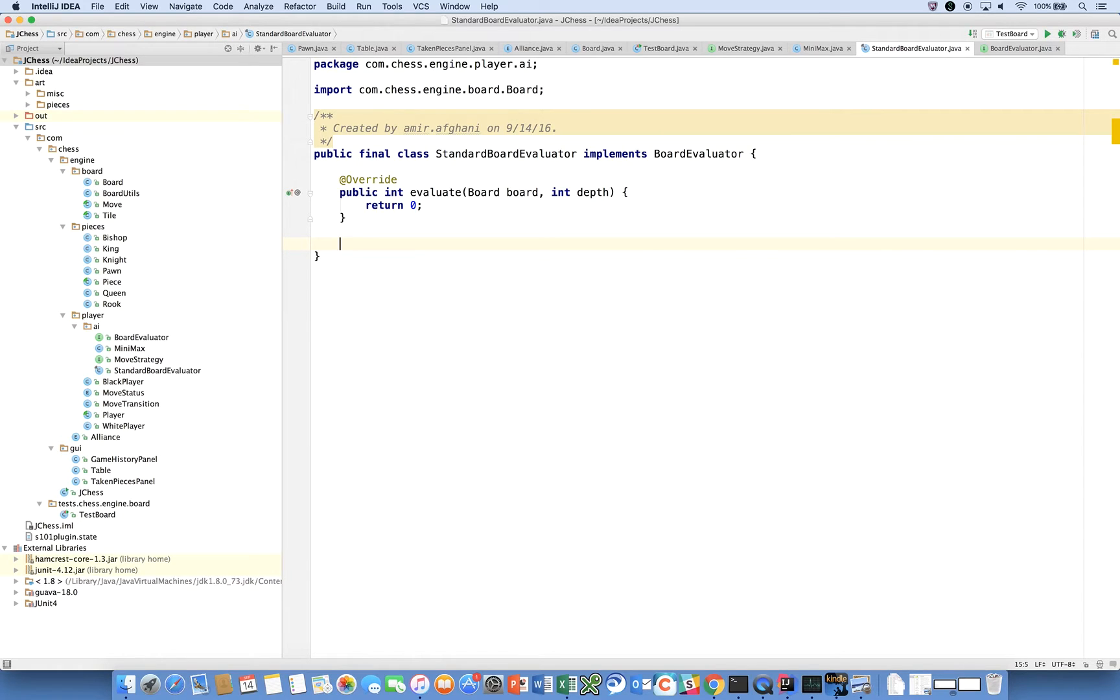
pyautogui.moveTo(377, 162)
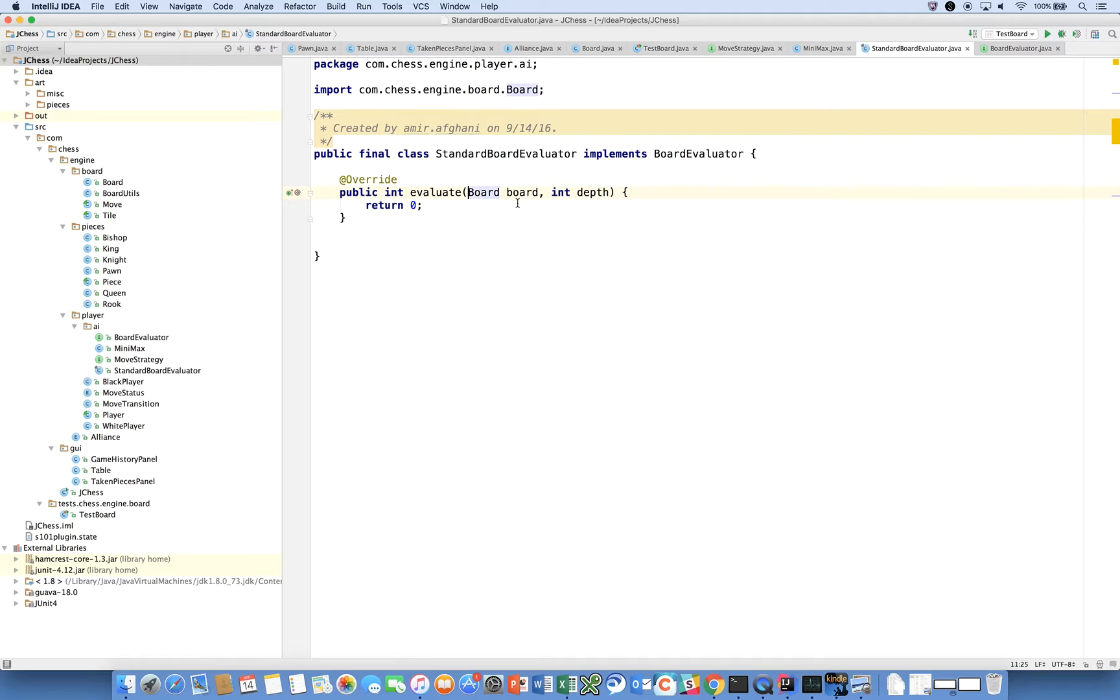
pyautogui.write('final')
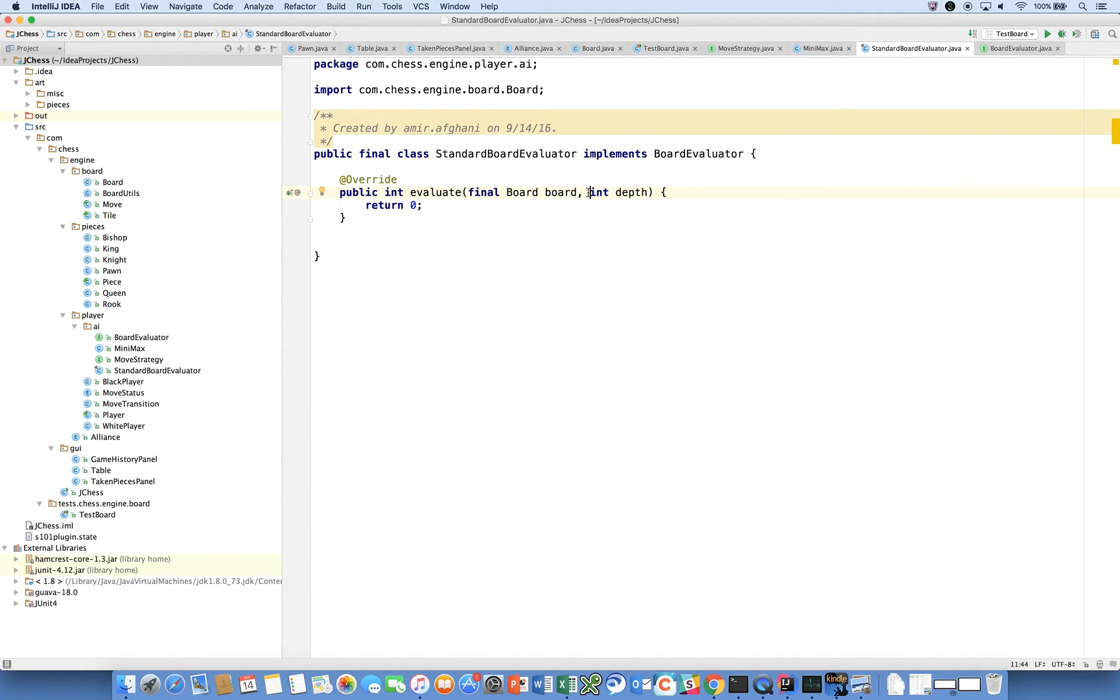
pyautogui.write('final int depth) {')
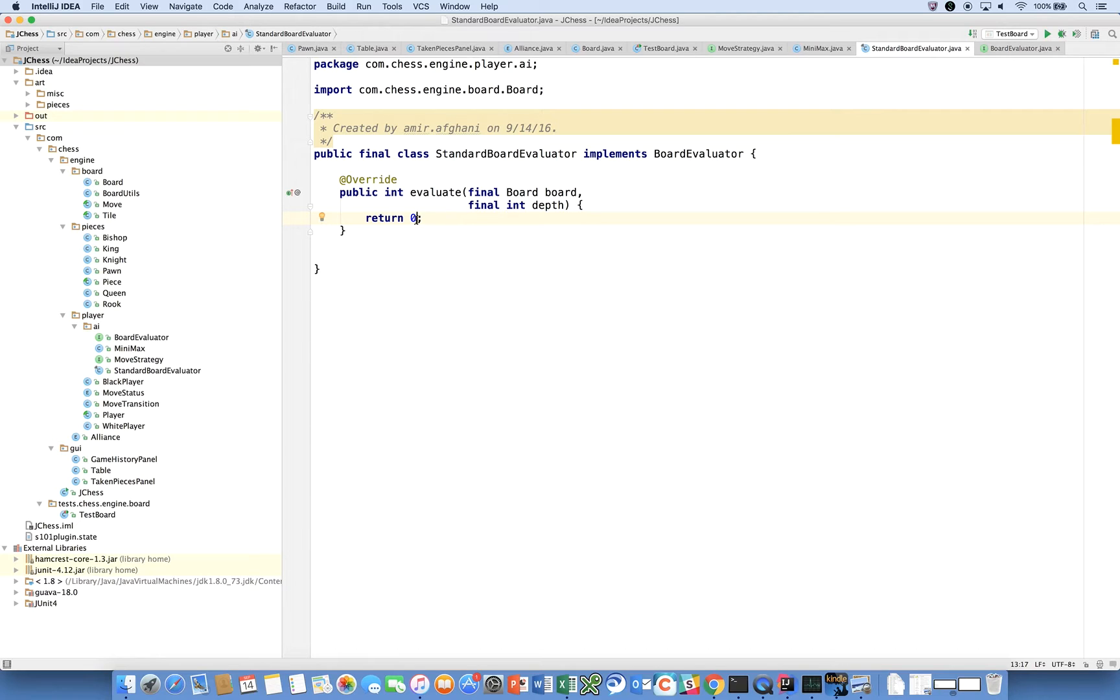
# Return scorePlayer(board, board.whitePlayer(), depth) minus scorePlayer(board, board.blackPlayer(), depth) from evaluate
pyautogui.write('scorePlayer(')
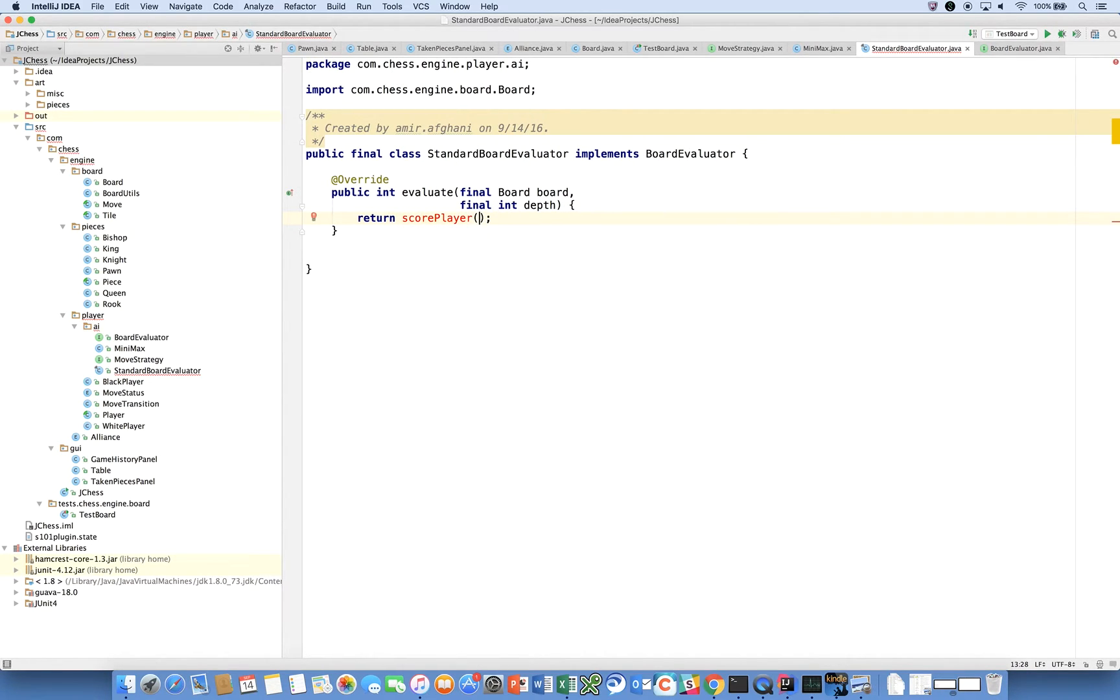
pyautogui.write('board')
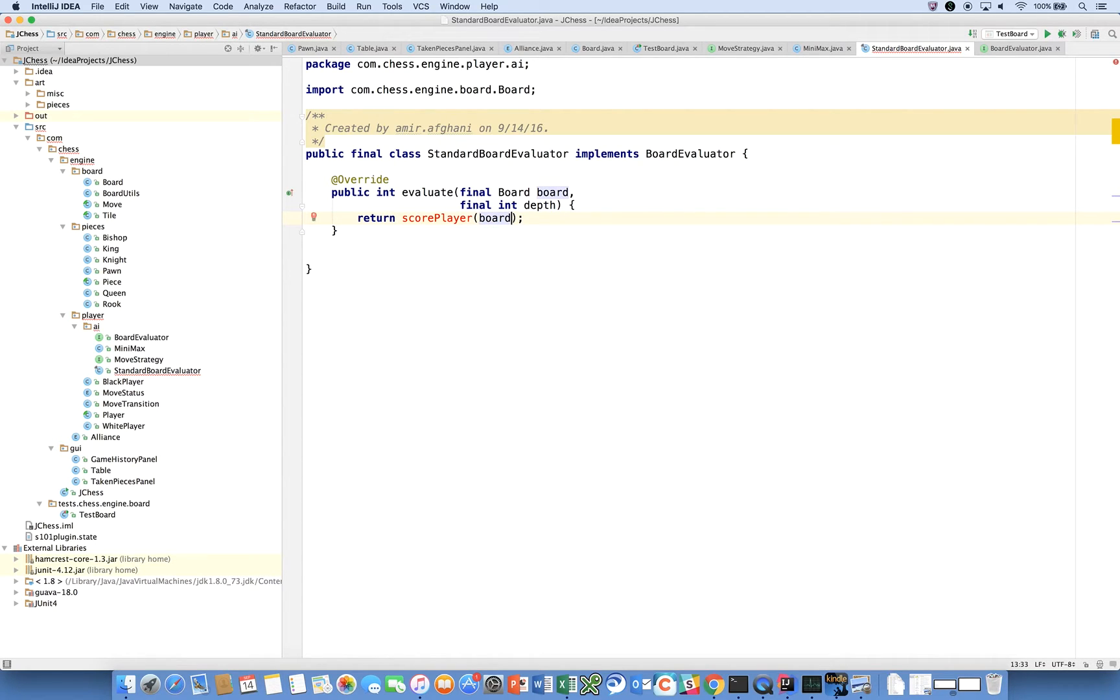
pyautogui.write(', board.whitePlayer()')
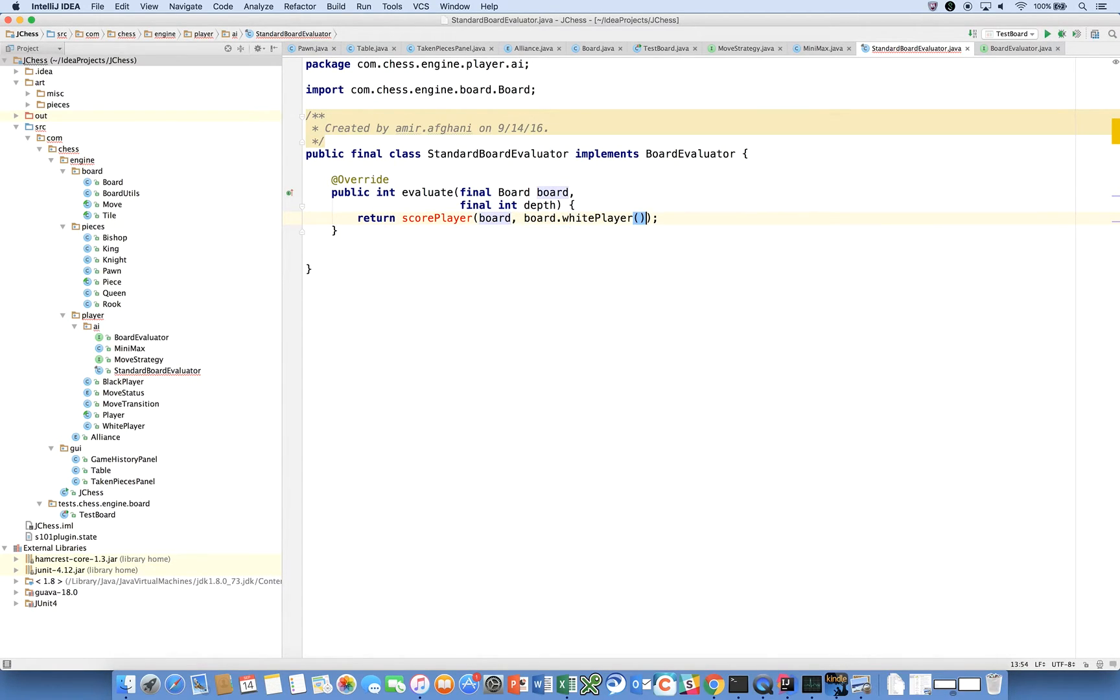
pyautogui.write(',')
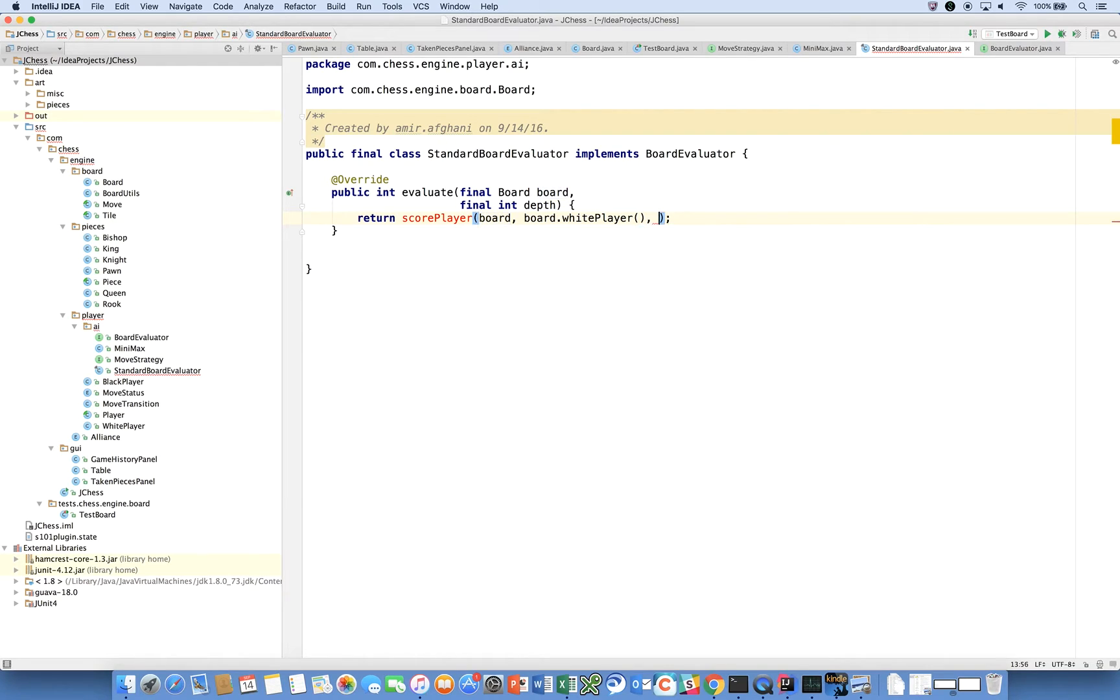
pyautogui.write('depth')
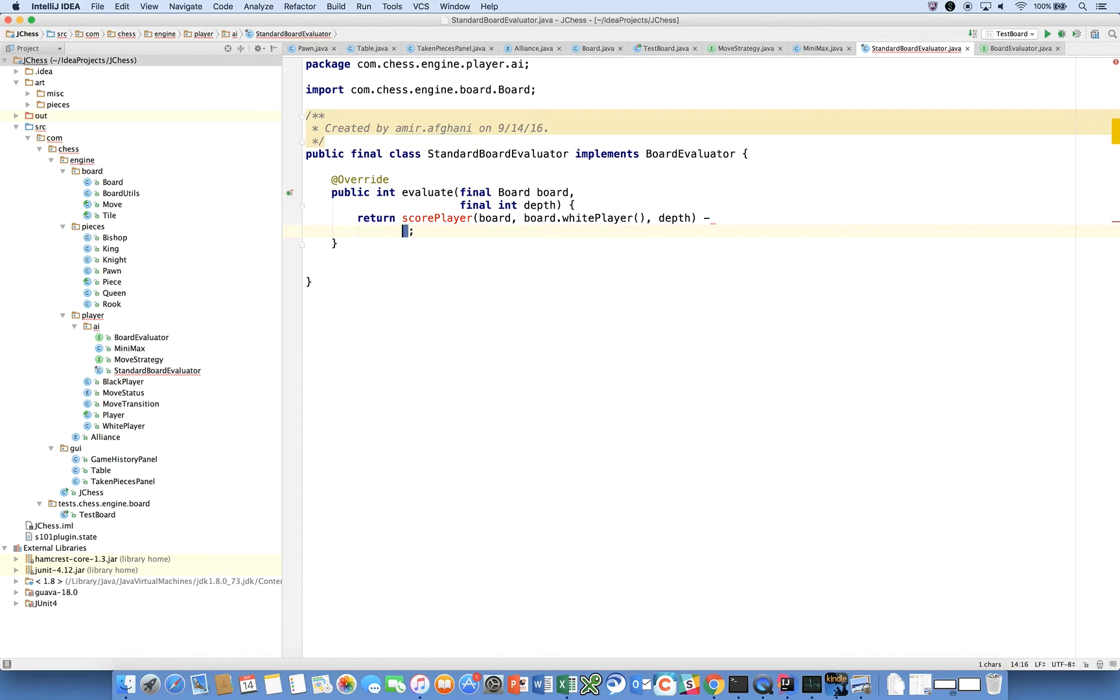
pyautogui.write('scorePlayer(board, board.blackPlayer(), depth')
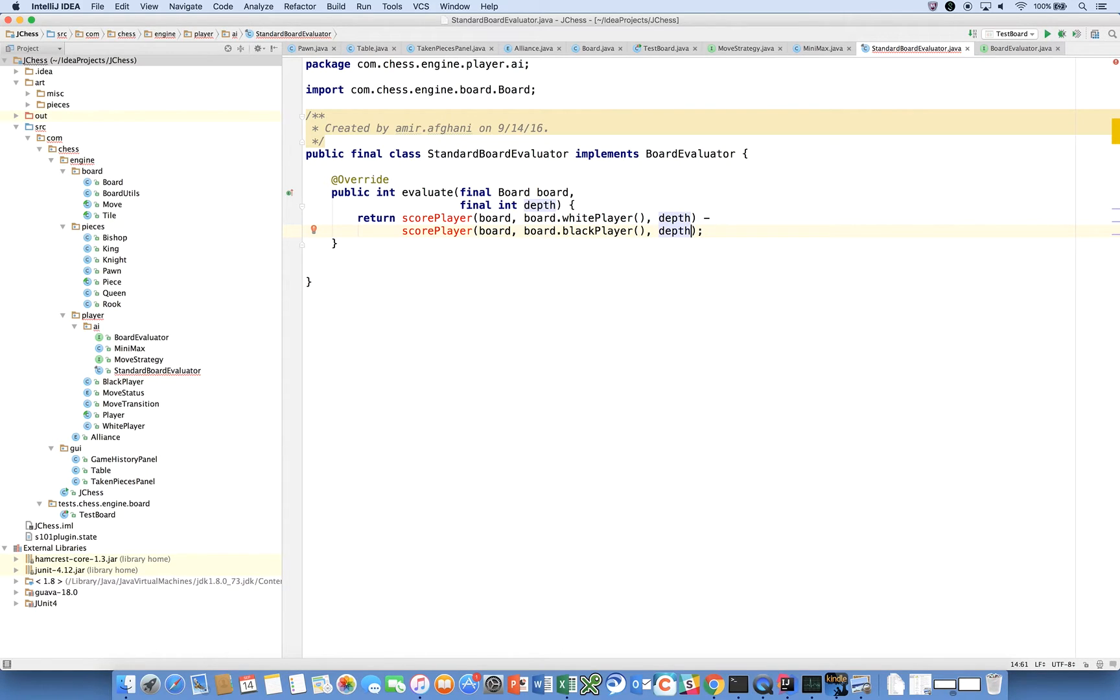
pyautogui.moveTo(369, 231)
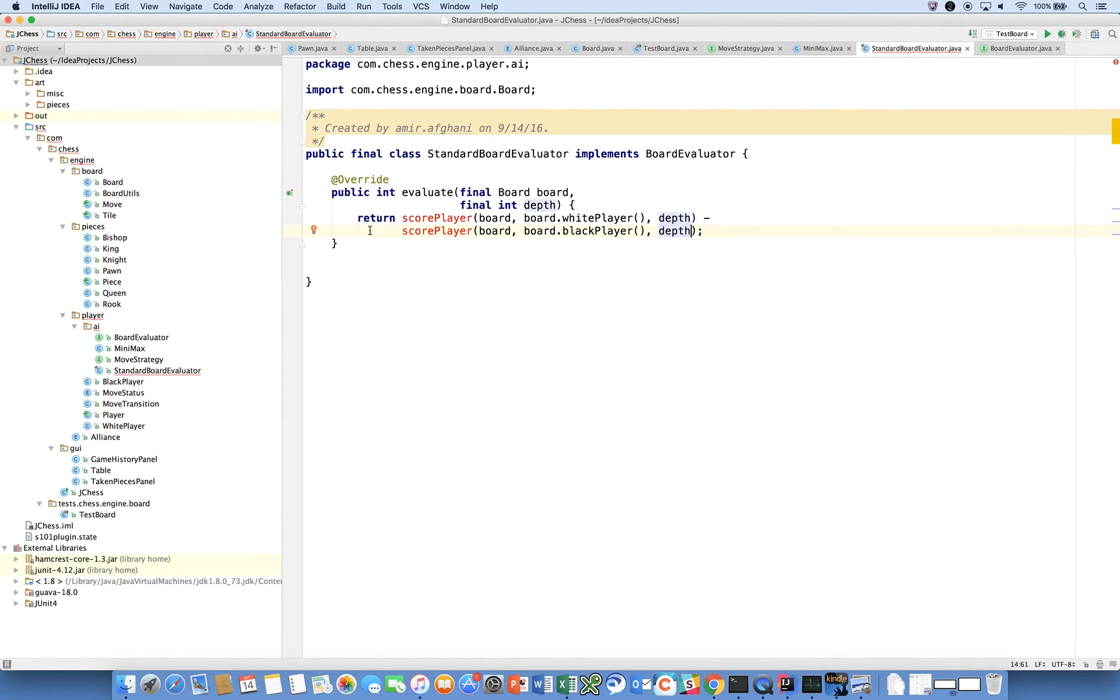
pyautogui.moveTo(313, 229)
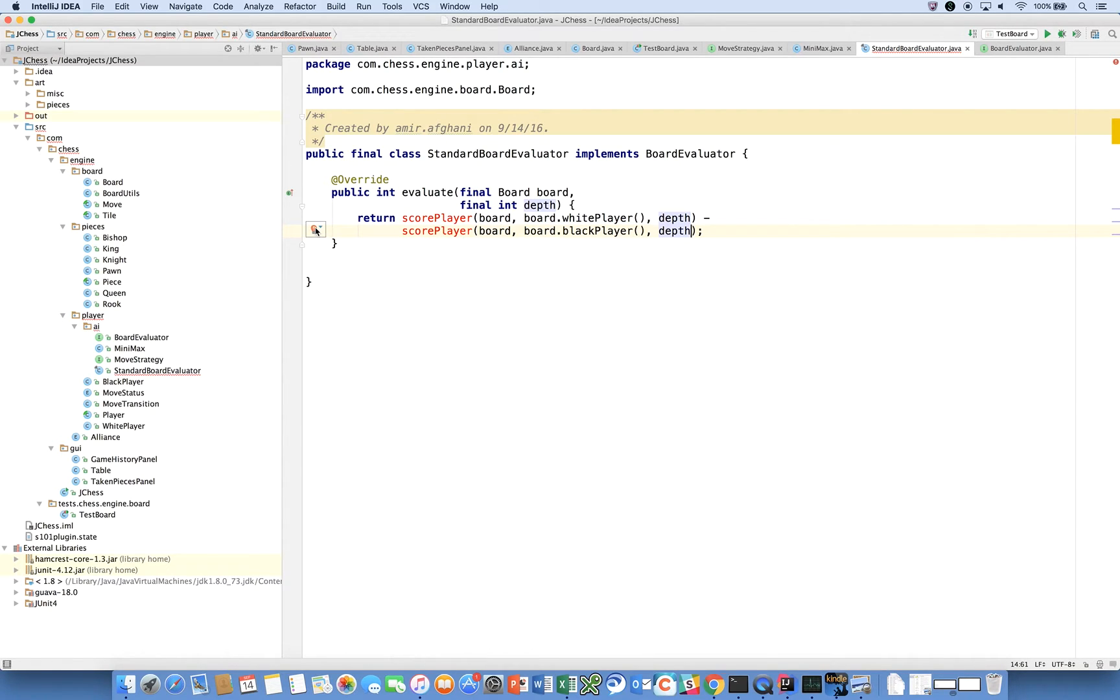
pyautogui.moveTo(315, 228)
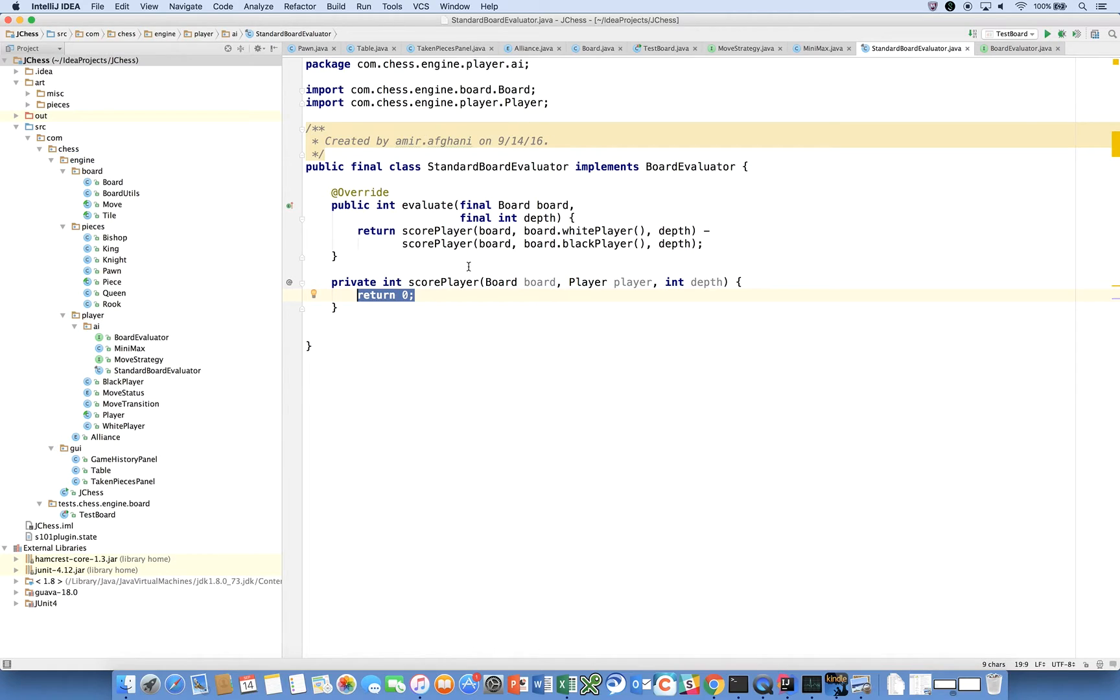
# Mark the Board parameter of the generated scorePlayer stub final
pyautogui.click(485, 281)
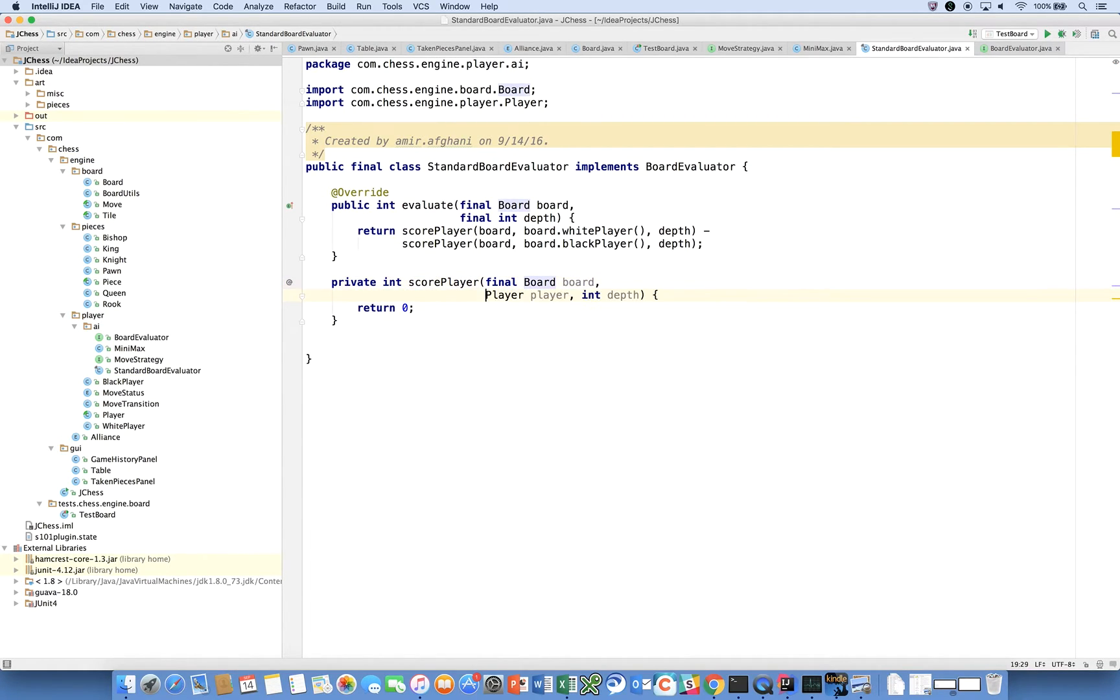
pyautogui.write('final')
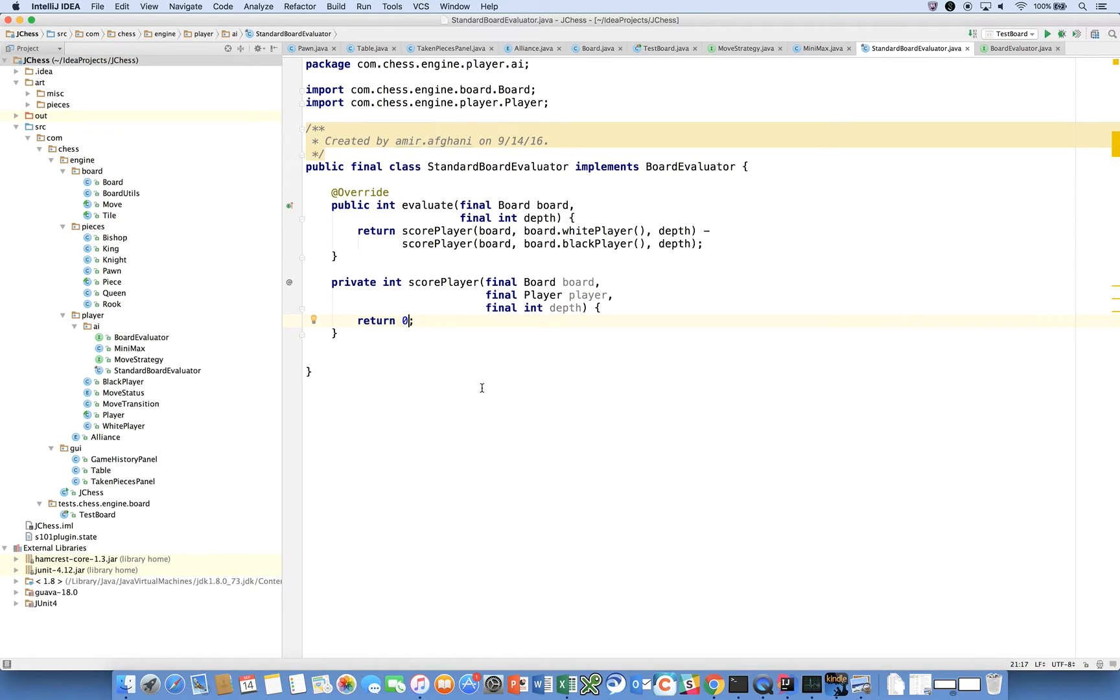
# Replace scorePlayer's return 0 with return pieceValue(player) and start a new method below
pyautogui.press('backspace')
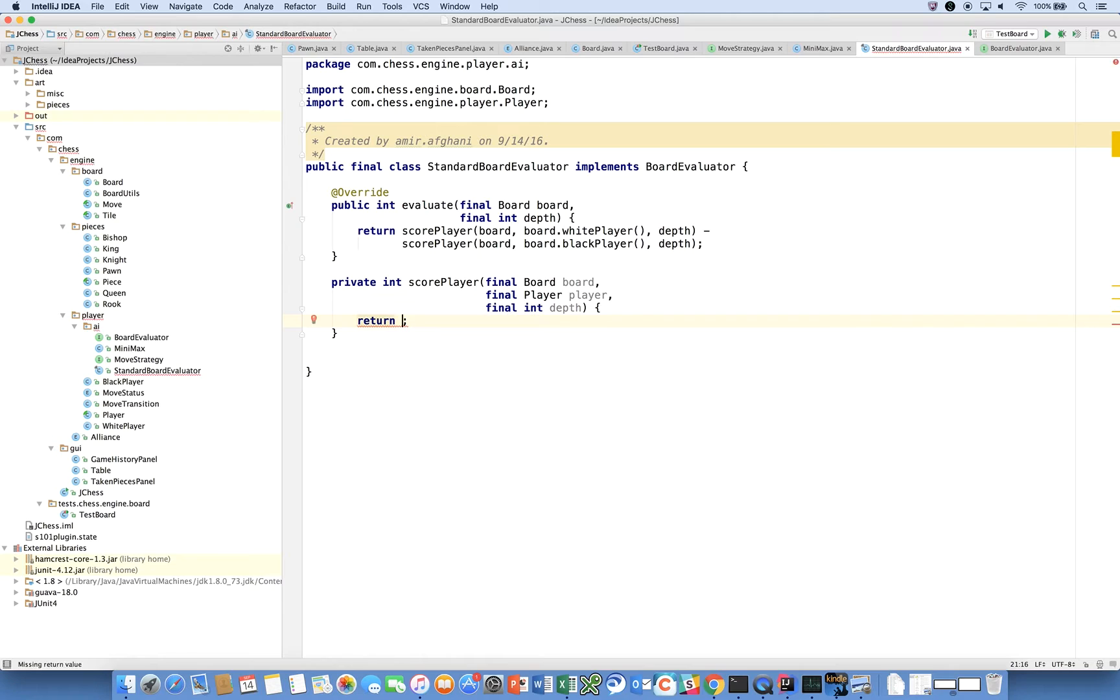
pyautogui.write('pieceValue')
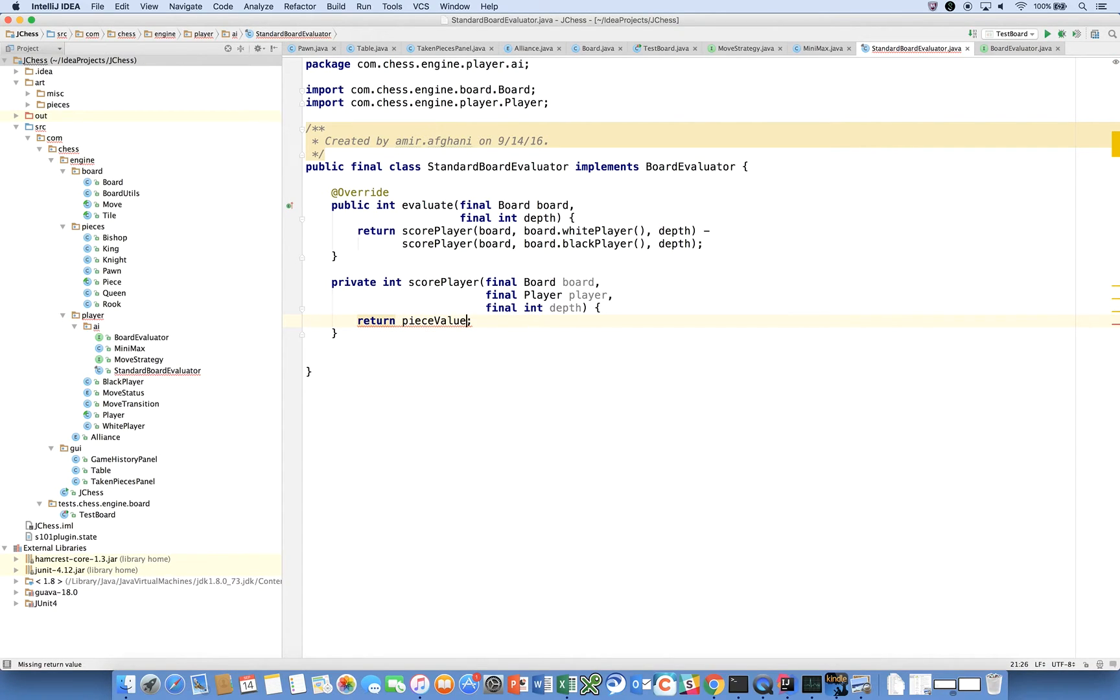
pyautogui.write('(p')
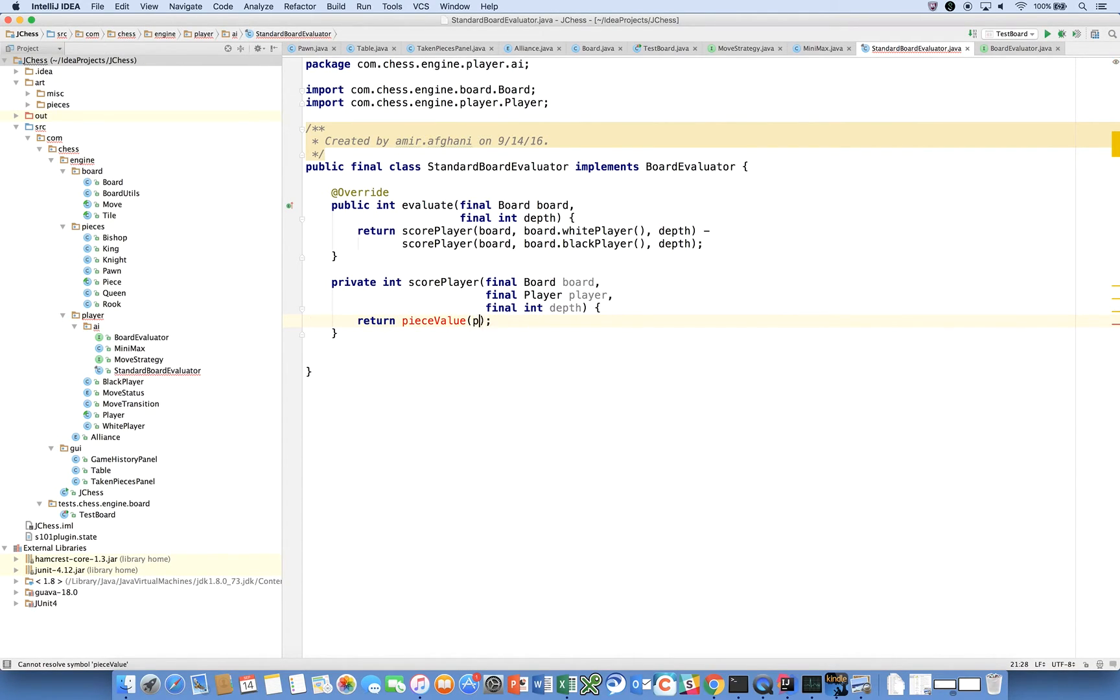
pyautogui.write('layer')
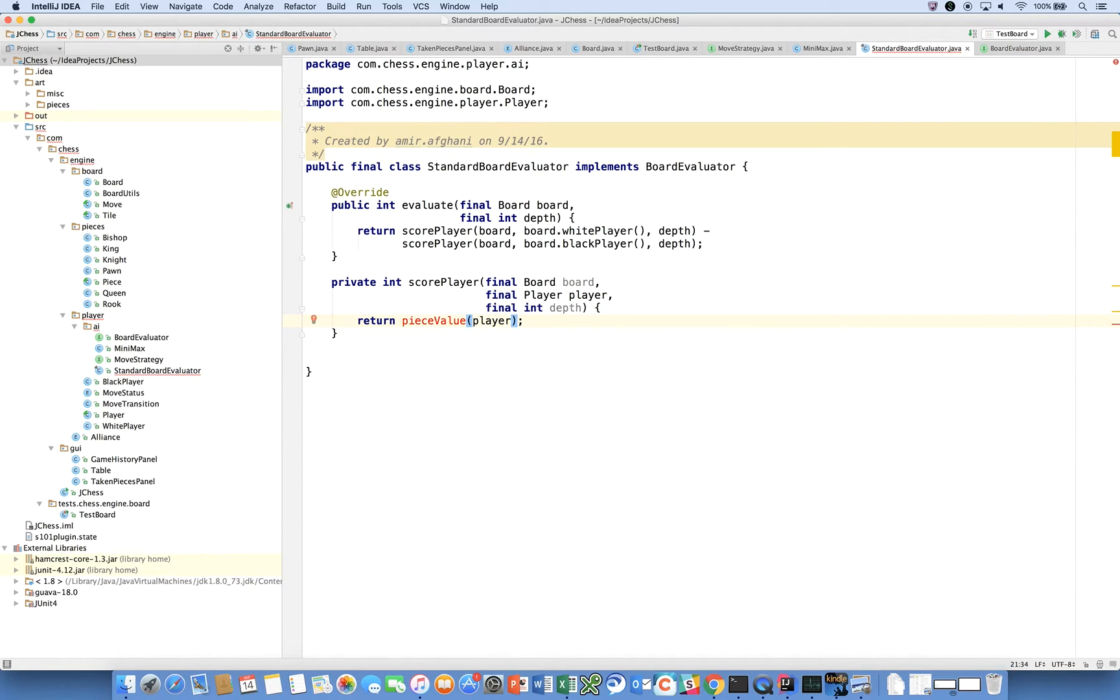
pyautogui.click(336, 333)
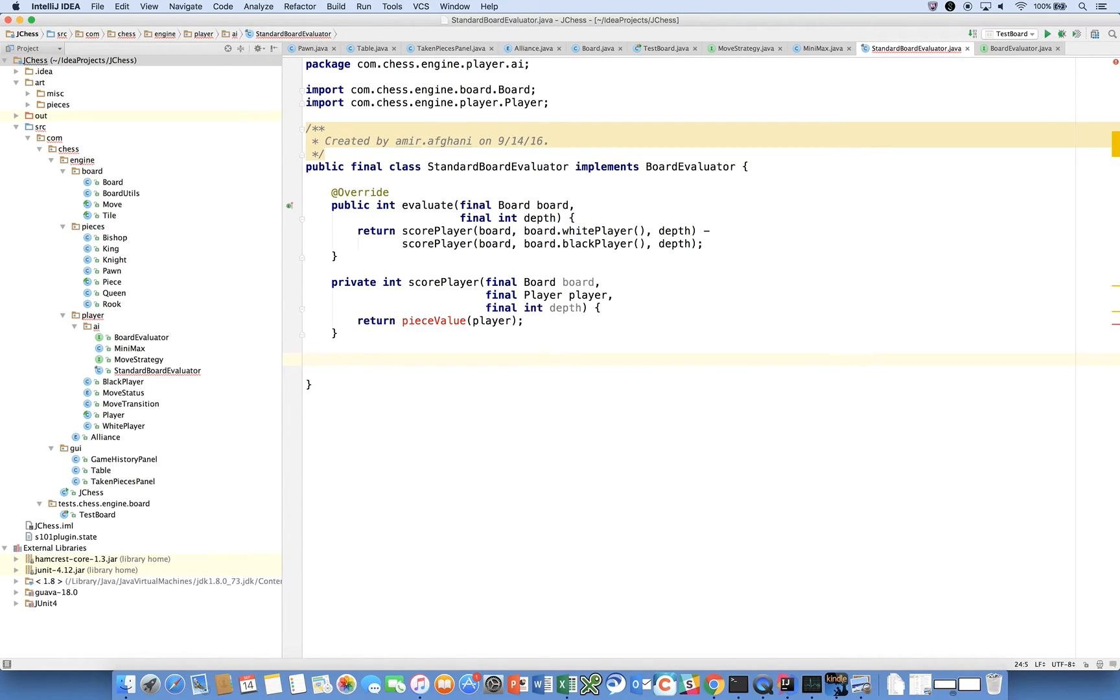
pyautogui.moveTo(502, 431)
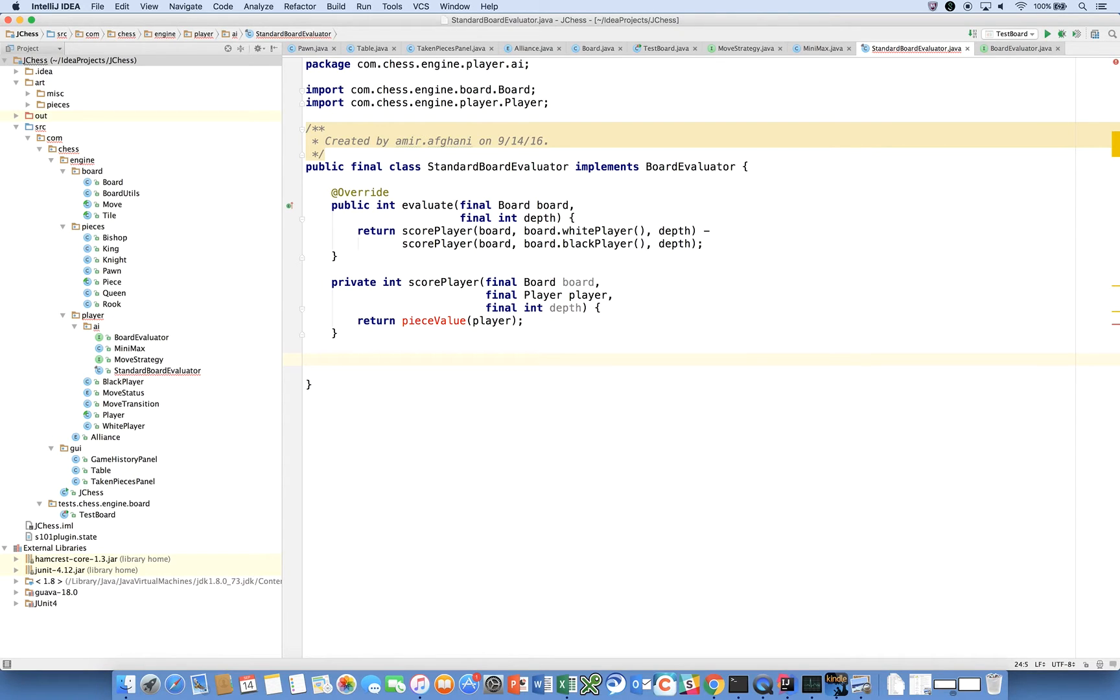
# Declare private static int pieceValue(final Player player) with int pieceValueScore = 0
pyautogui.write('private stati')
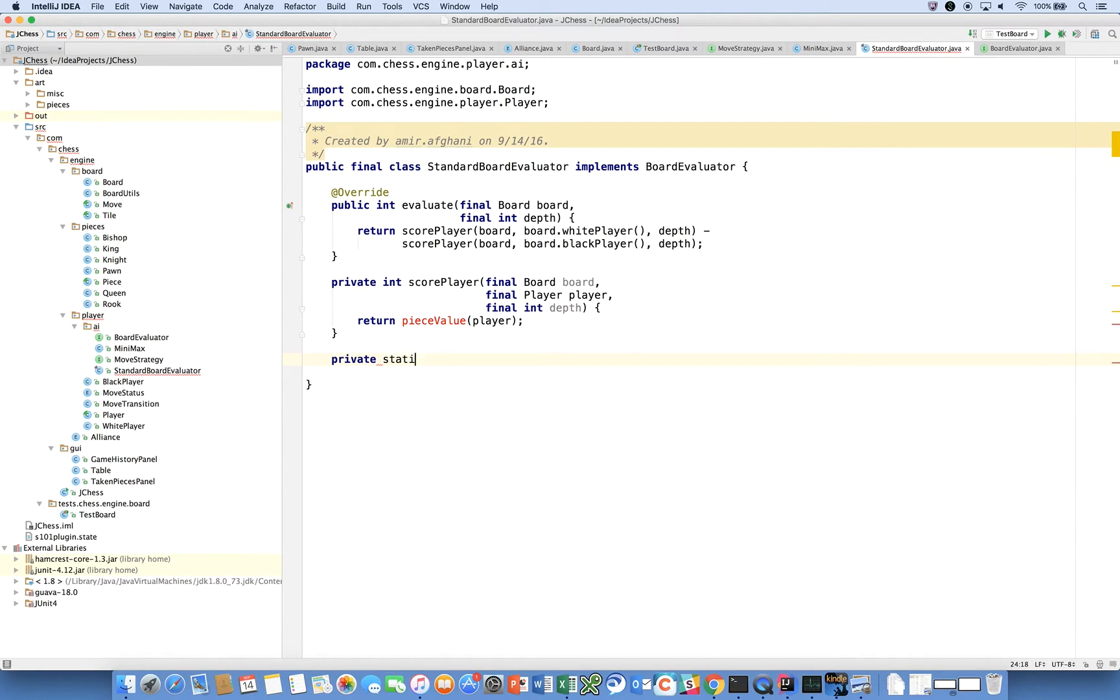
pyautogui.write('c int pieceValue(')
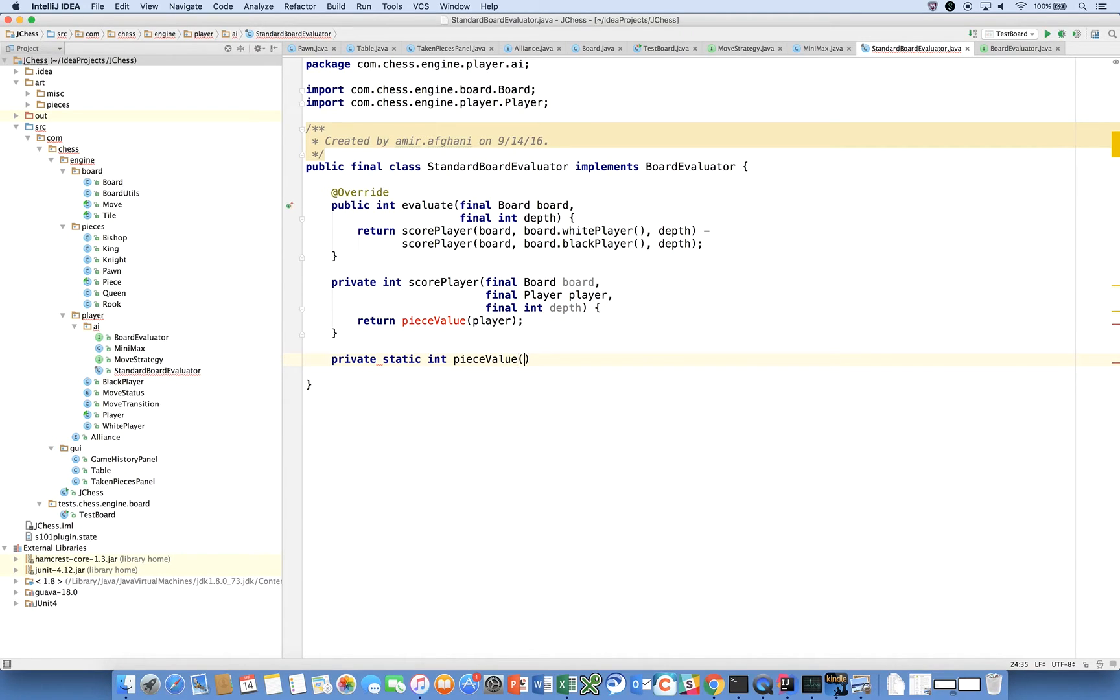
pyautogui.write('final')
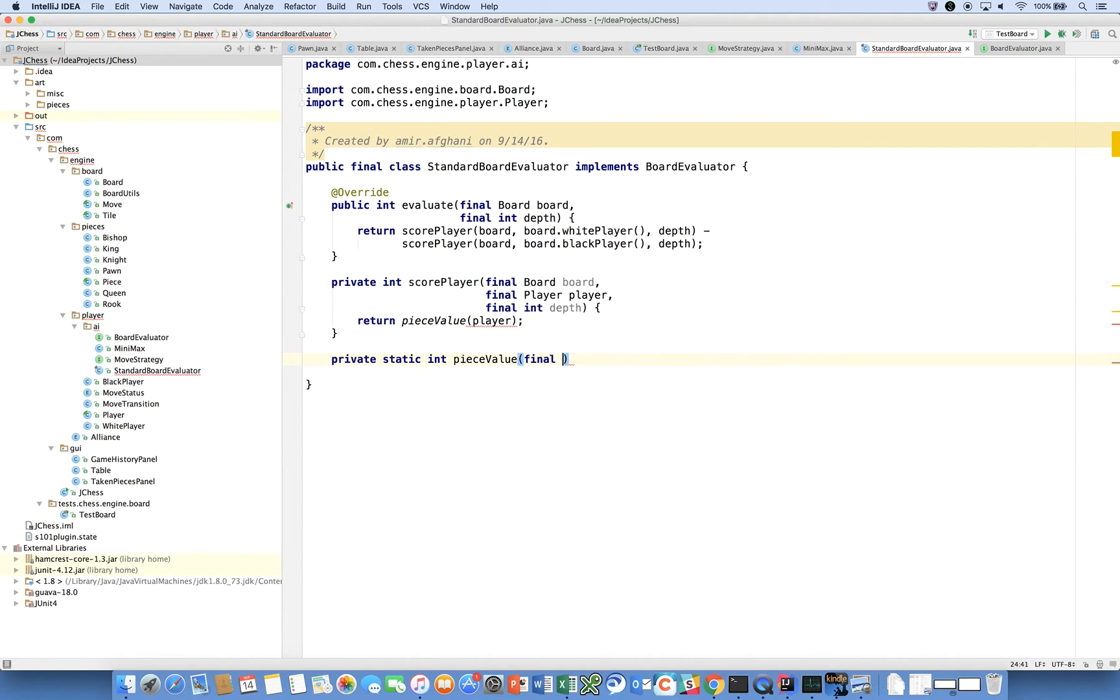
pyautogui.write('Player player')
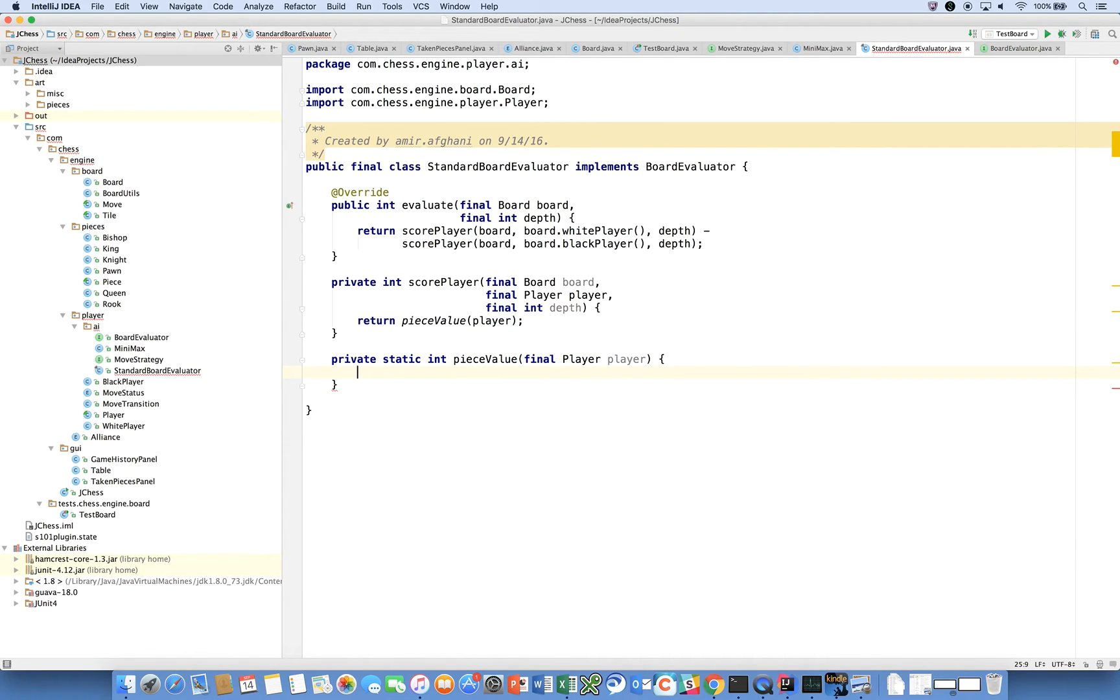
pyautogui.write('i')
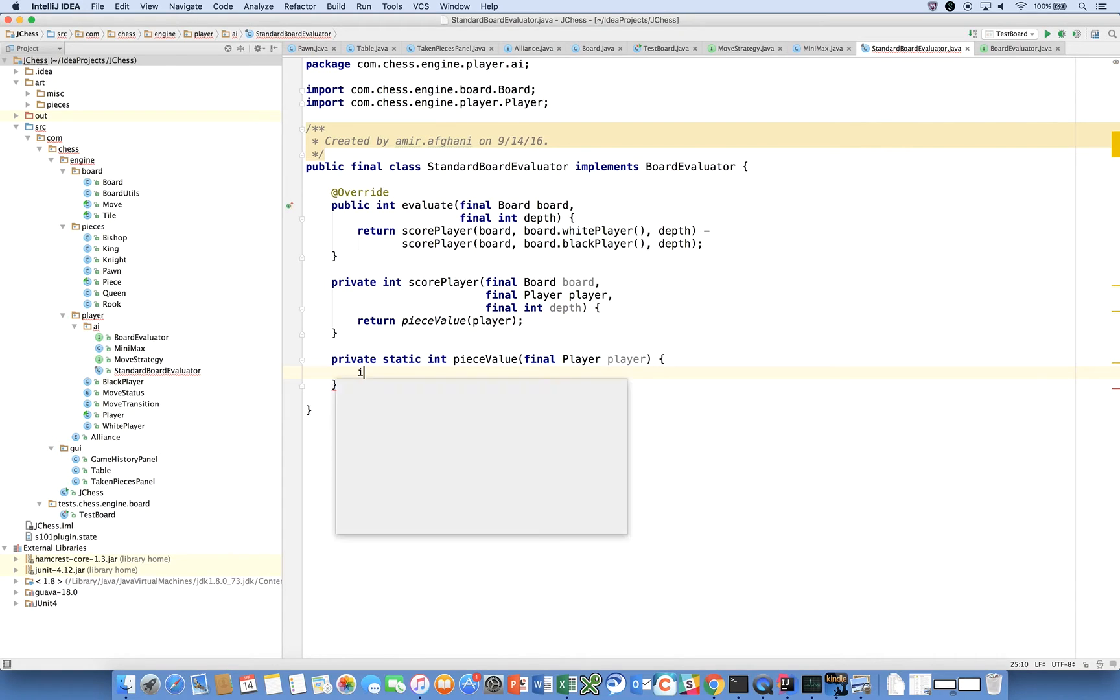
pyautogui.write('nt piece')
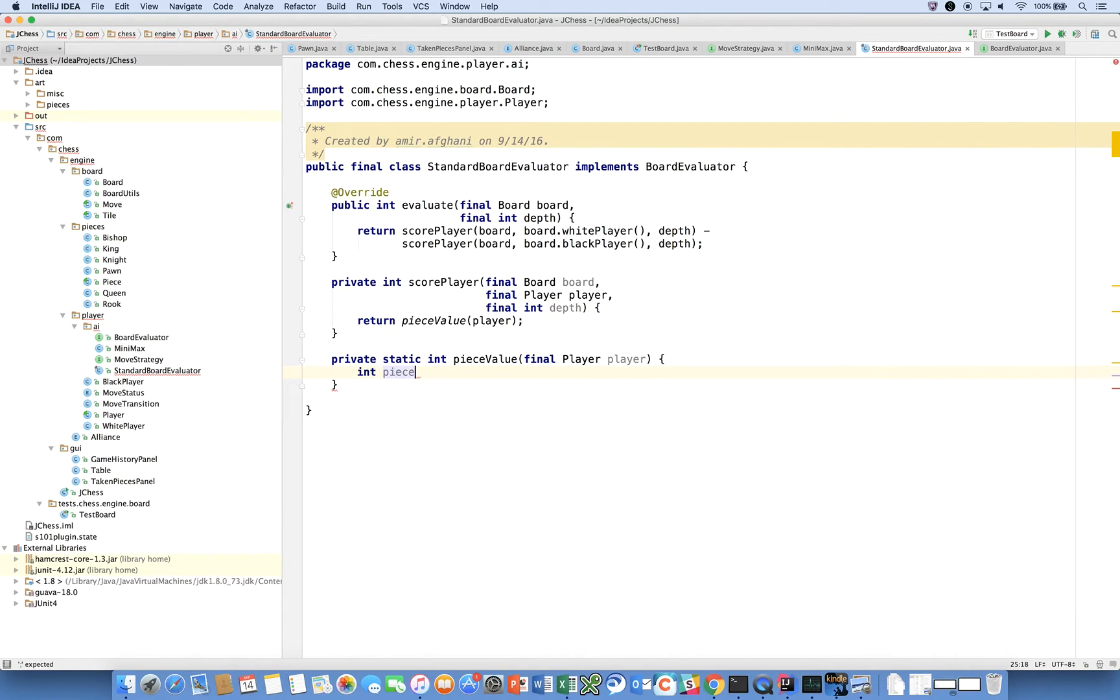
pyautogui.write('Value')
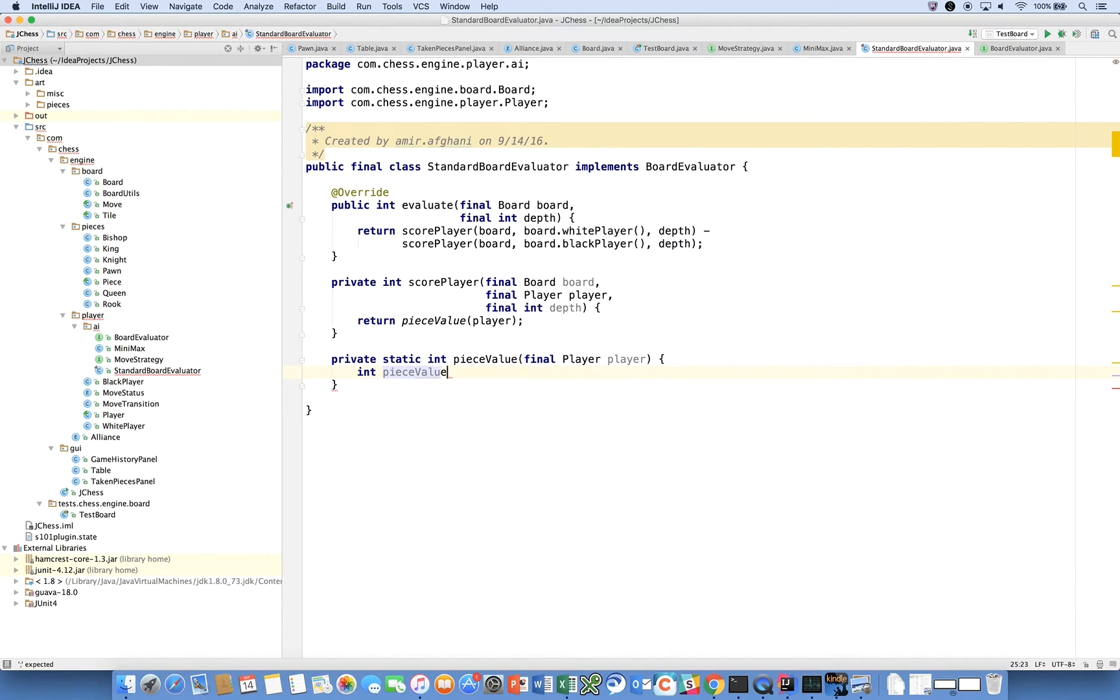
pyautogui.write('Score = 0;')
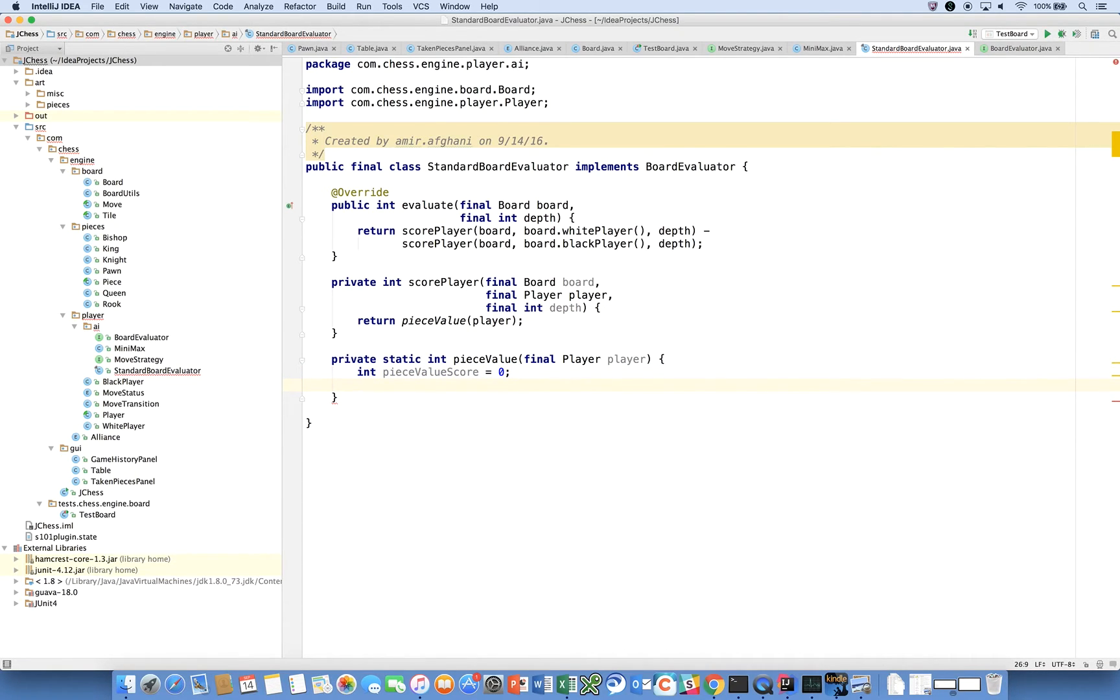
# Loop over player.getActivePieces() adding each piece.getPieceValue() to pieceValueScore
pyautogui.write('for(')
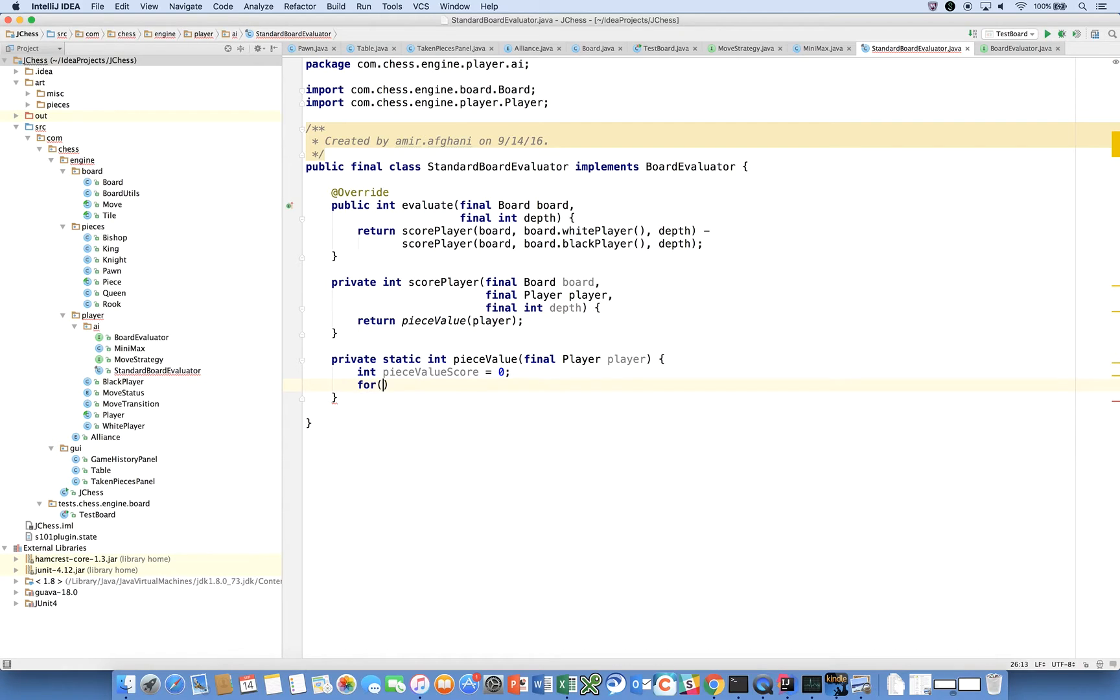
pyautogui.write('final Piece piece :')
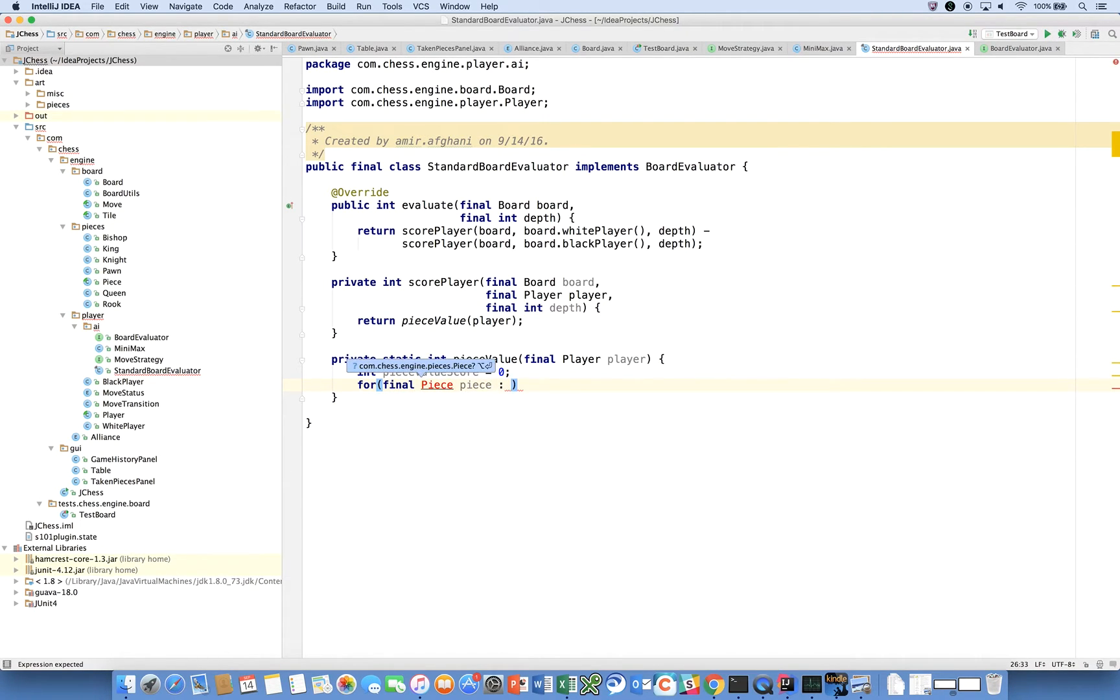
pyautogui.write('player.getActivePieces(')
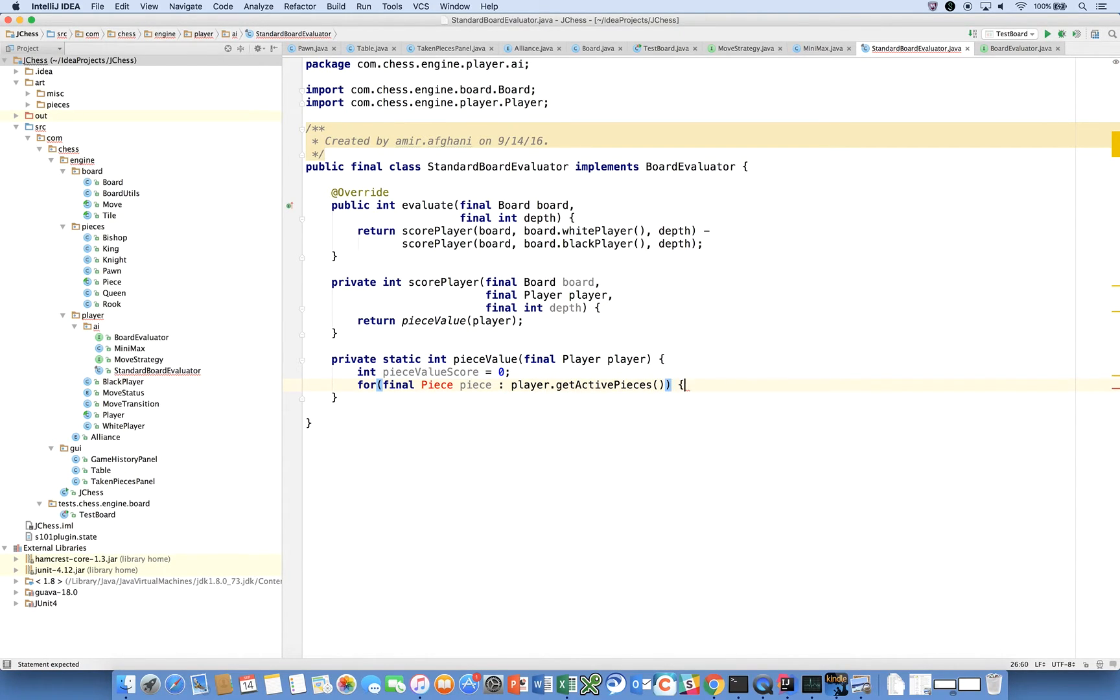
pyautogui.write('pieceValueScore +=')
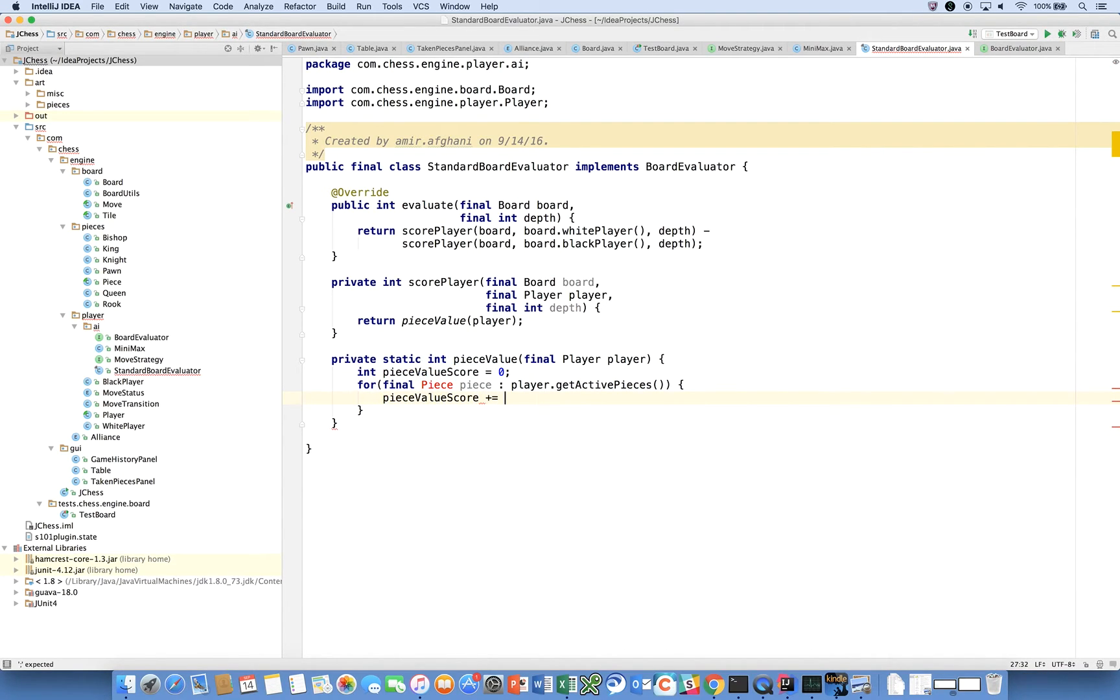
pyautogui.write('pie')
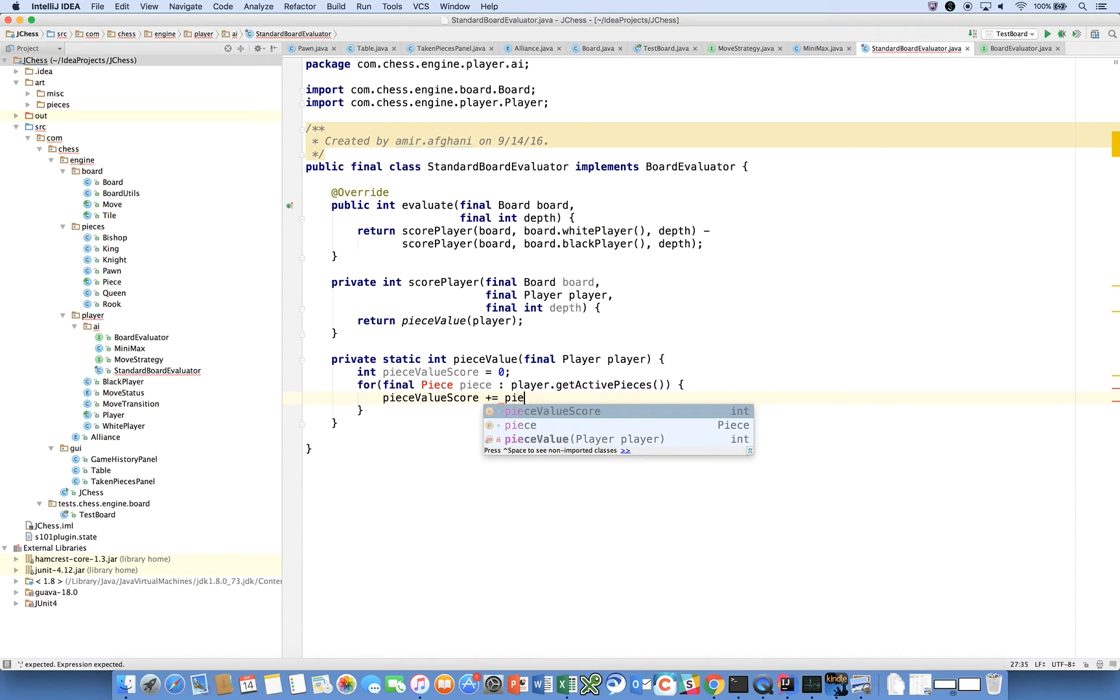
pyautogui.write('ce.')
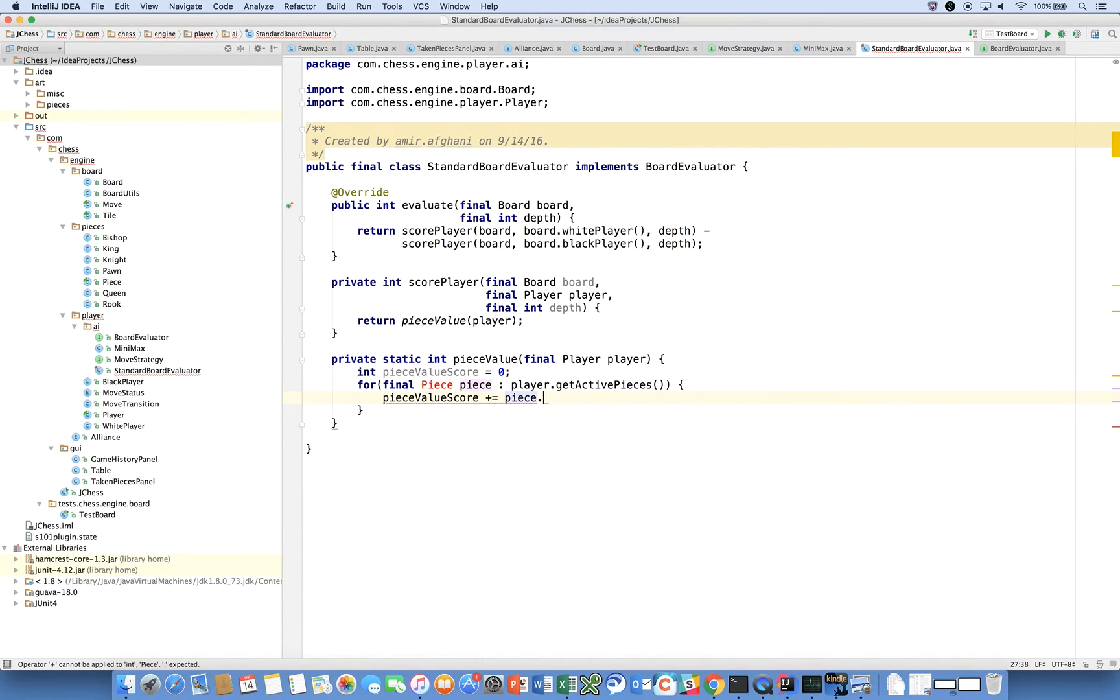
pyautogui.write('getPieceValue();')
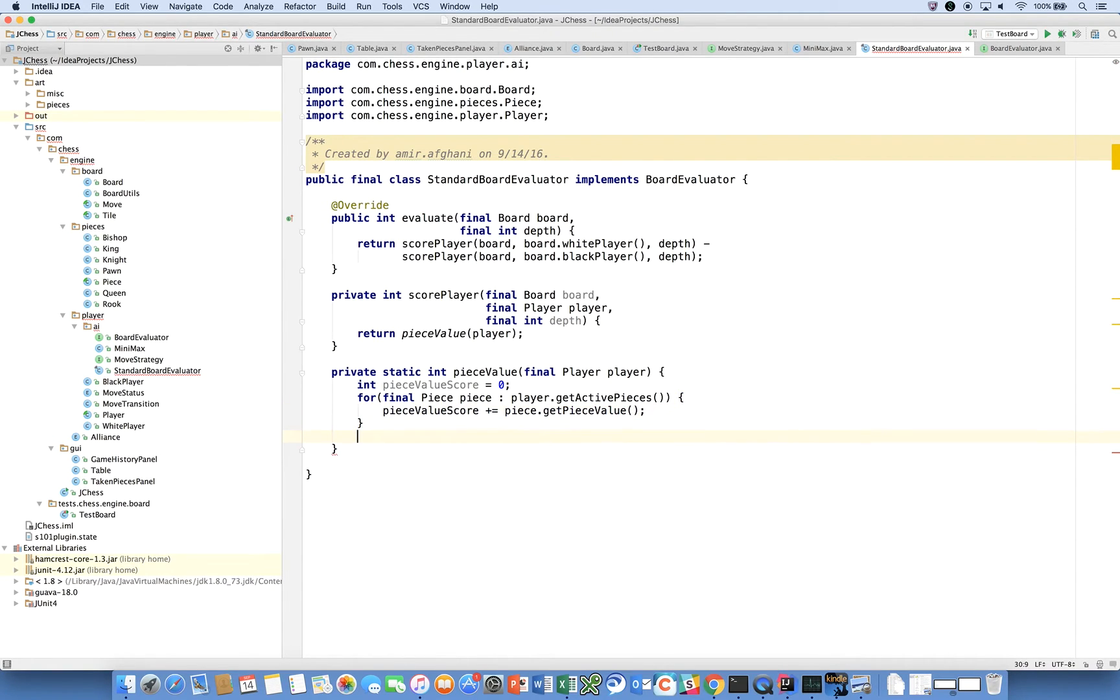
# Start the return line, then scroll through Piece's getPieceValue and the PieceType values PAWN to KING
pyautogui.write('return pi')
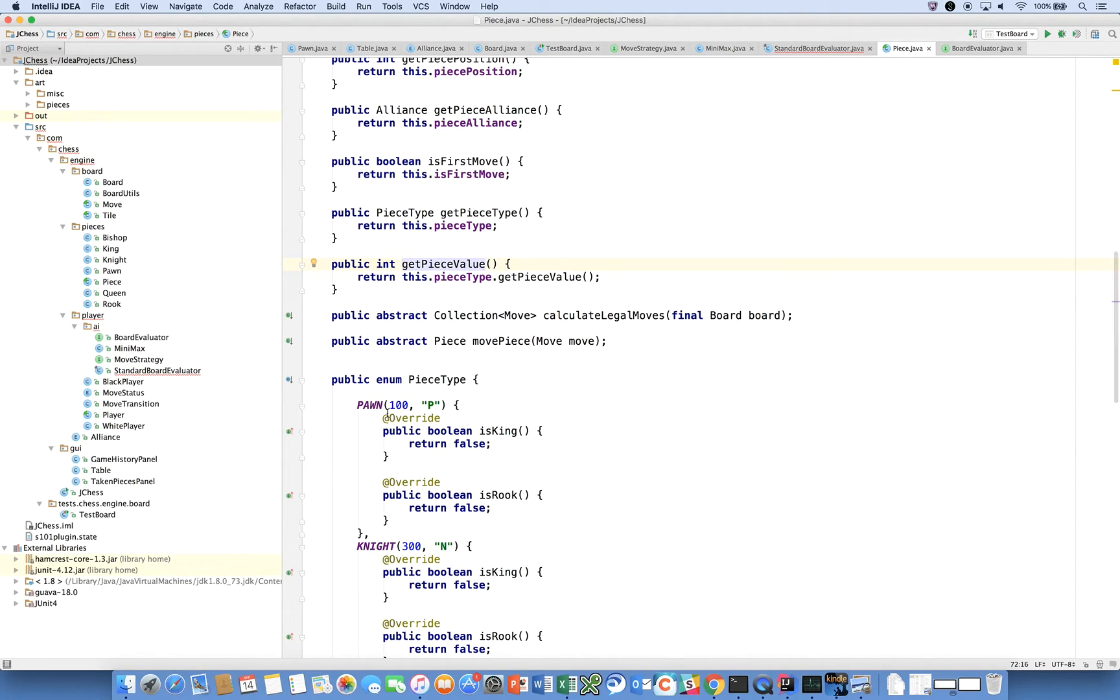
pyautogui.scroll(-3)
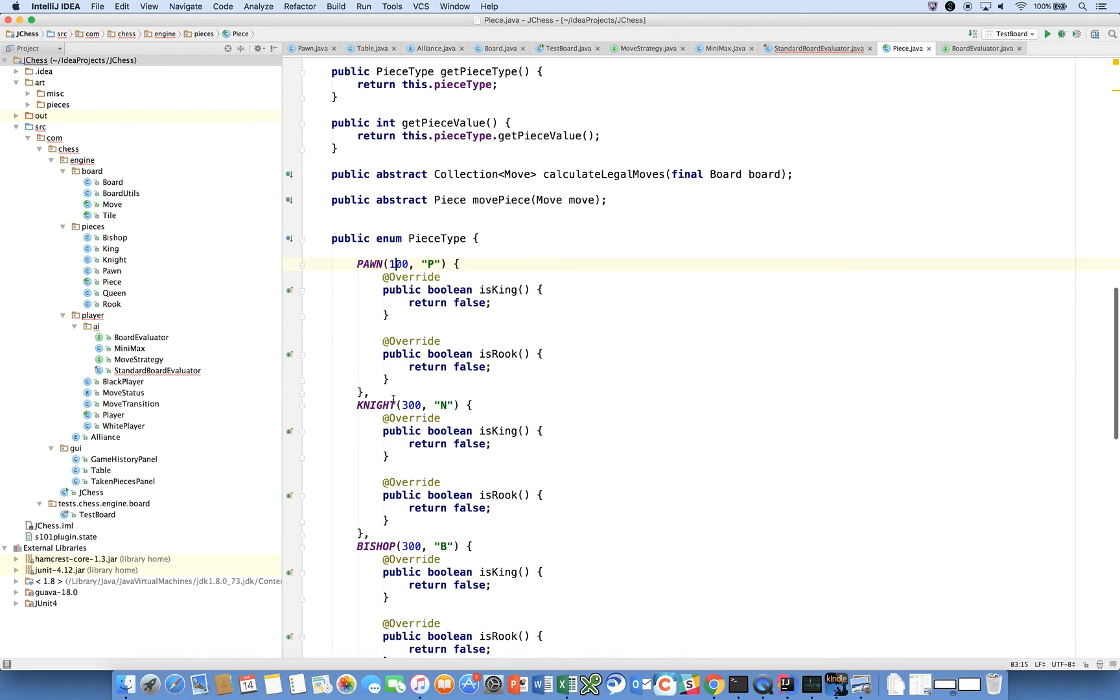
pyautogui.scroll(-3)
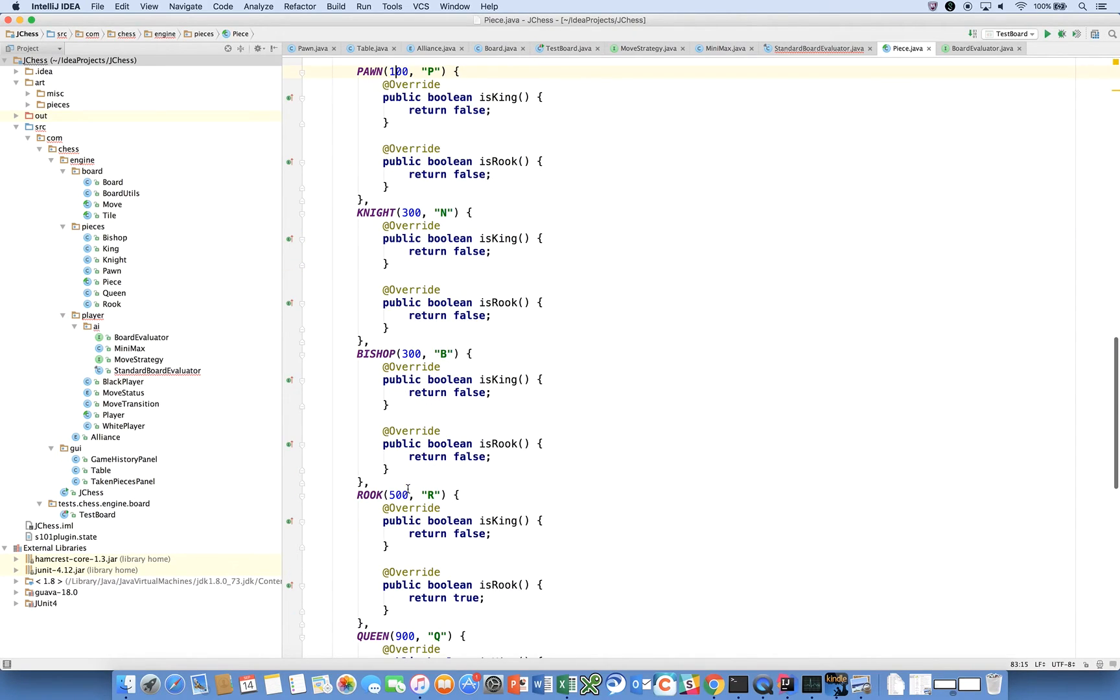
pyautogui.scroll(-3)
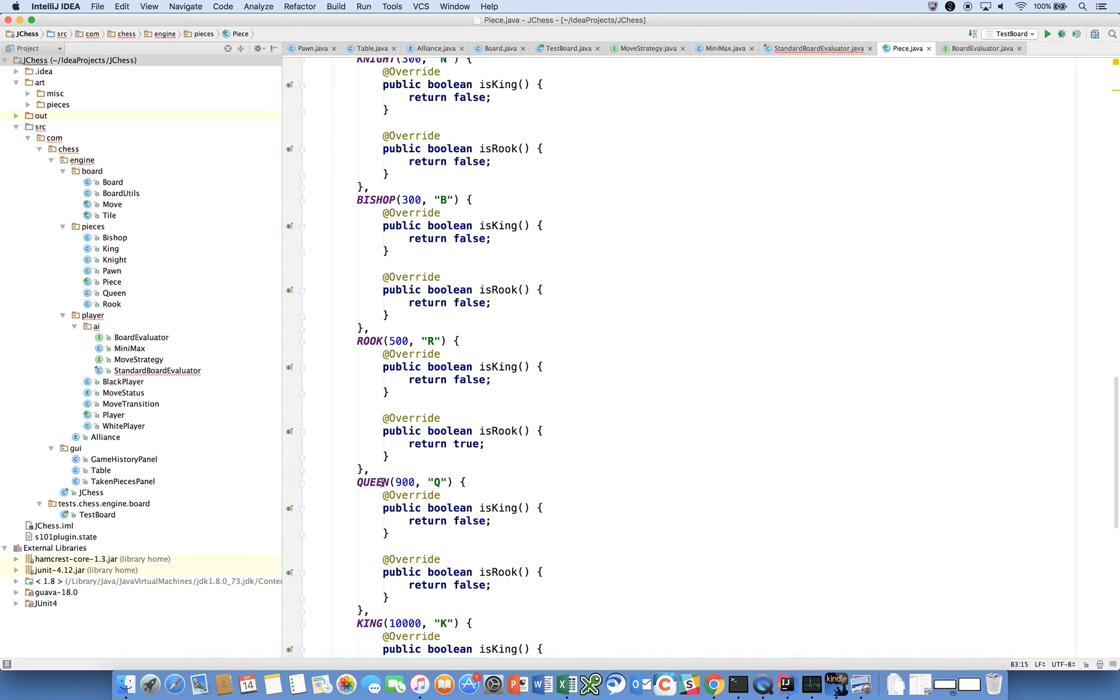
pyautogui.moveTo(491, 392)
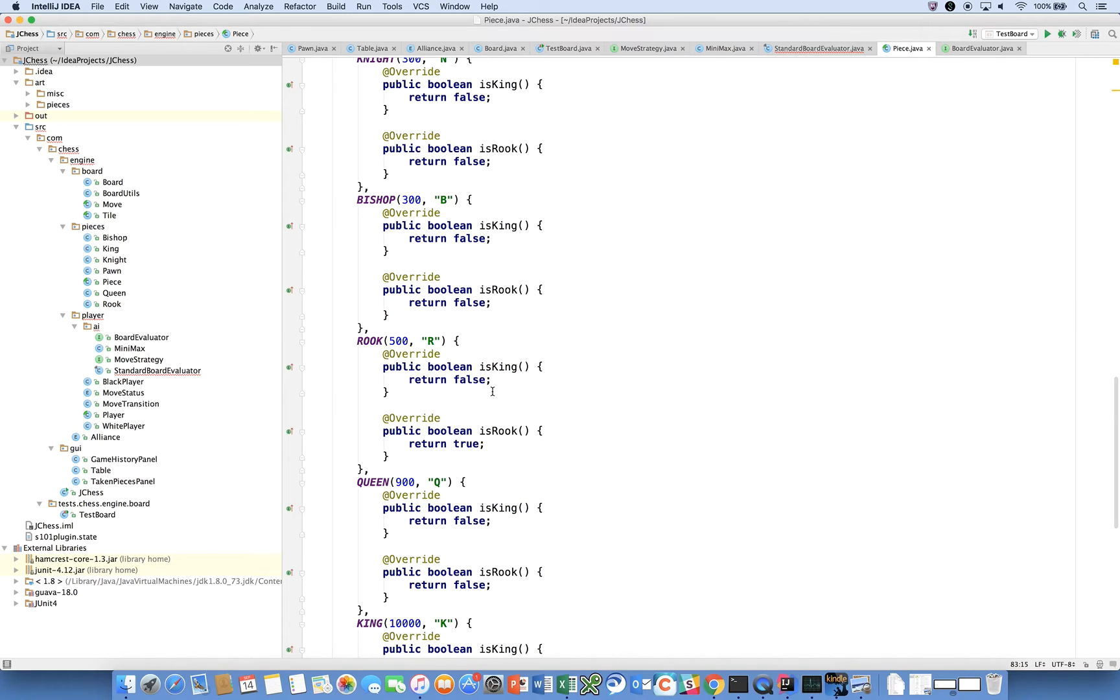
pyautogui.scroll(3)
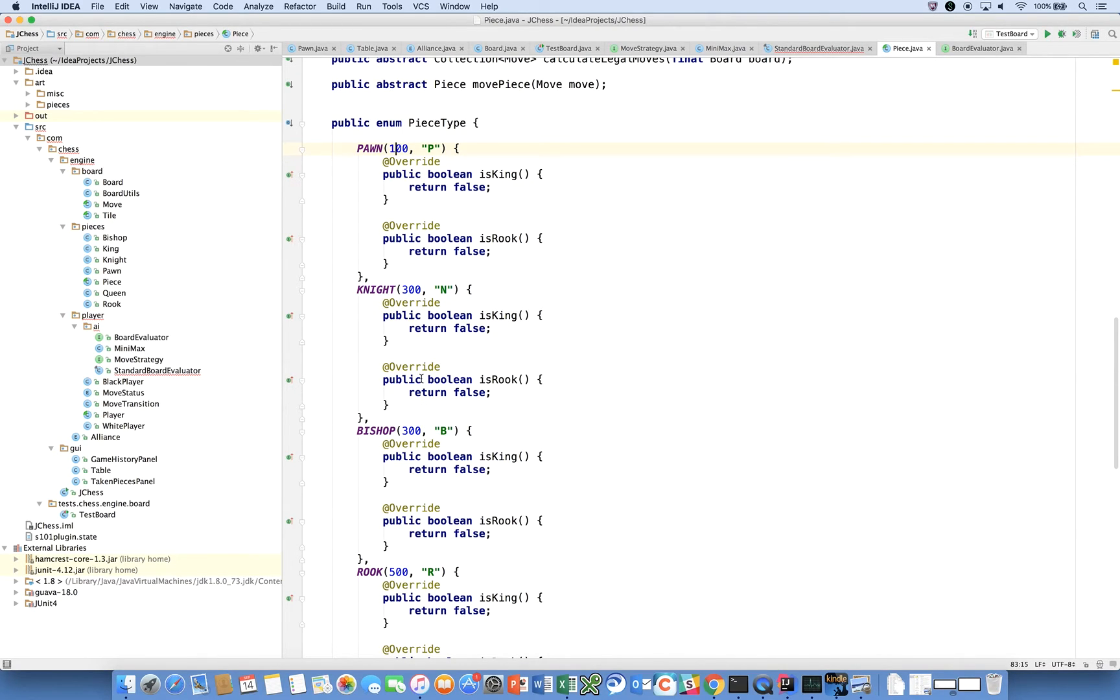
pyautogui.moveTo(412, 407)
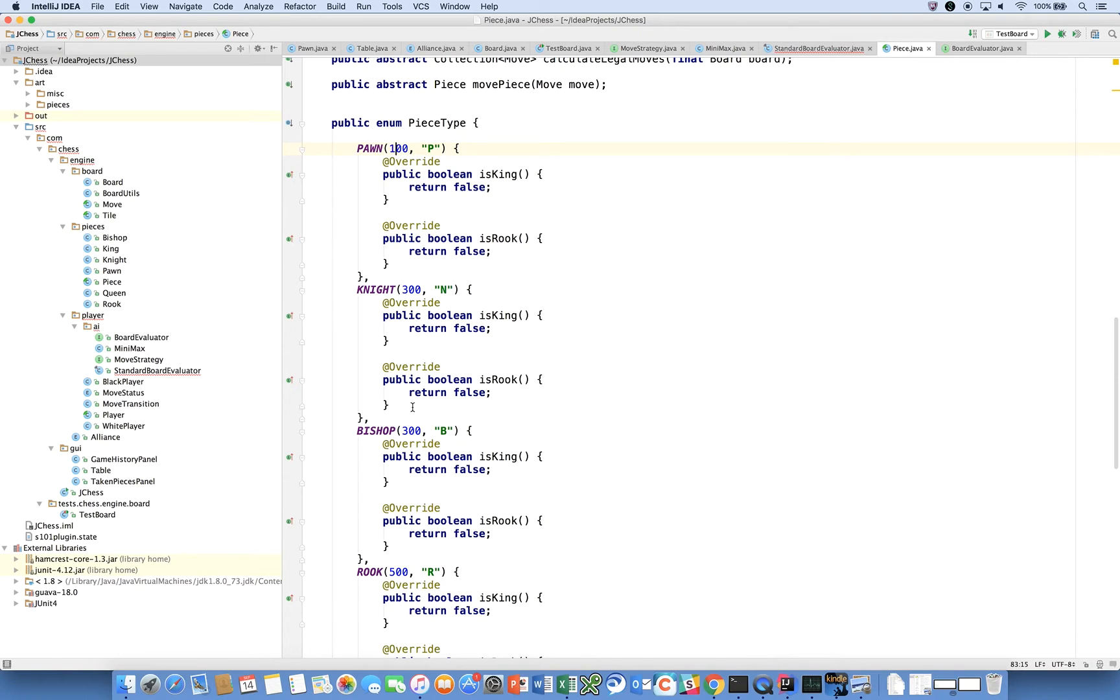
pyautogui.moveTo(480, 404)
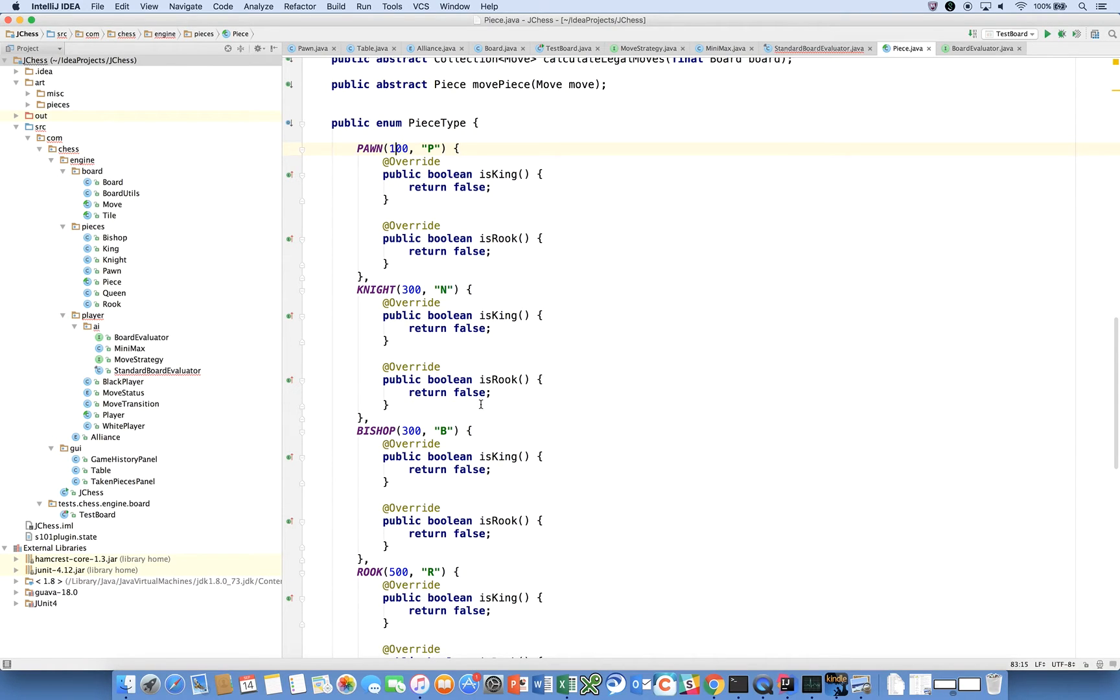
pyautogui.scroll(-3)
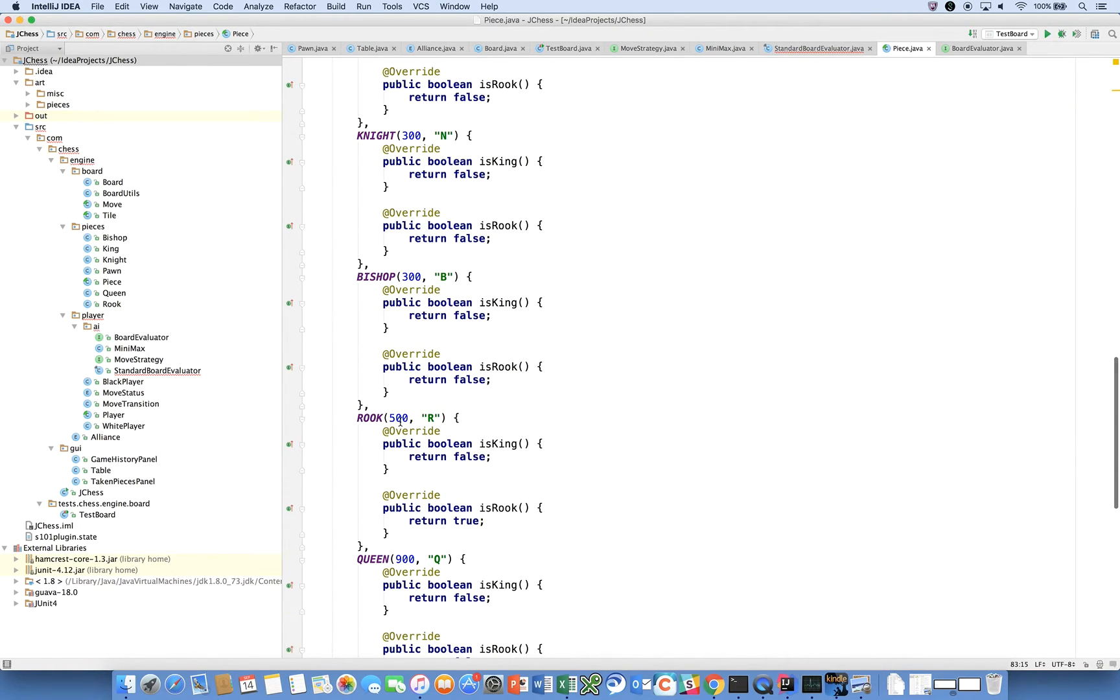
pyautogui.scroll(-3)
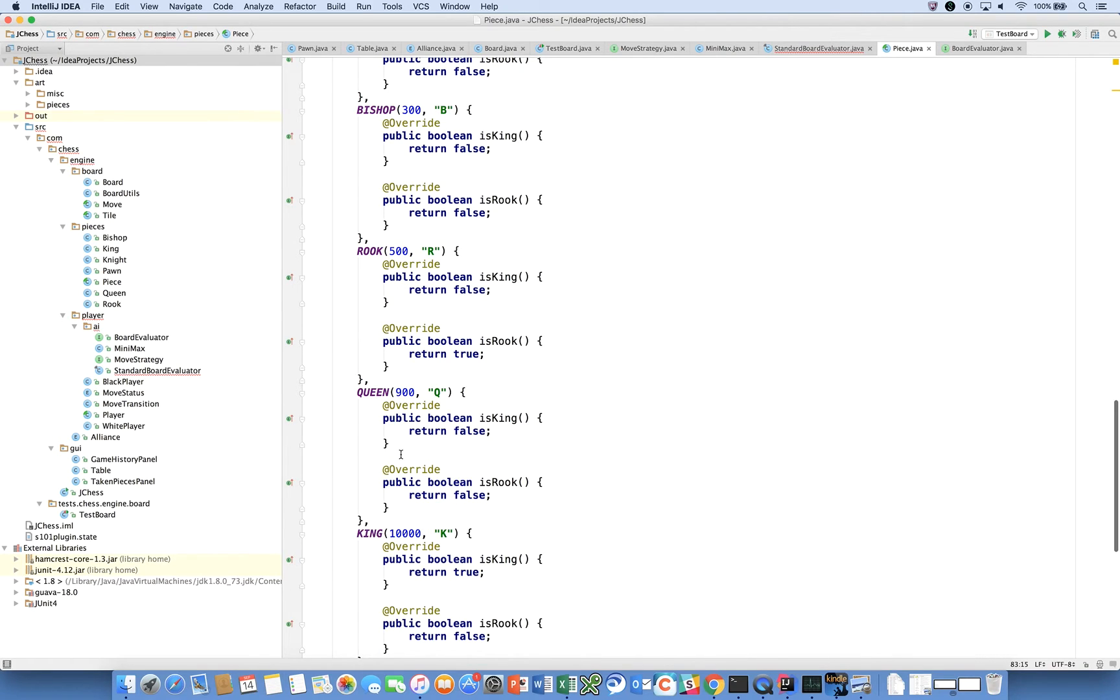
pyautogui.scroll(-3)
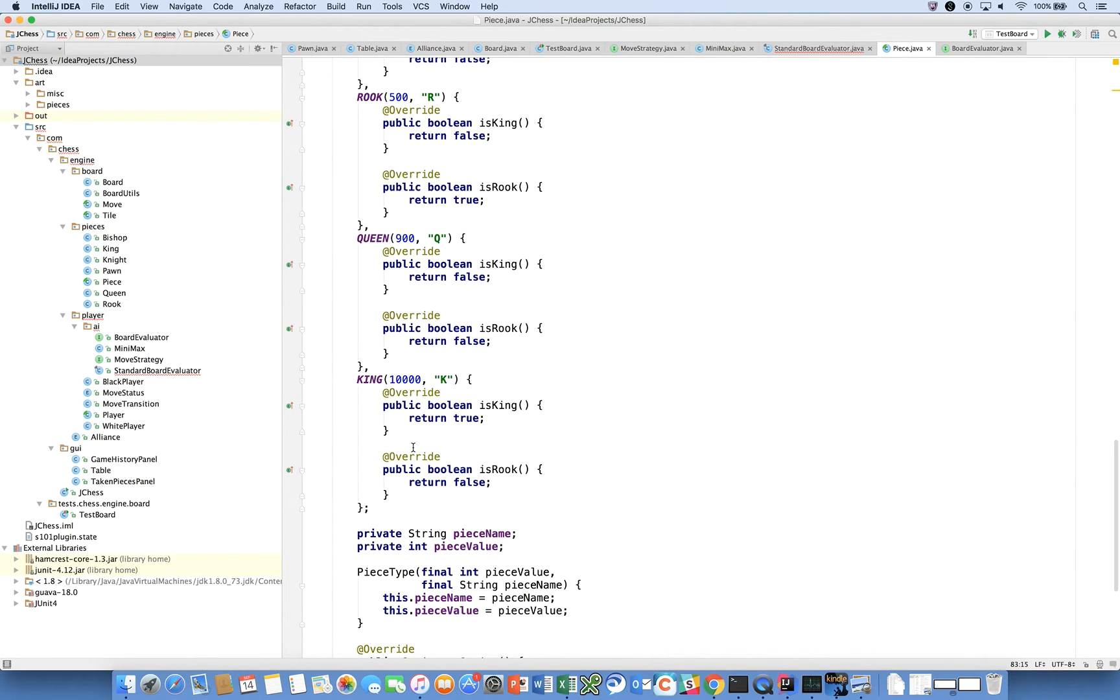
pyautogui.moveTo(547, 481)
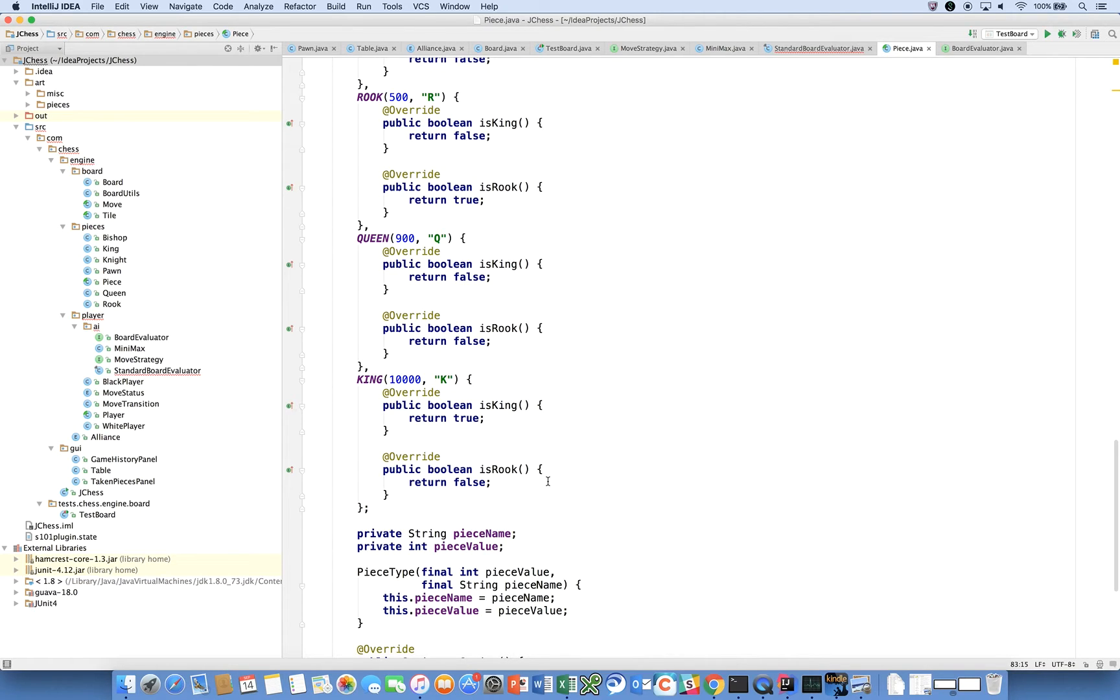
pyautogui.scroll(3)
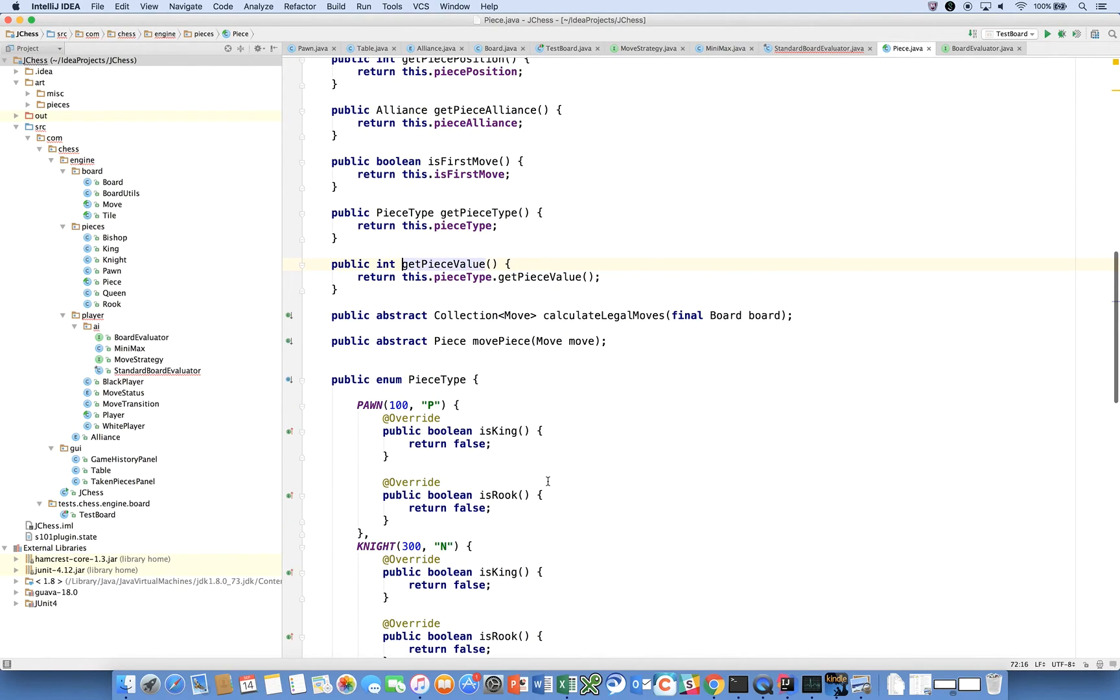
# Back in StandardBoardEvaluator, finish 'return pieceValueScore;' to complete pieceValue
pyautogui.click(815, 48)
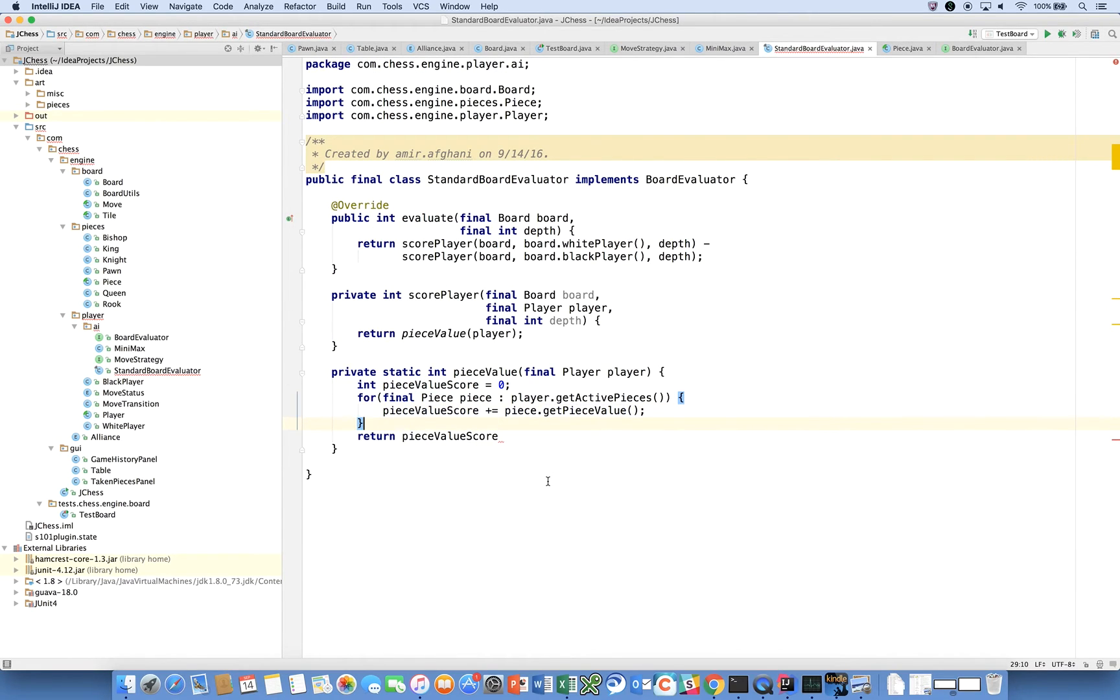
pyautogui.write(';')
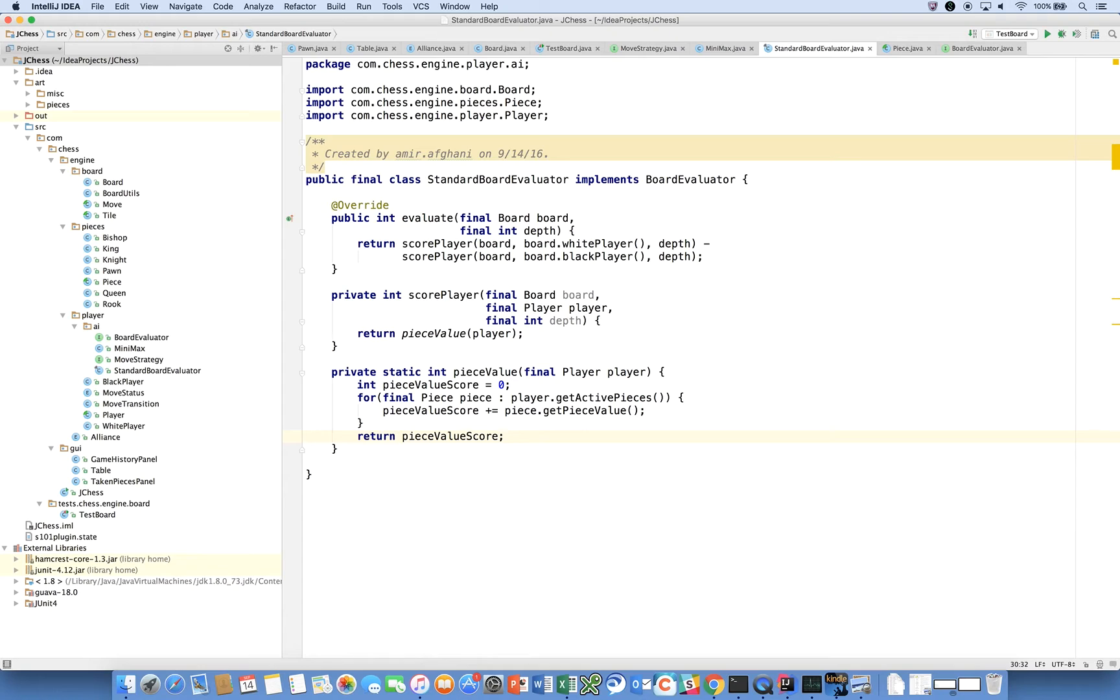
pyautogui.moveTo(493, 421)
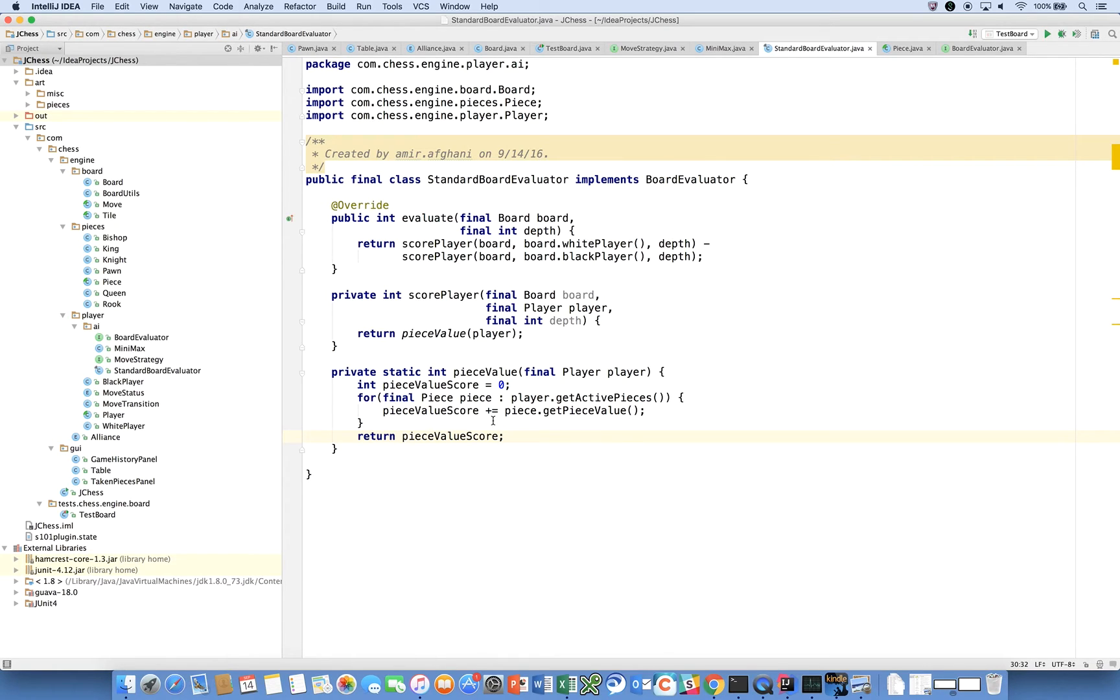
pyautogui.moveTo(551, 414)
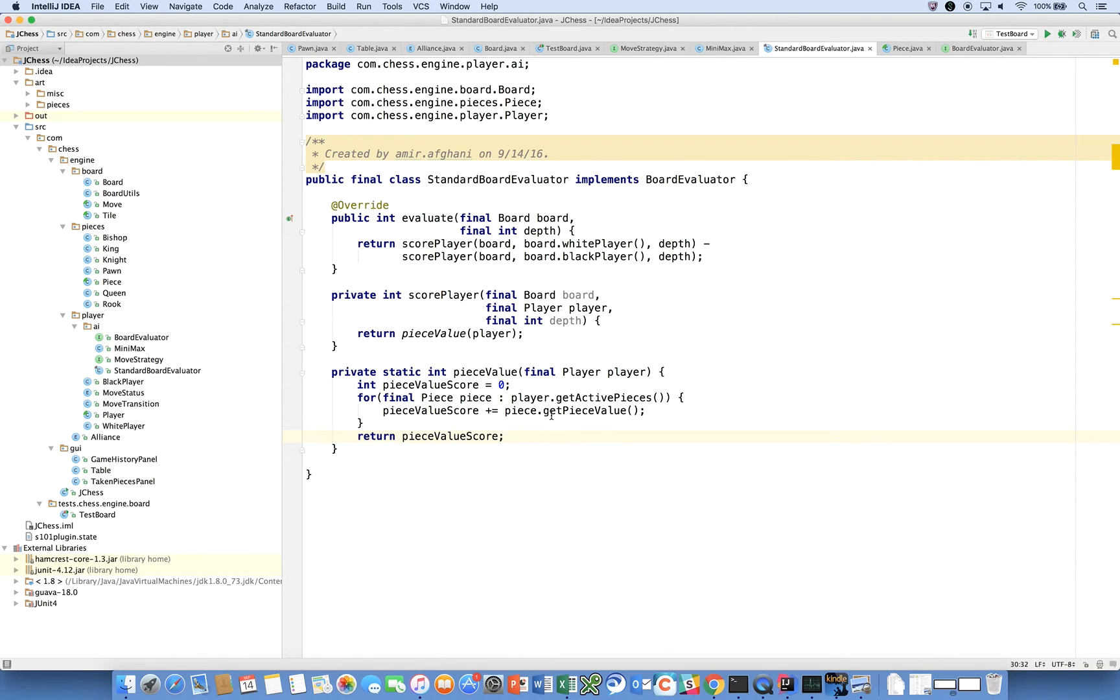
pyautogui.moveTo(523, 390)
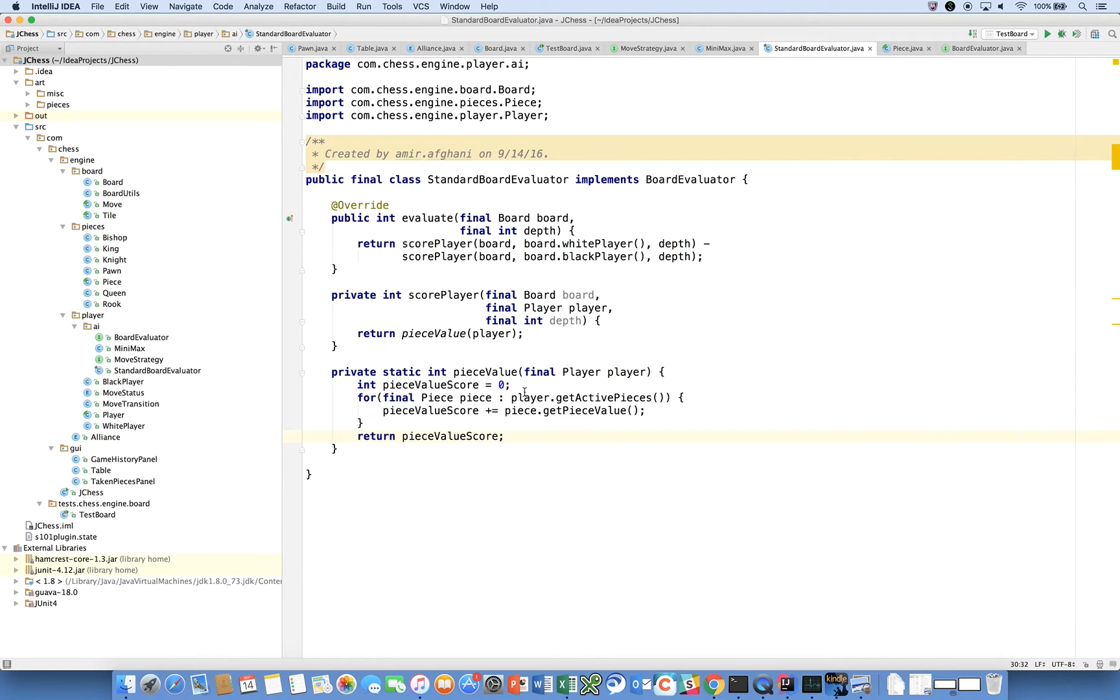
pyautogui.moveTo(462, 240)
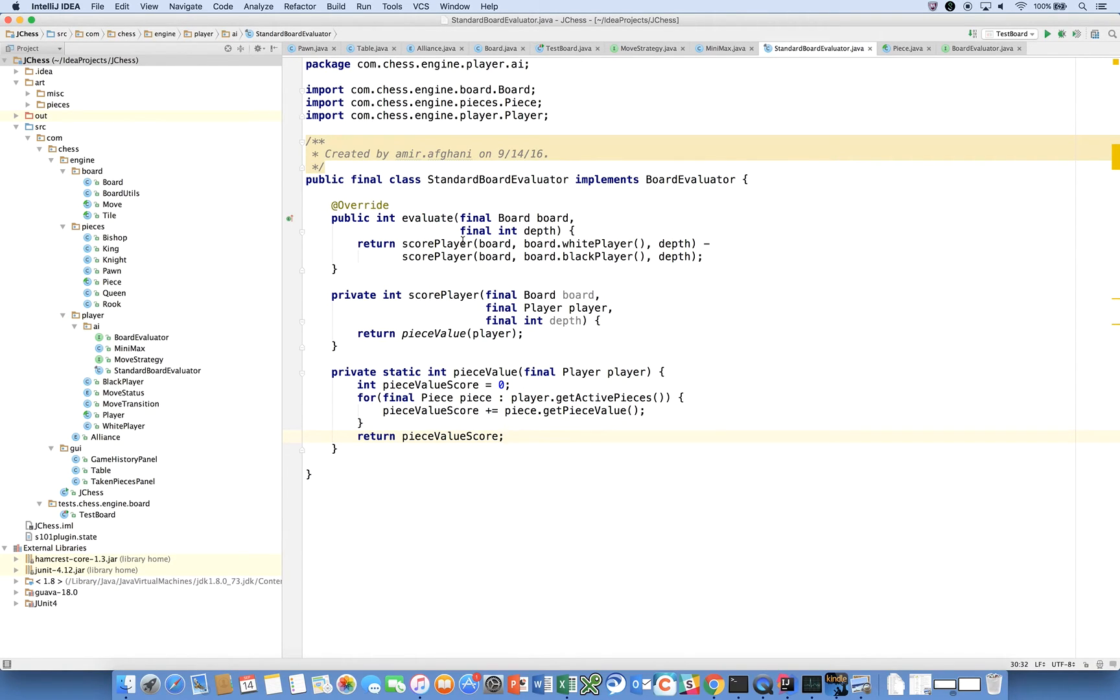
pyautogui.moveTo(634, 250)
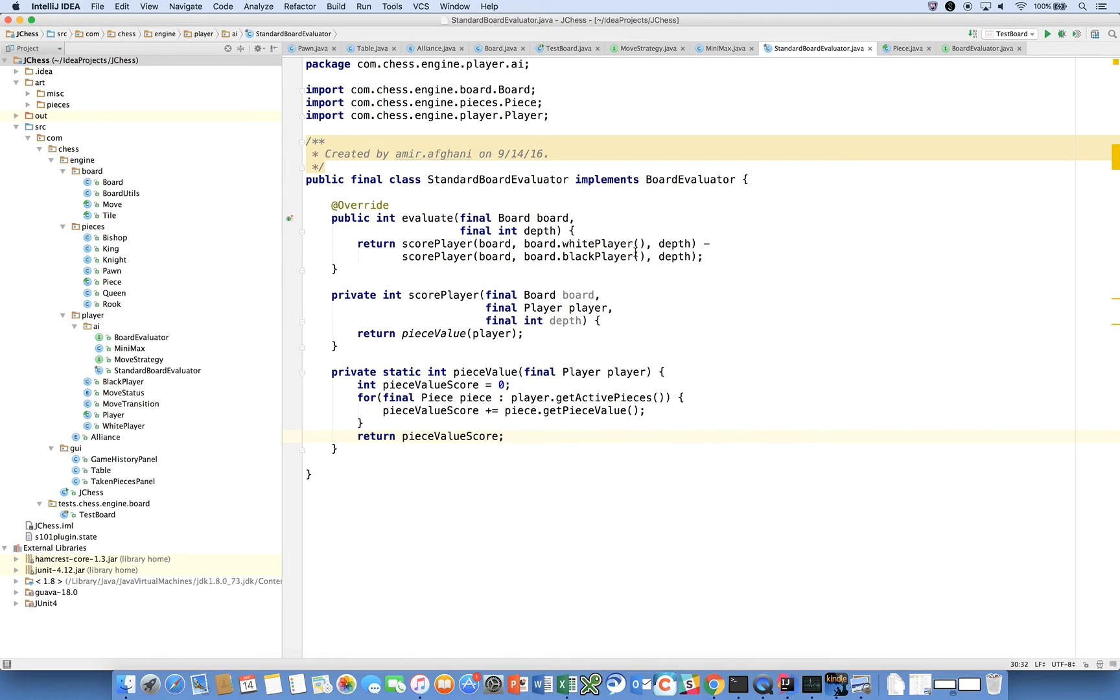
pyautogui.moveTo(520, 258)
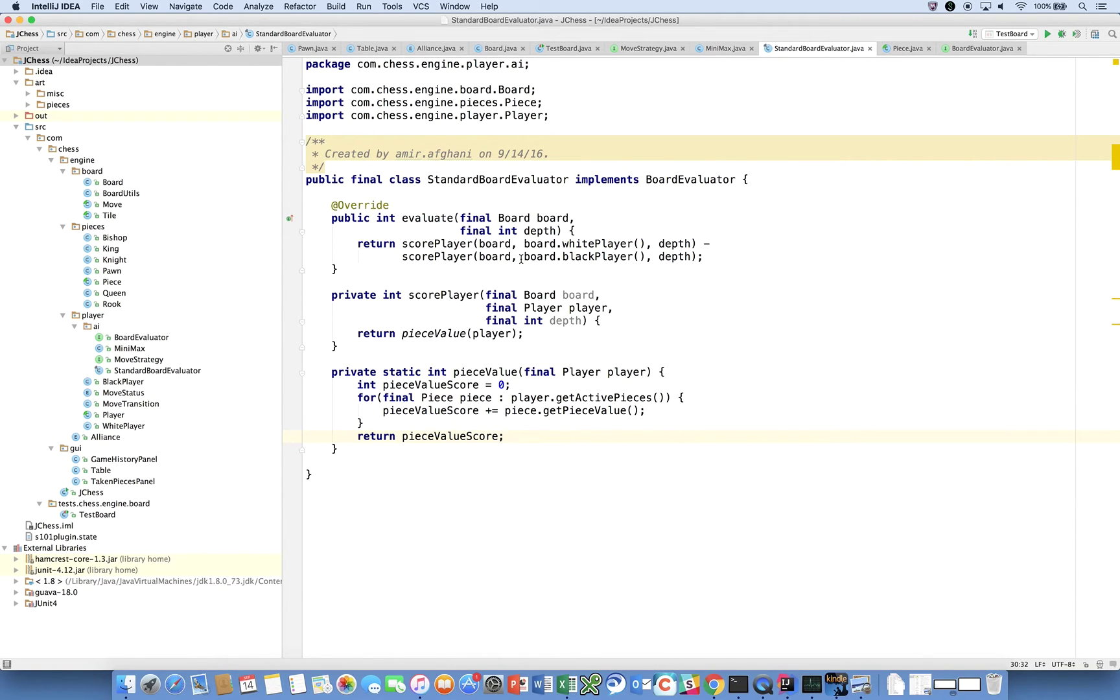
pyautogui.moveTo(428, 302)
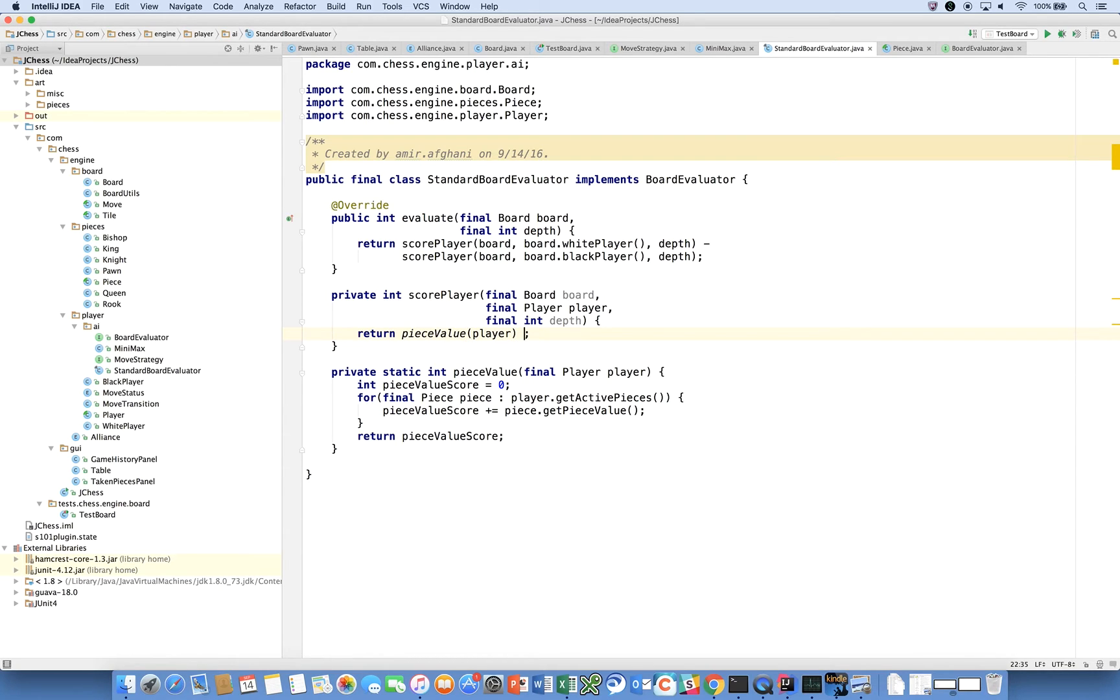
# Add the comment '// + checkmate, check, castled, mobility....' below scorePlayer's return
pyautogui.write('+')
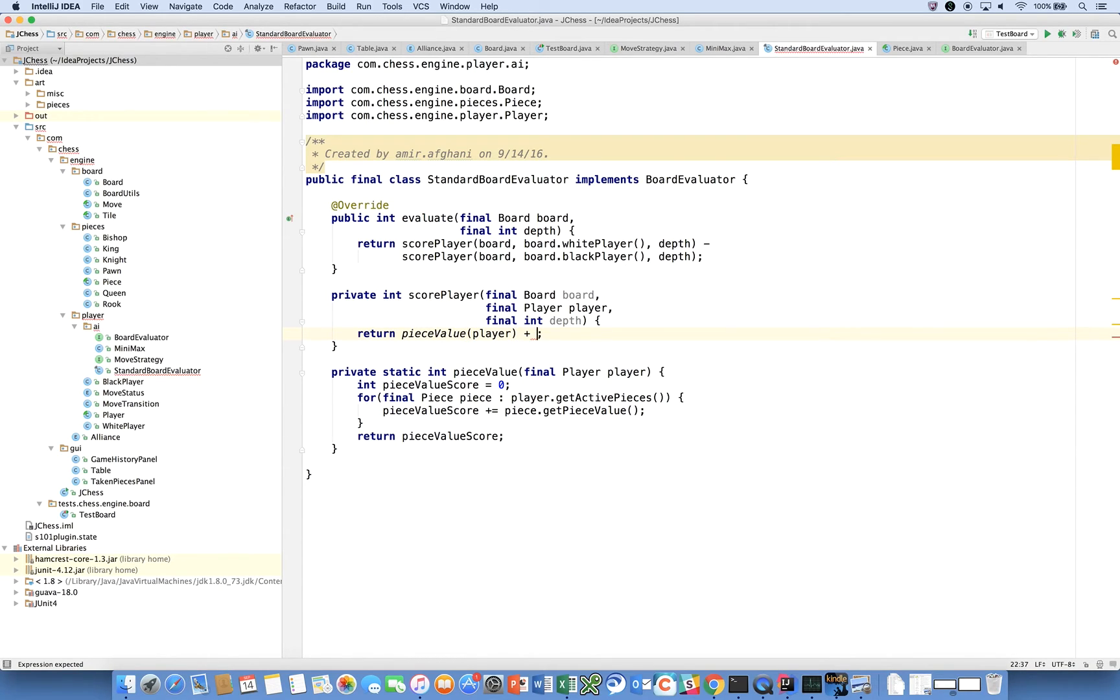
pyautogui.press('backspace')
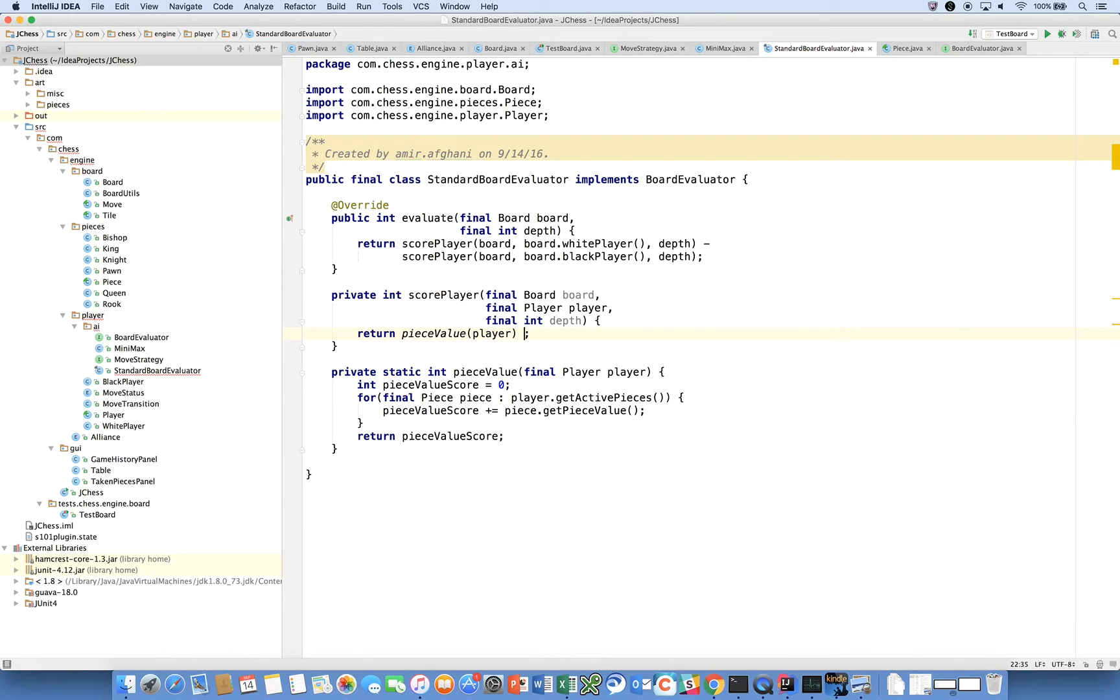
pyautogui.press('return')
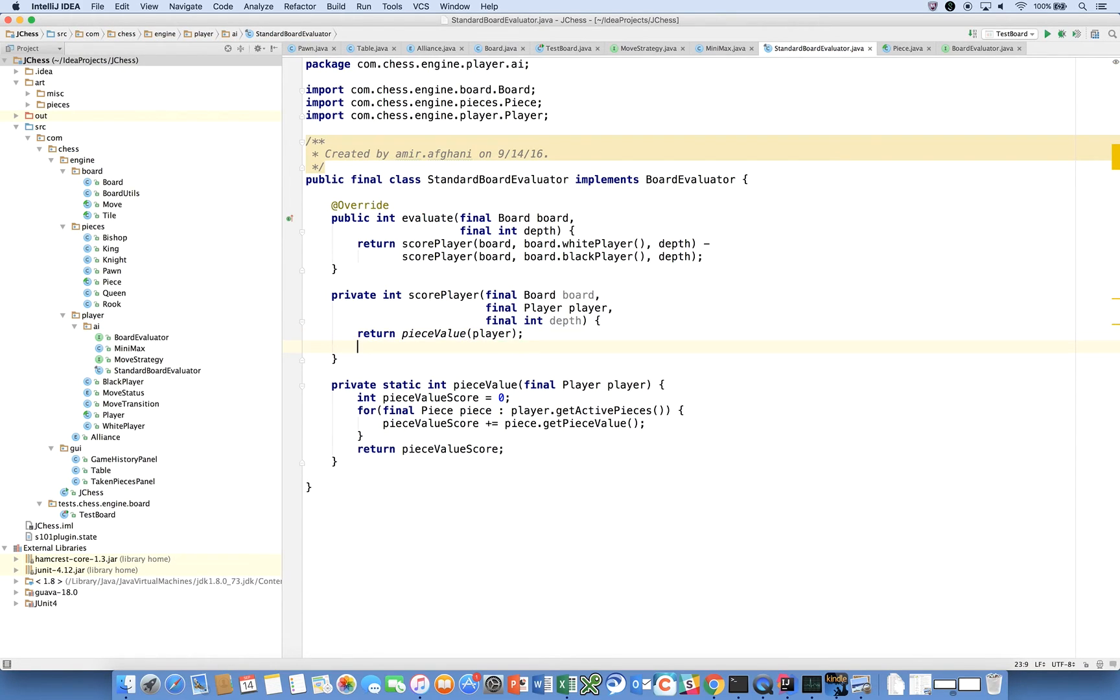
pyautogui.write('//p')
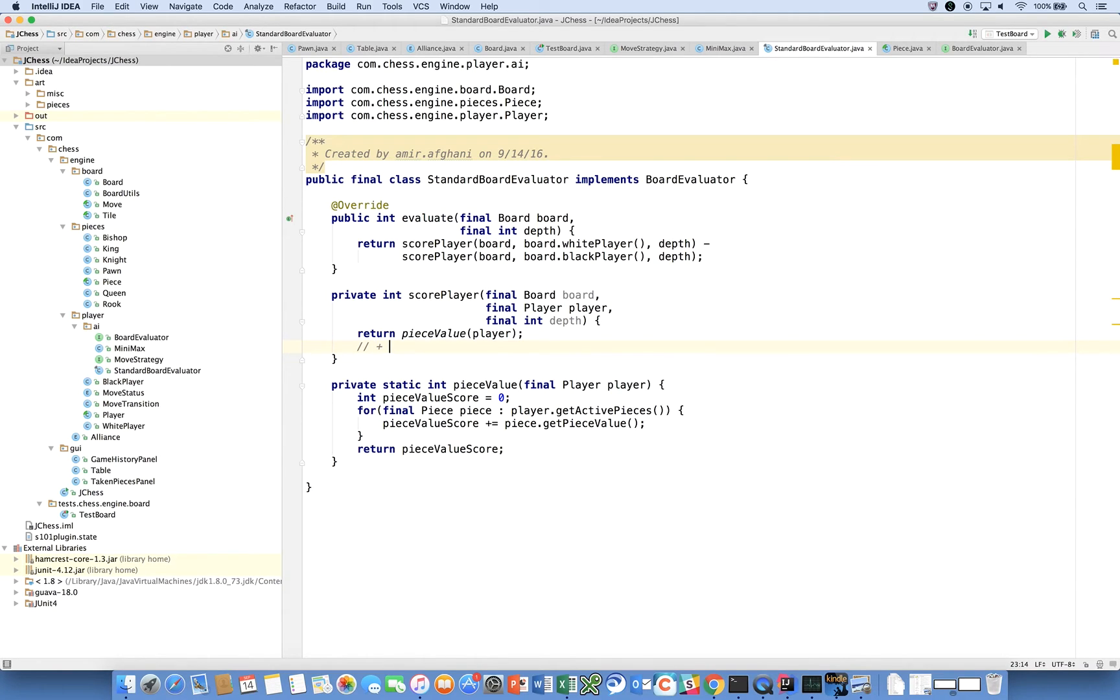
pyautogui.write('checkmate, chec')
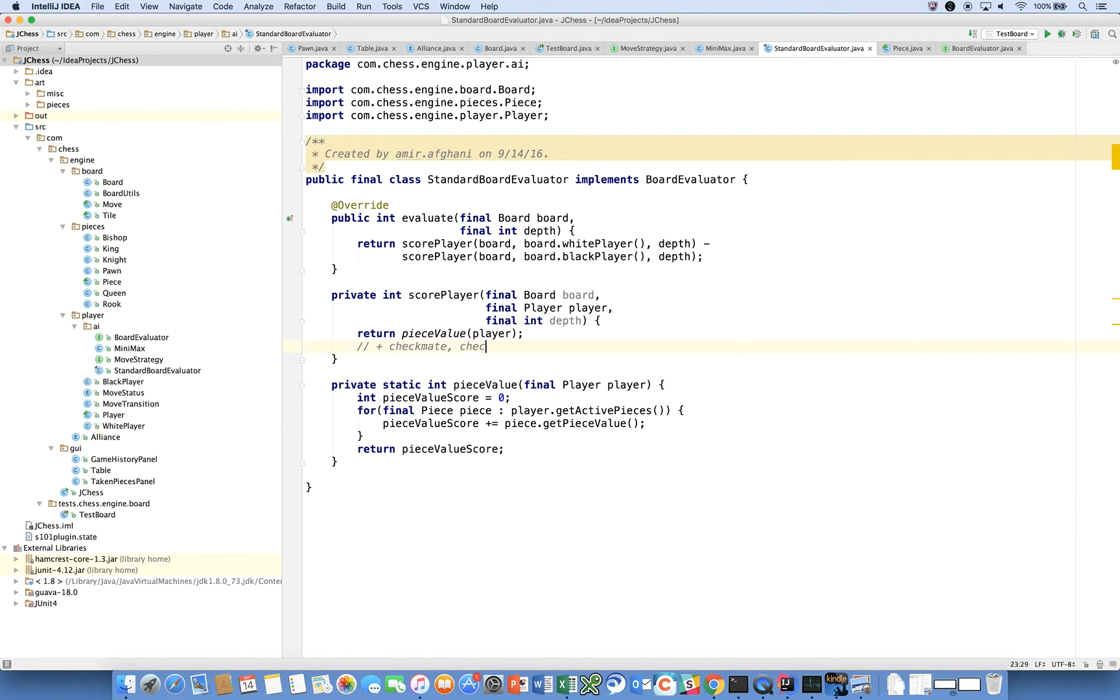
pyautogui.write('k, castle')
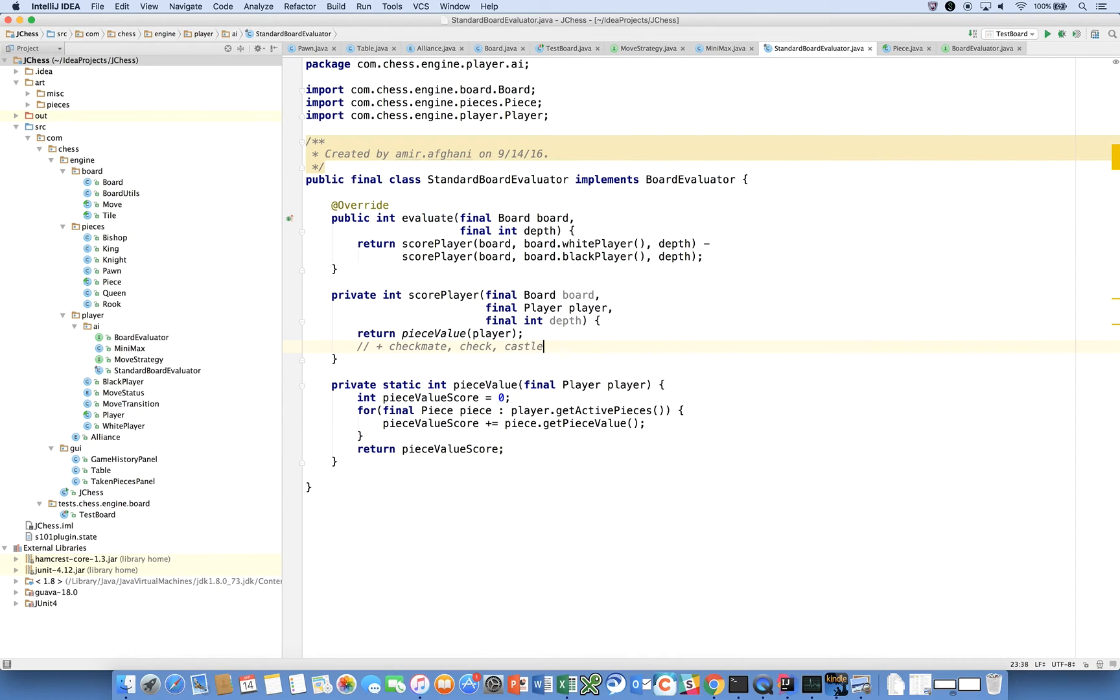
pyautogui.write('d, mobi')
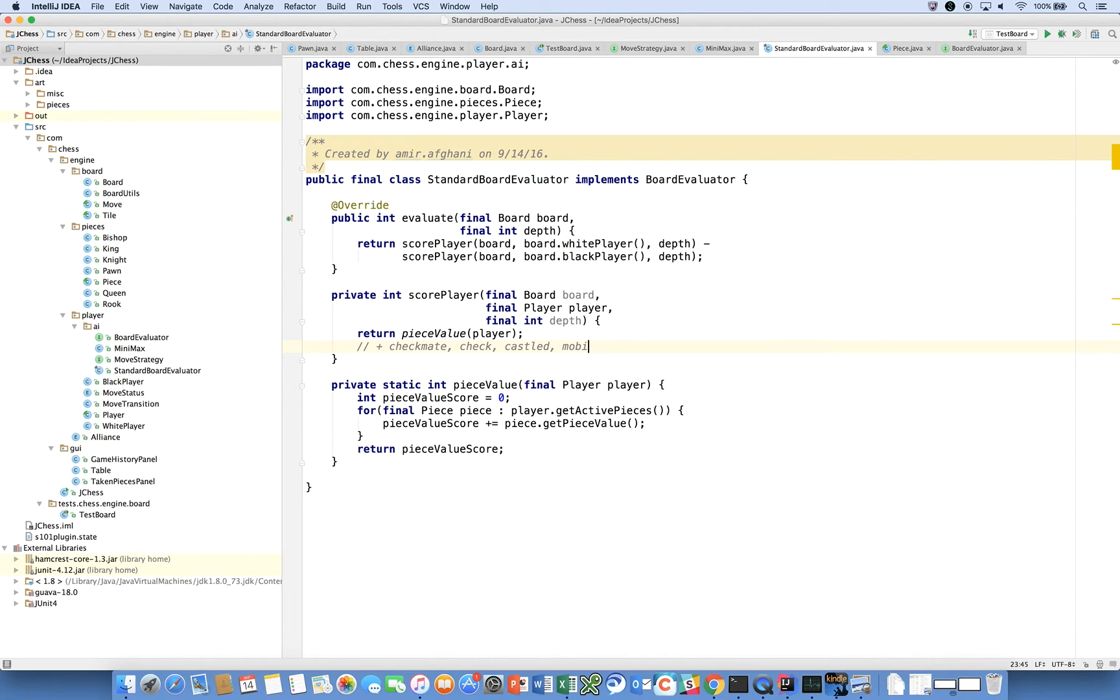
pyautogui.write('lity....')
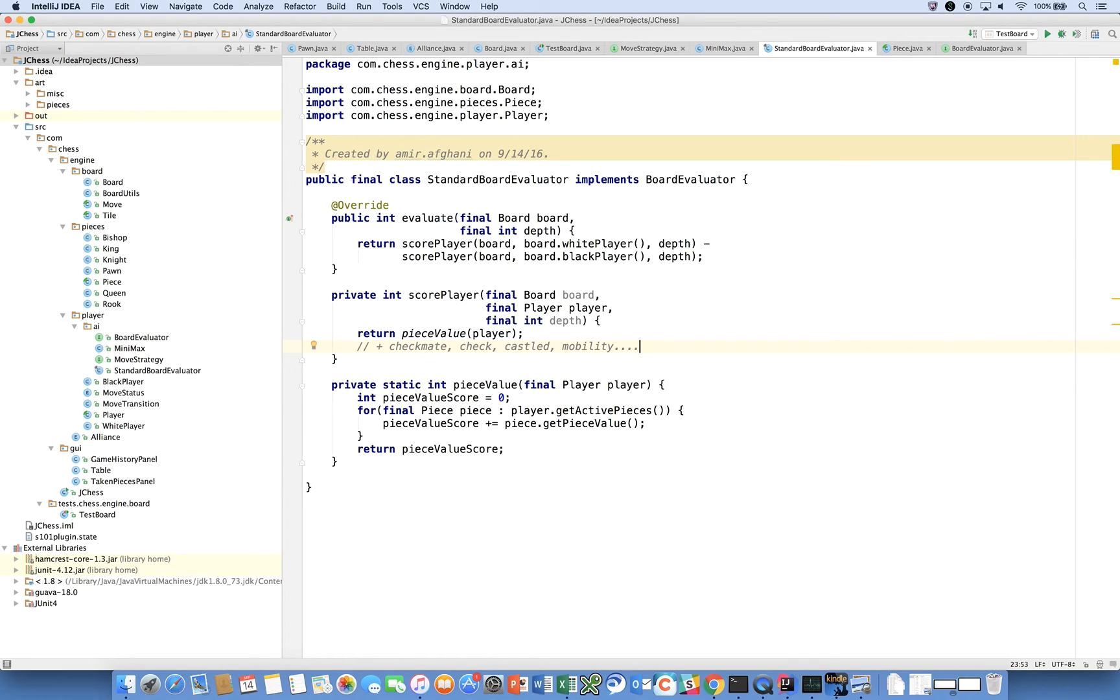
pyautogui.moveTo(580, 313)
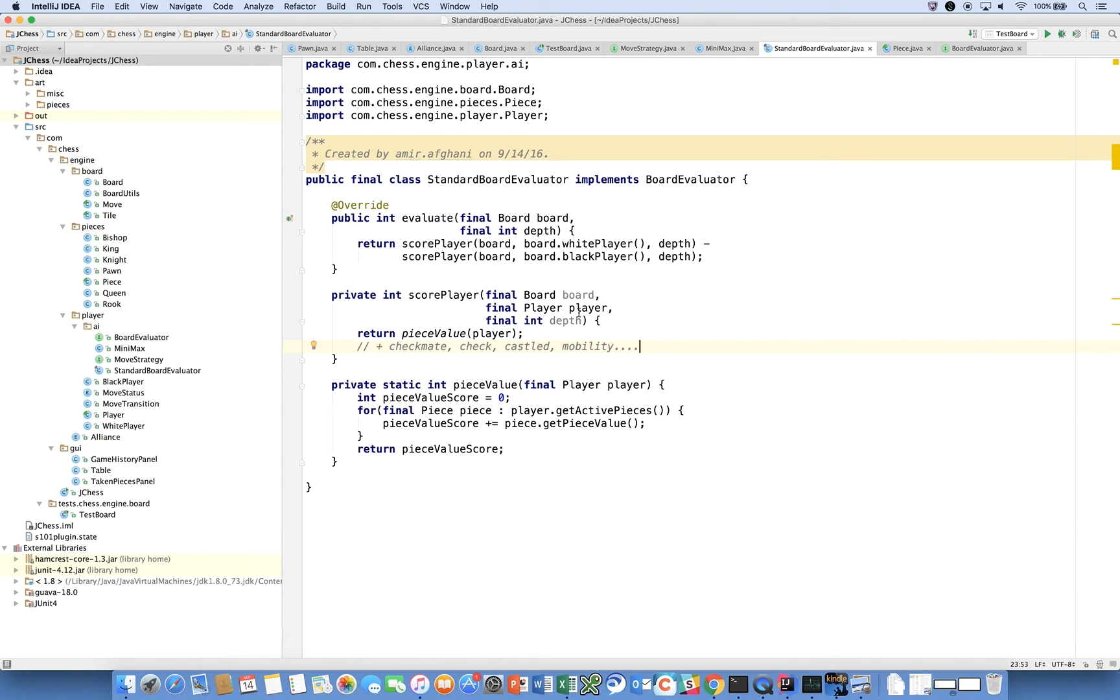
pyautogui.moveTo(443, 298)
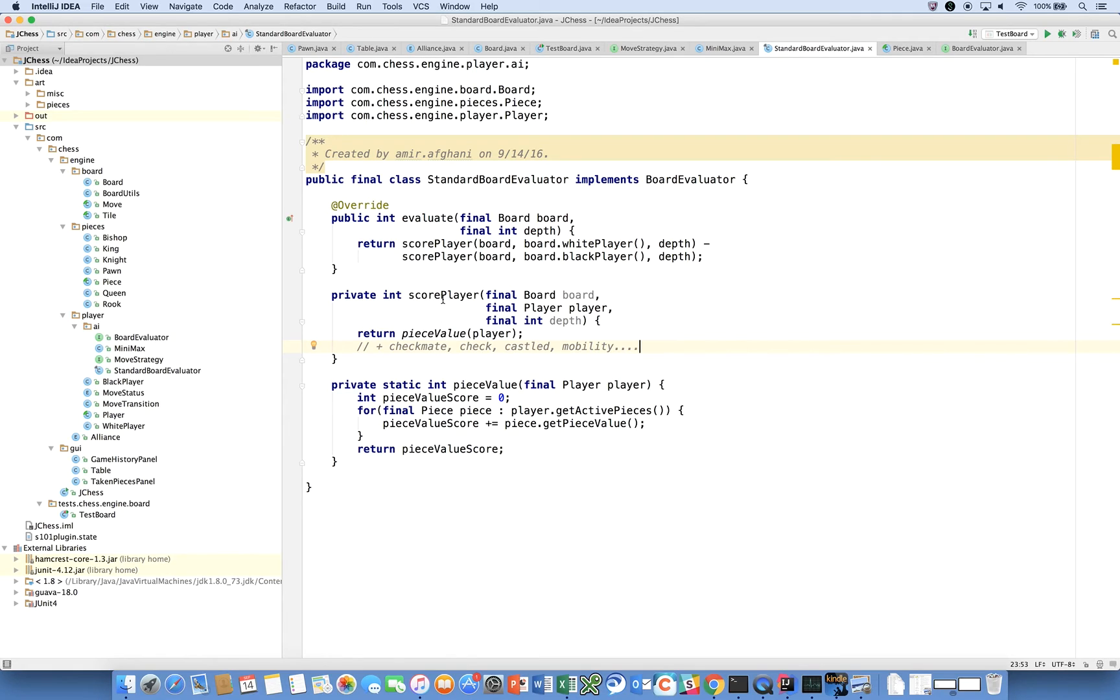
pyautogui.moveTo(439, 237)
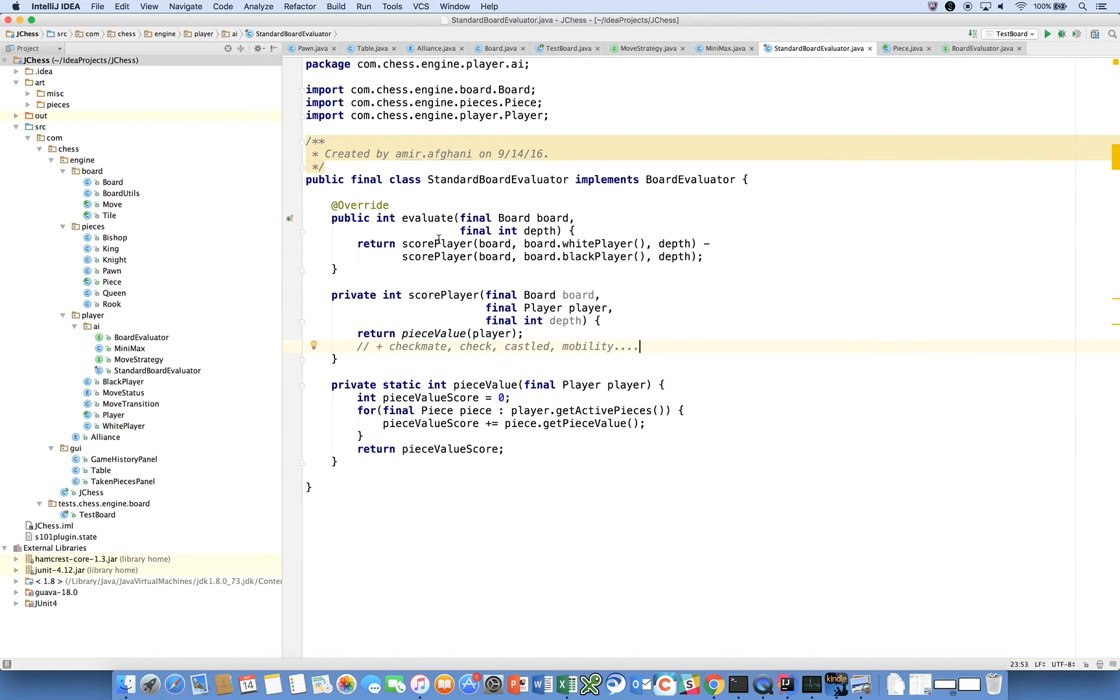
pyautogui.moveTo(456, 251)
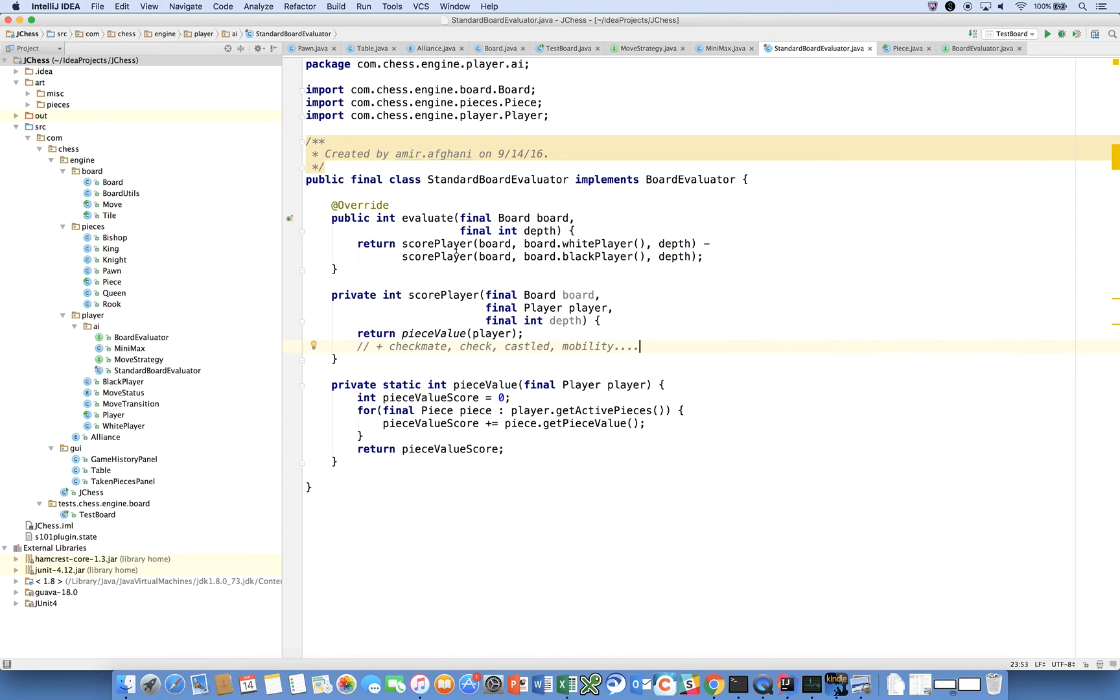
# Switch to MiniMax.java and scroll through execute's min/max loop down to the min method
pyautogui.click(389, 153)
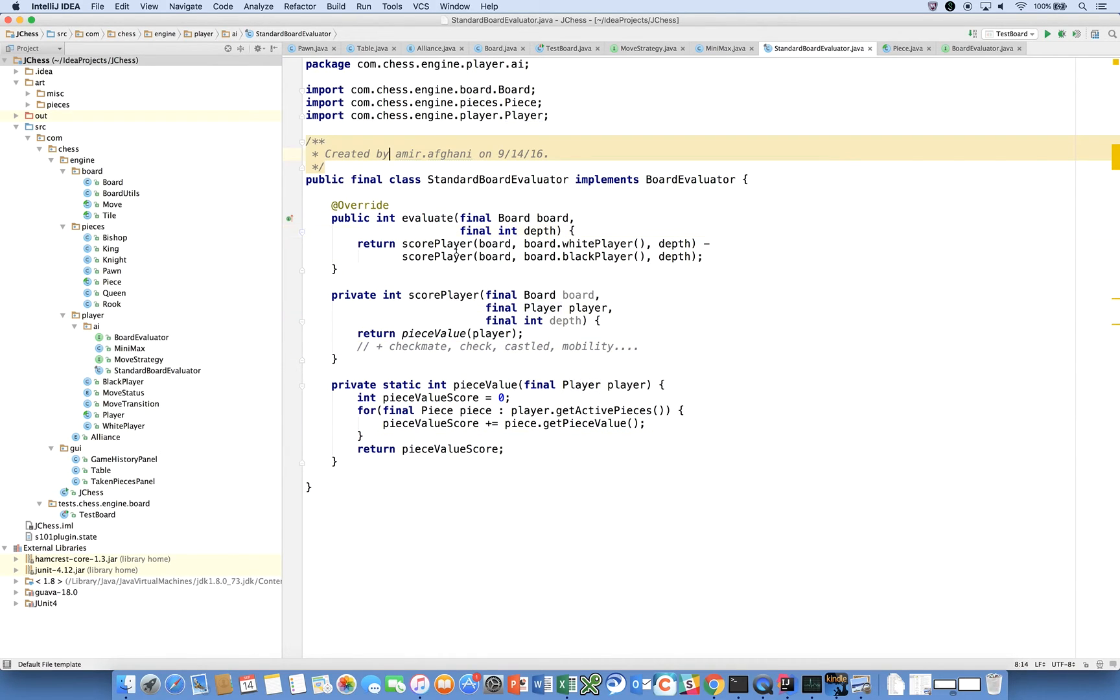
pyautogui.click(720, 48)
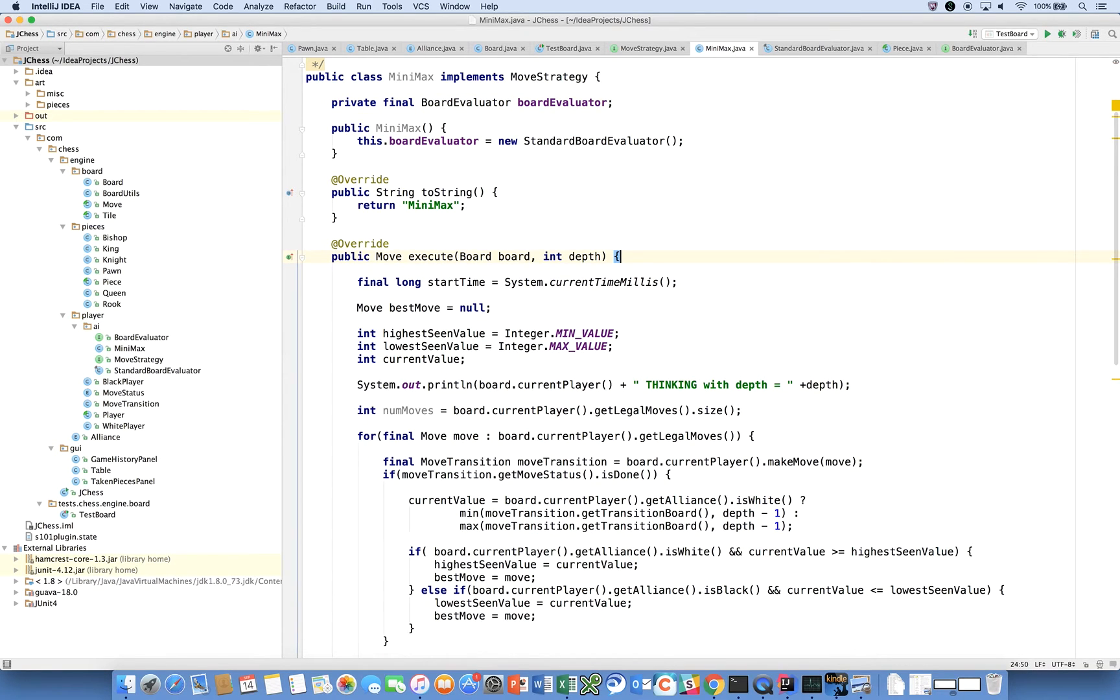
pyautogui.scroll(-3)
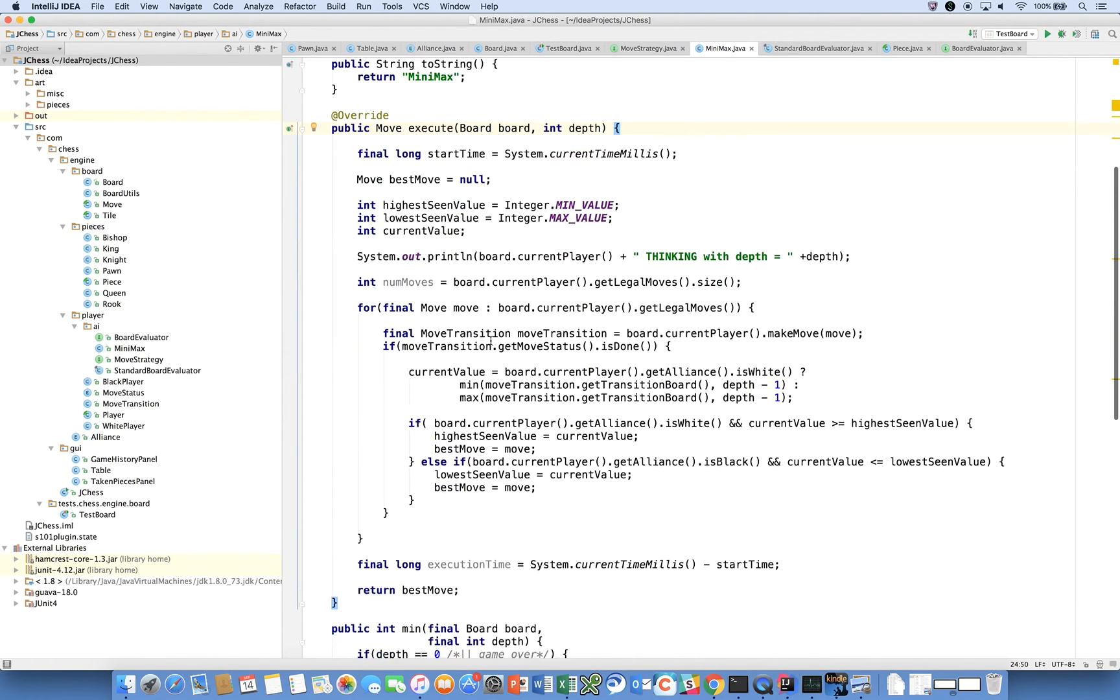
pyautogui.scroll(-3)
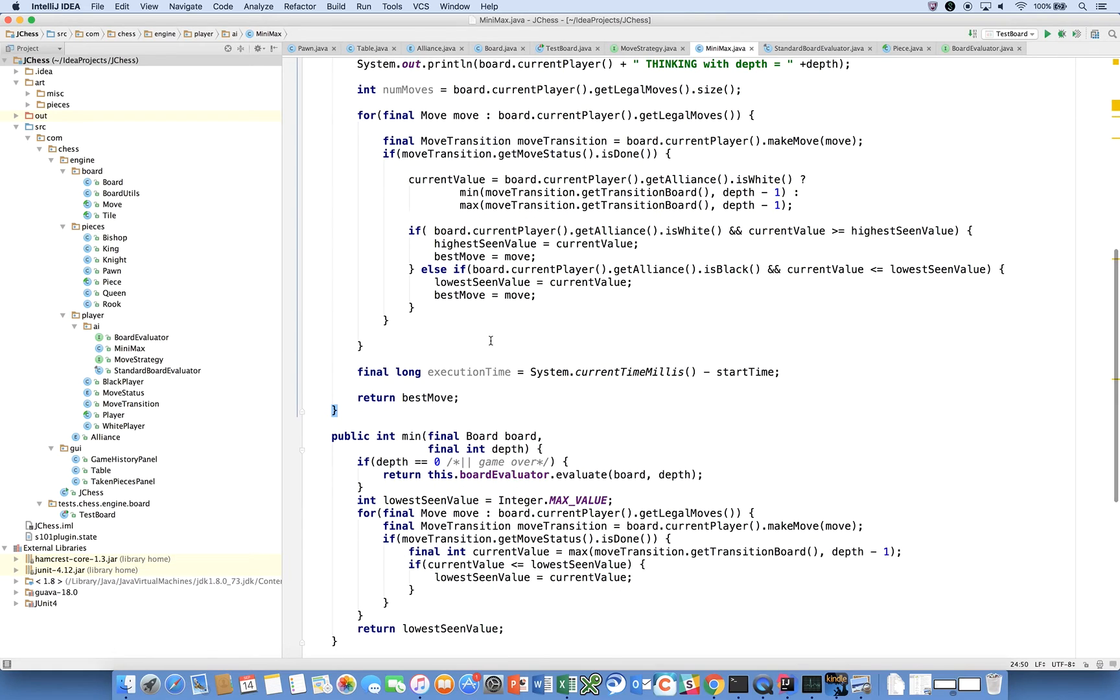
pyautogui.scroll(3)
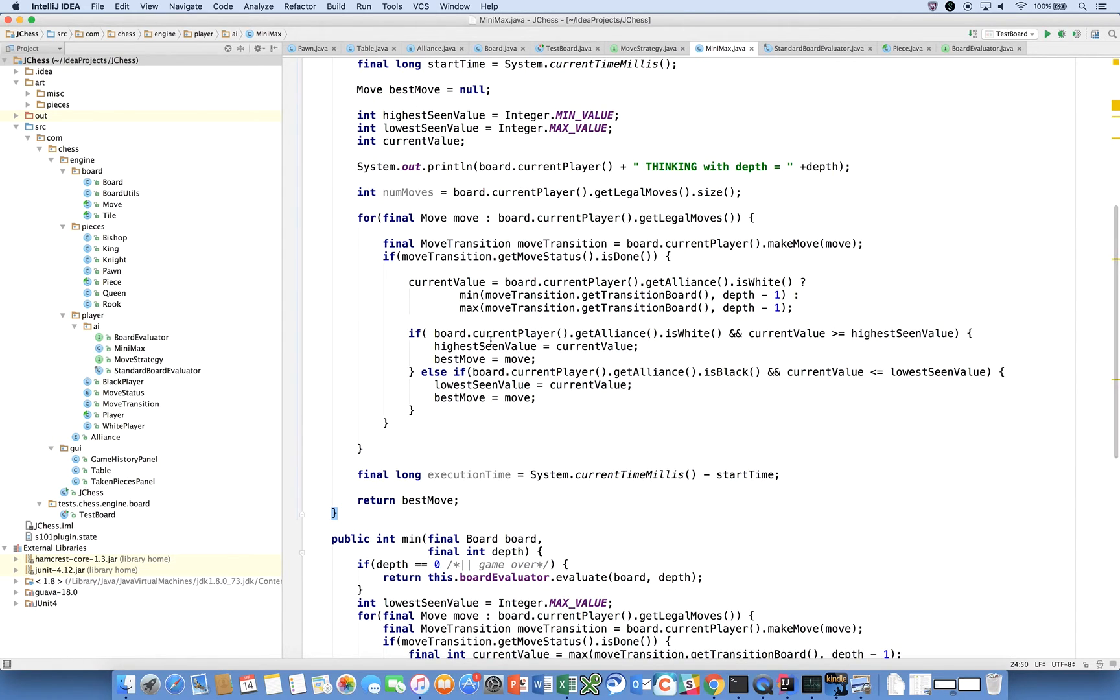
pyautogui.scroll(3)
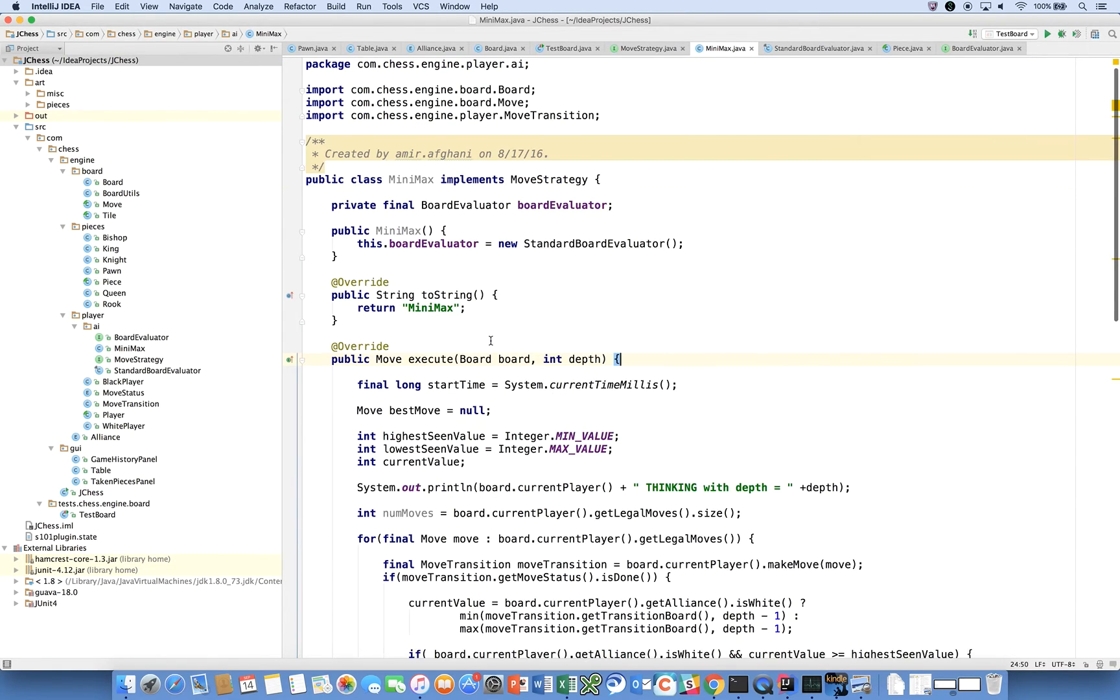
pyautogui.moveTo(472, 267)
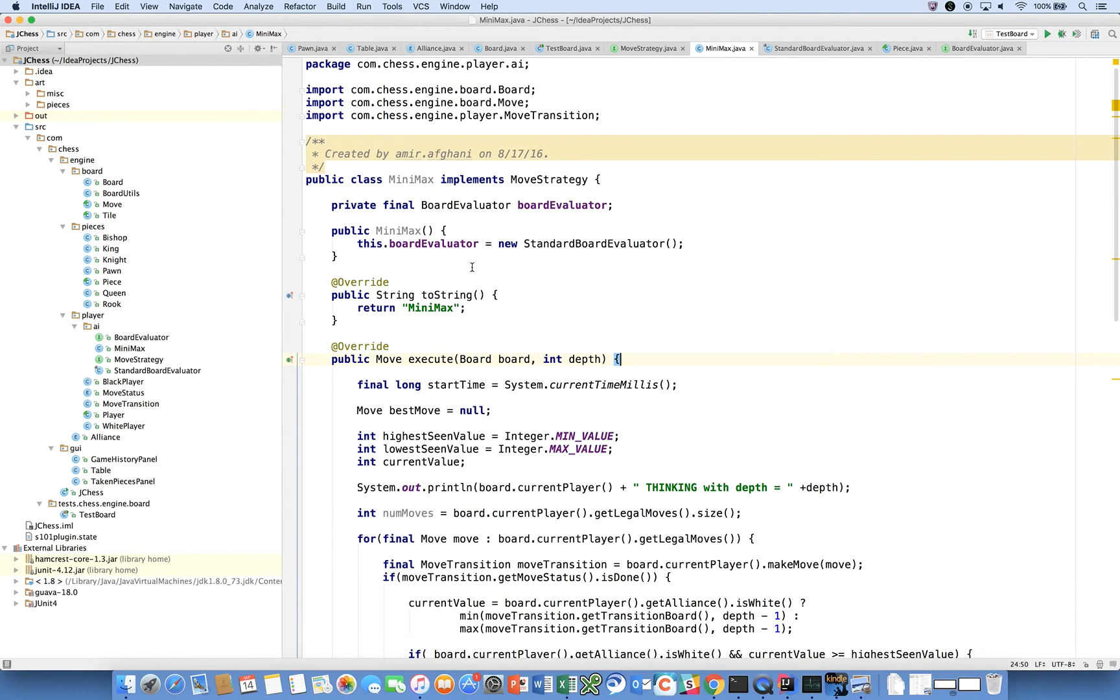
pyautogui.scroll(-3)
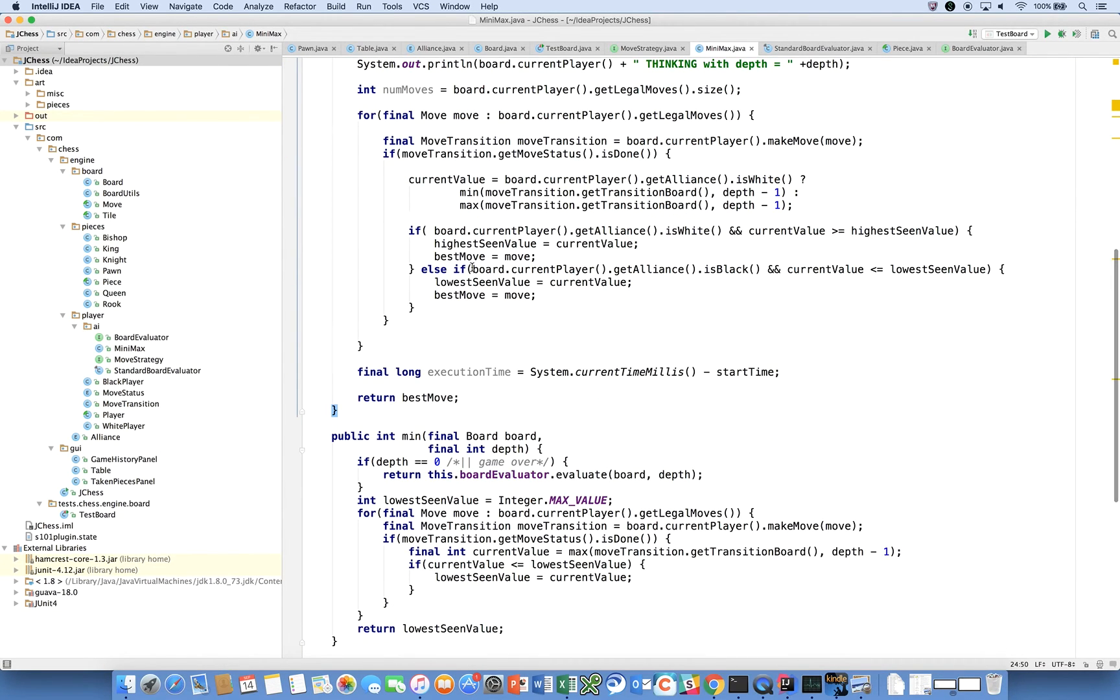
pyautogui.scroll(3)
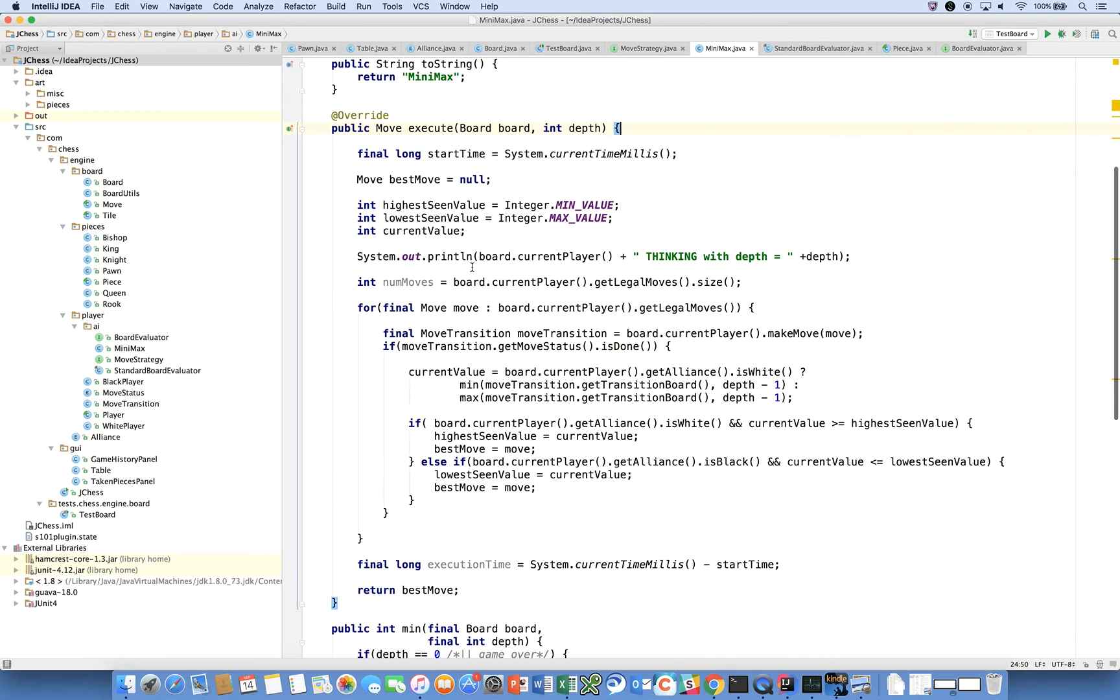
pyautogui.moveTo(417, 230)
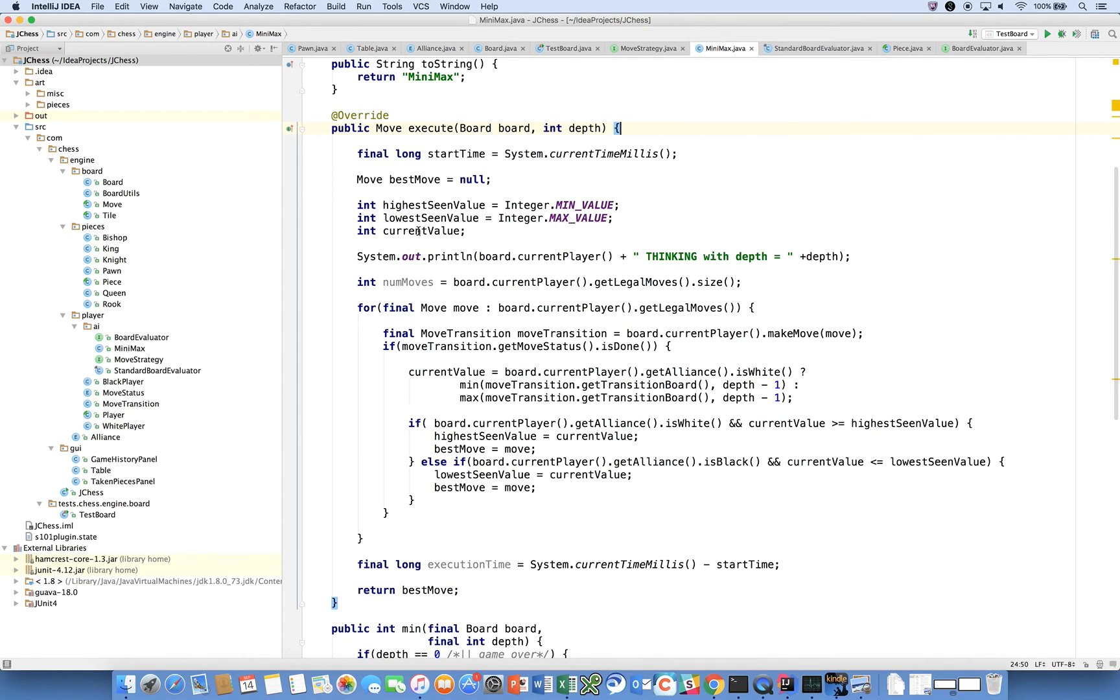
pyautogui.moveTo(459, 331)
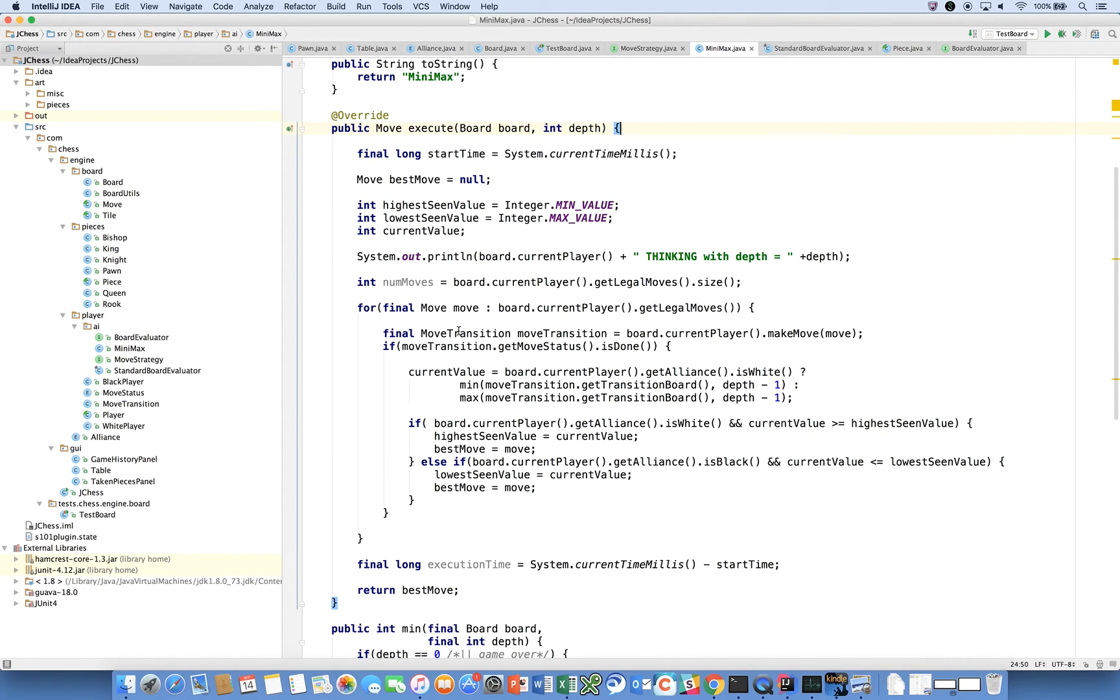
pyautogui.moveTo(458, 357)
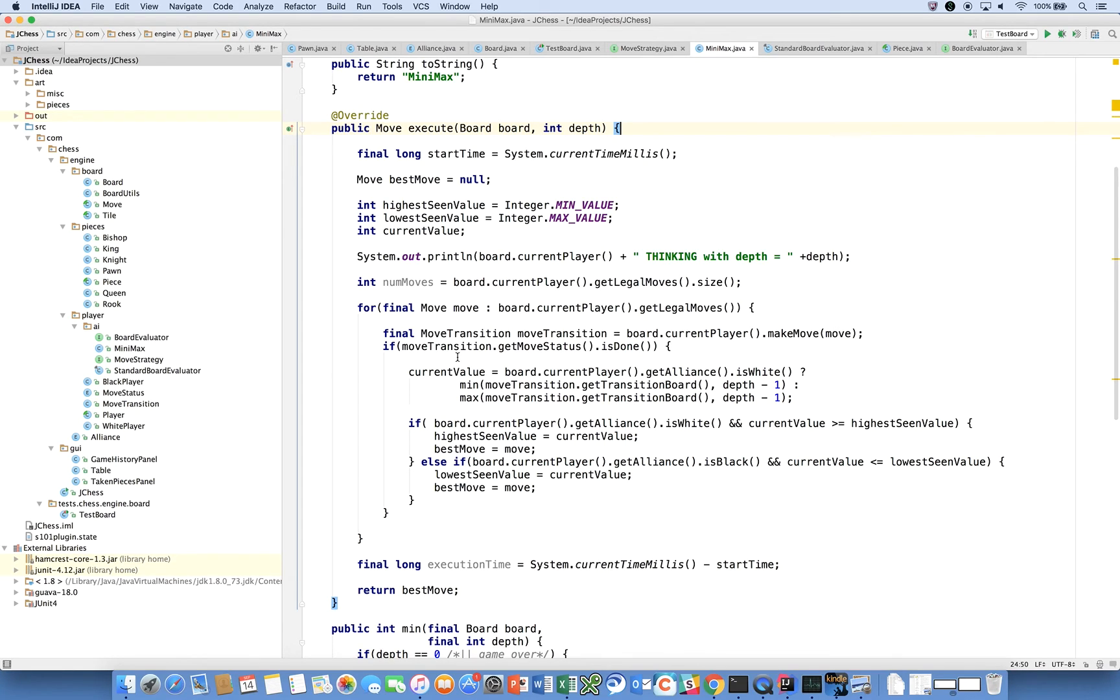
pyautogui.moveTo(460, 400)
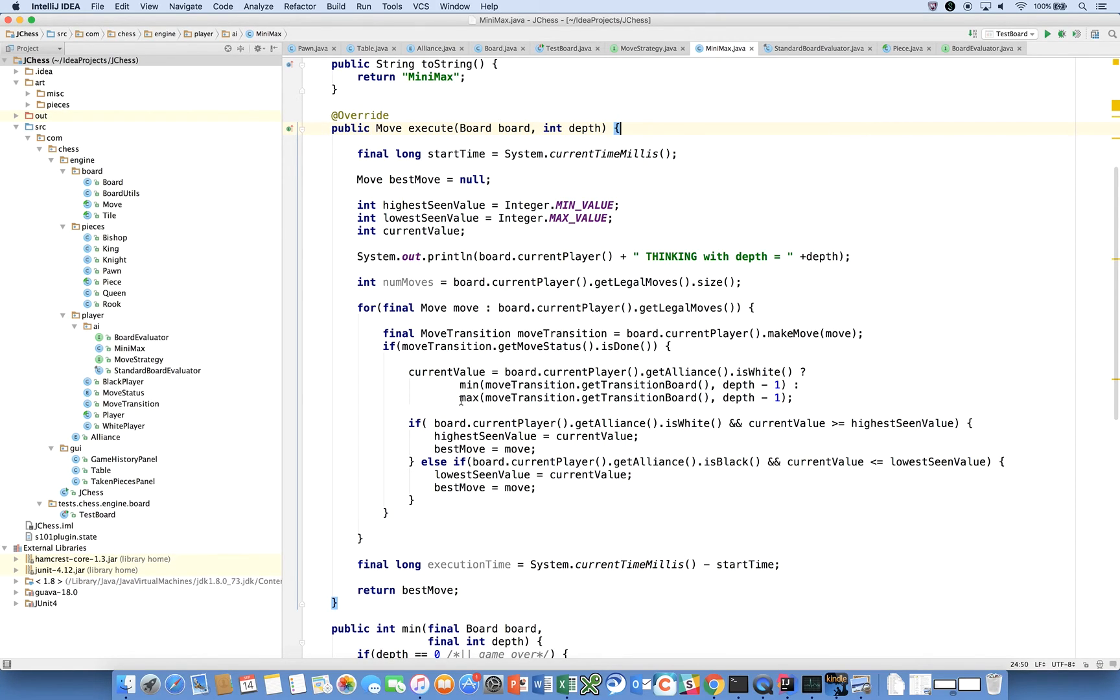
pyautogui.scroll(-3)
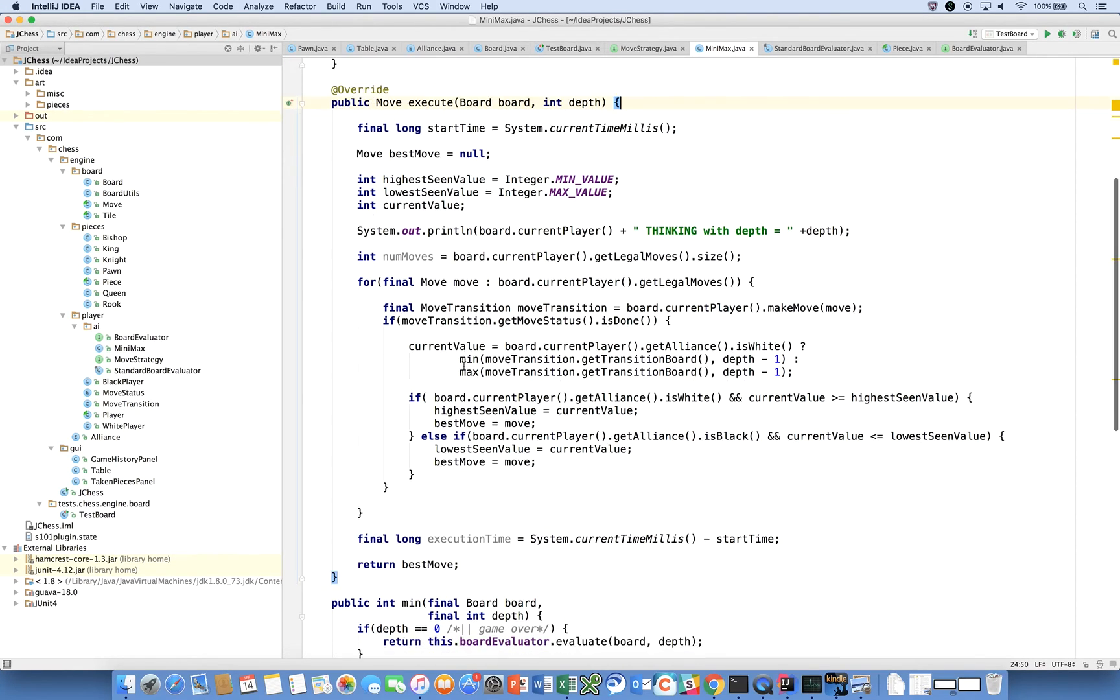
pyautogui.scroll(-3)
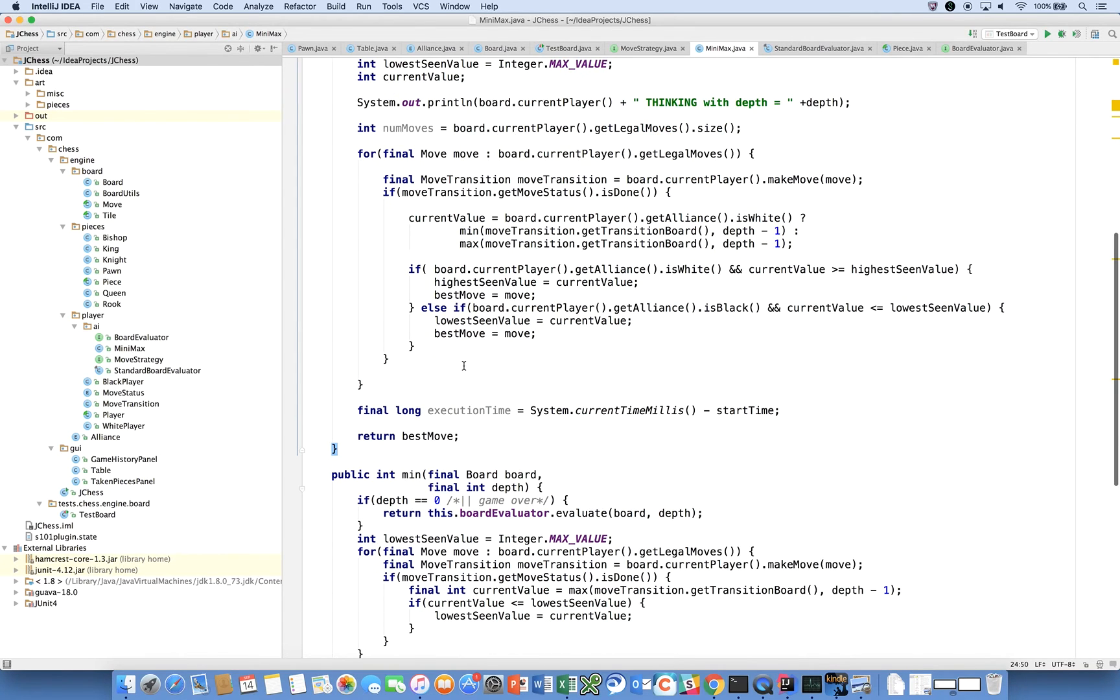
pyautogui.scroll(-3)
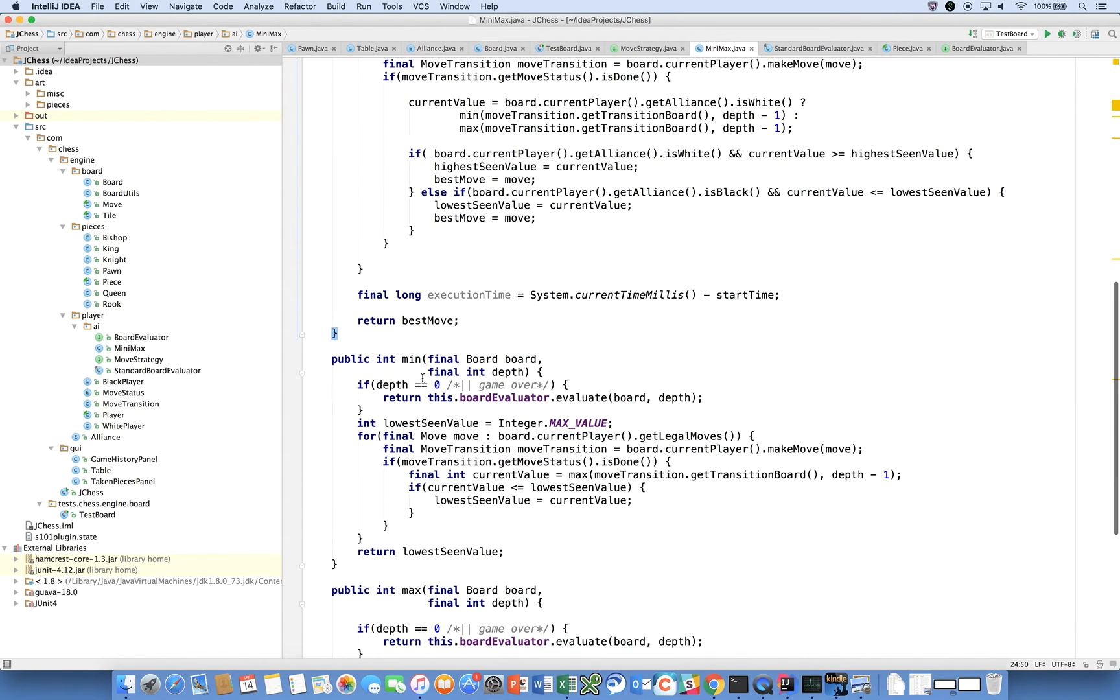
pyautogui.moveTo(479, 459)
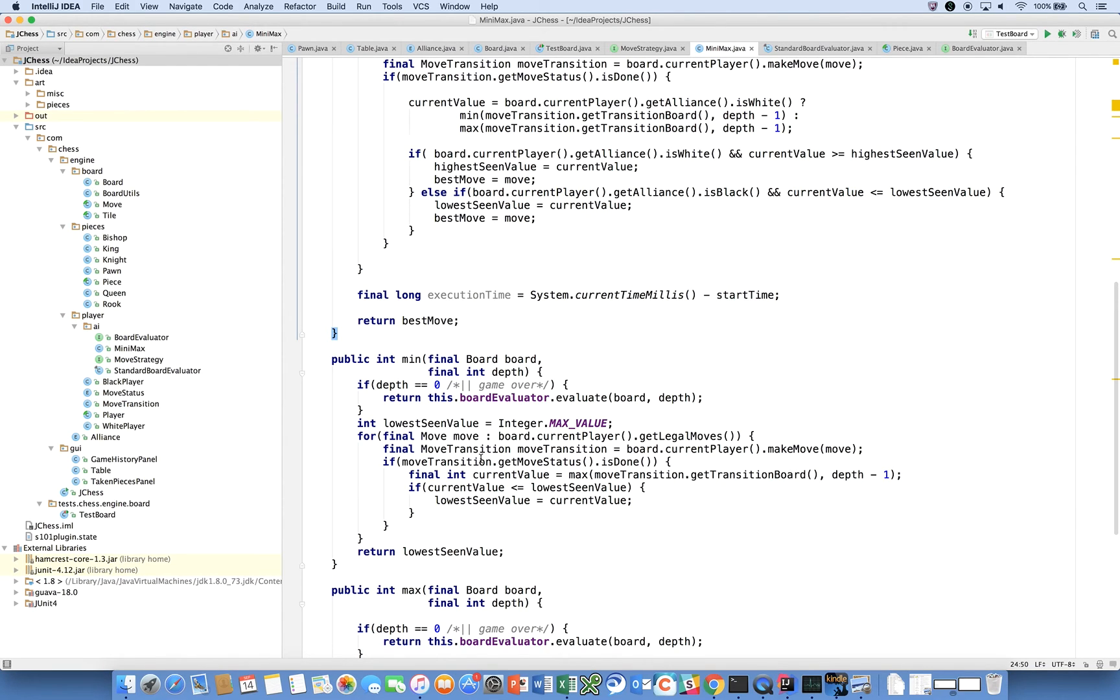
pyautogui.scroll(-3)
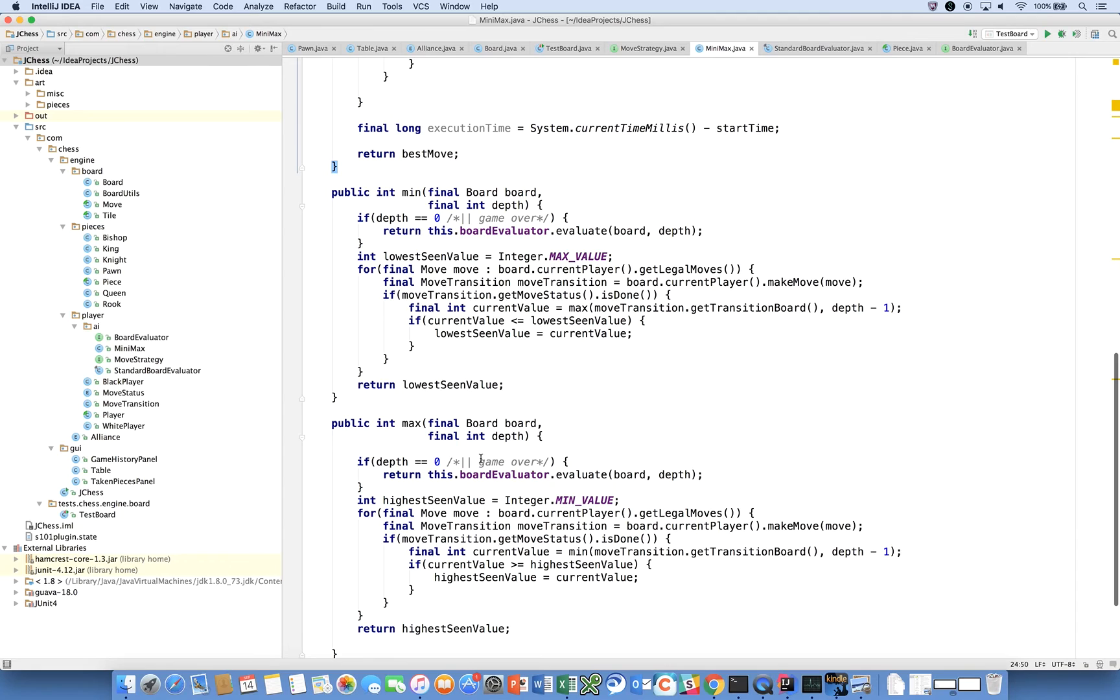
pyautogui.moveTo(525, 511)
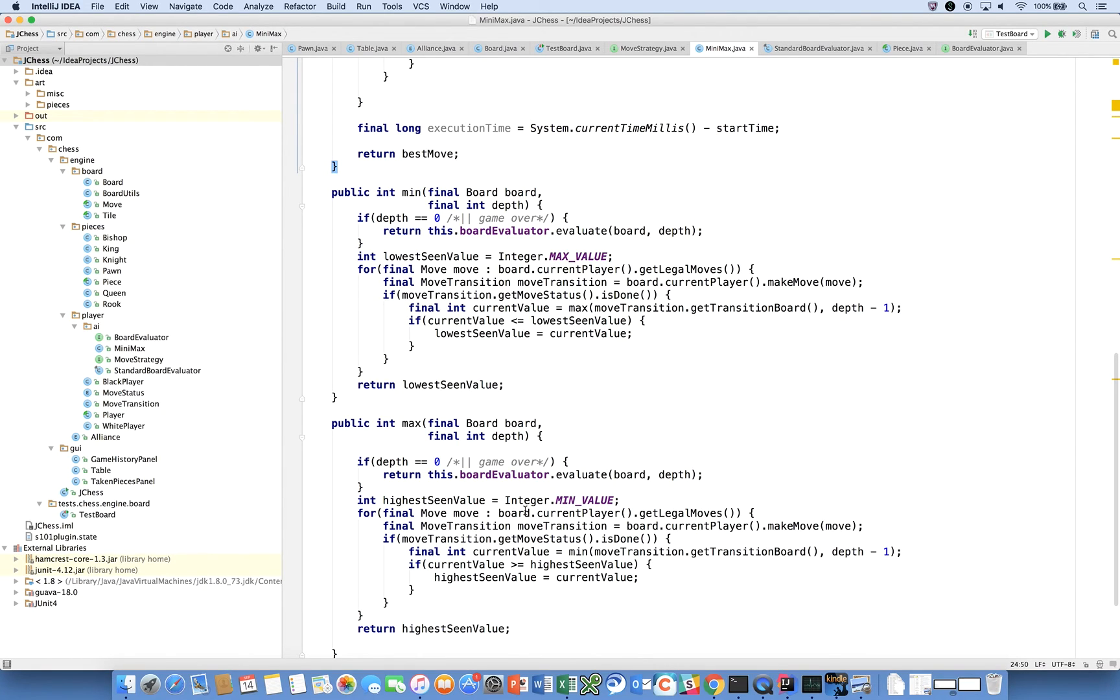
pyautogui.moveTo(443, 340)
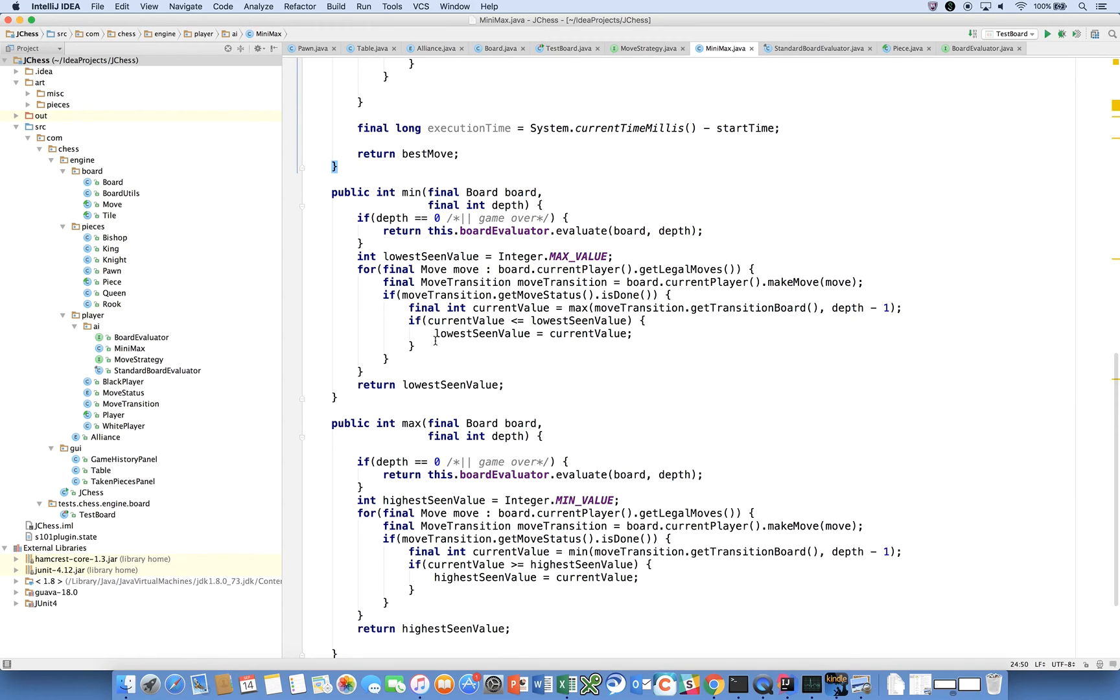
pyautogui.moveTo(477, 348)
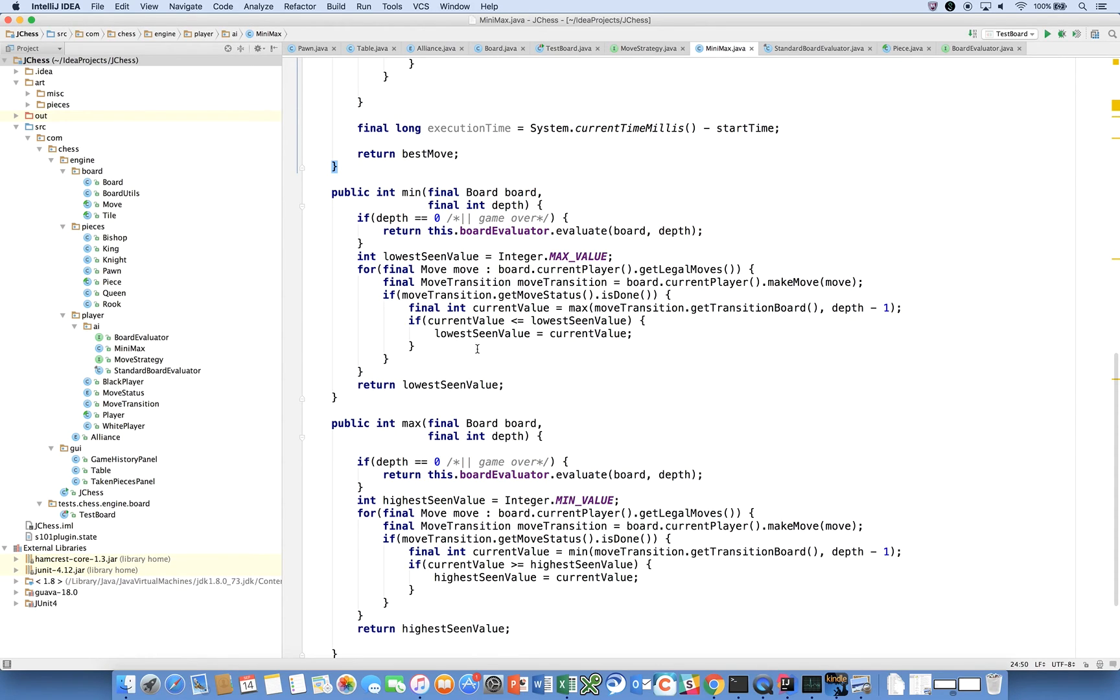
pyautogui.scroll(3)
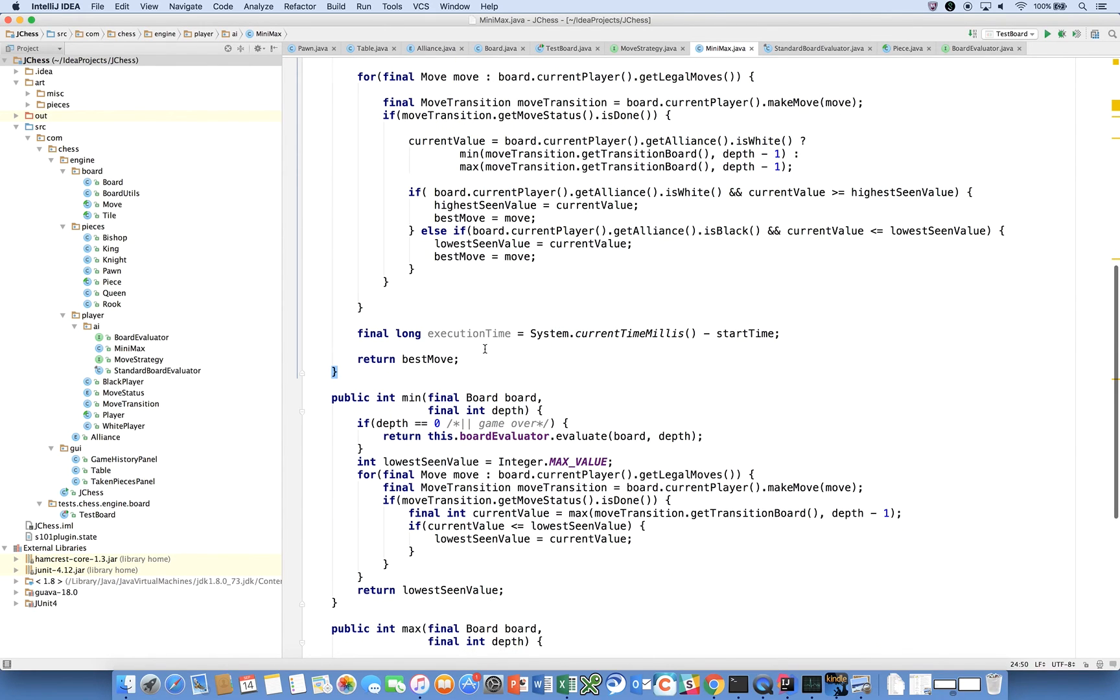
pyautogui.scroll(3)
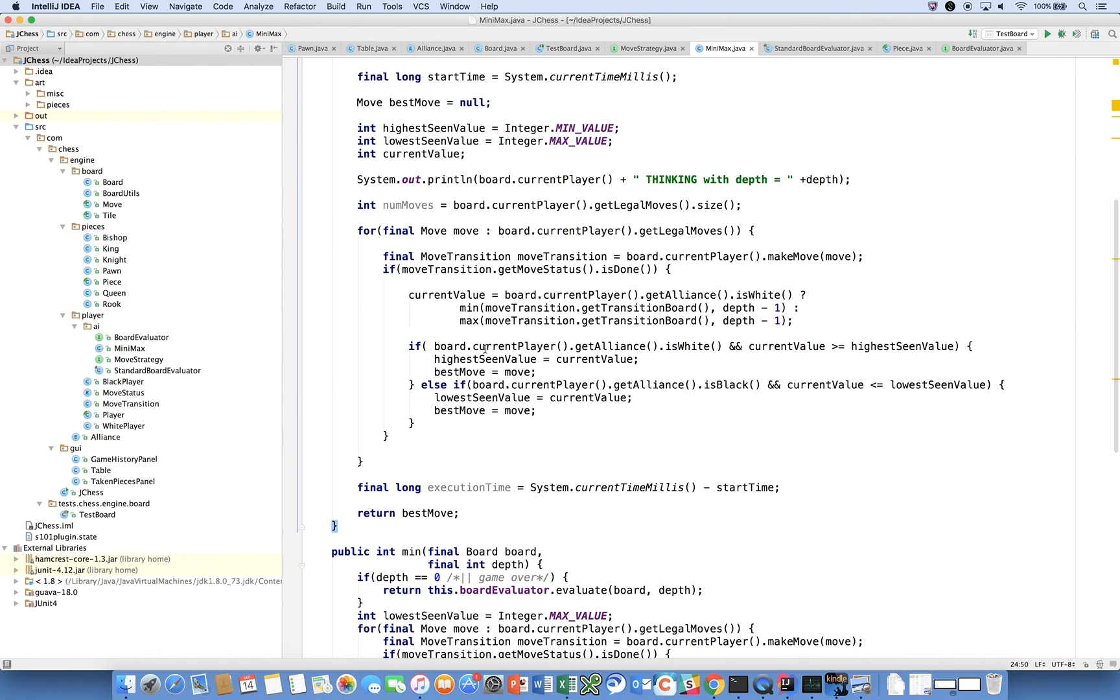
pyautogui.scroll(3)
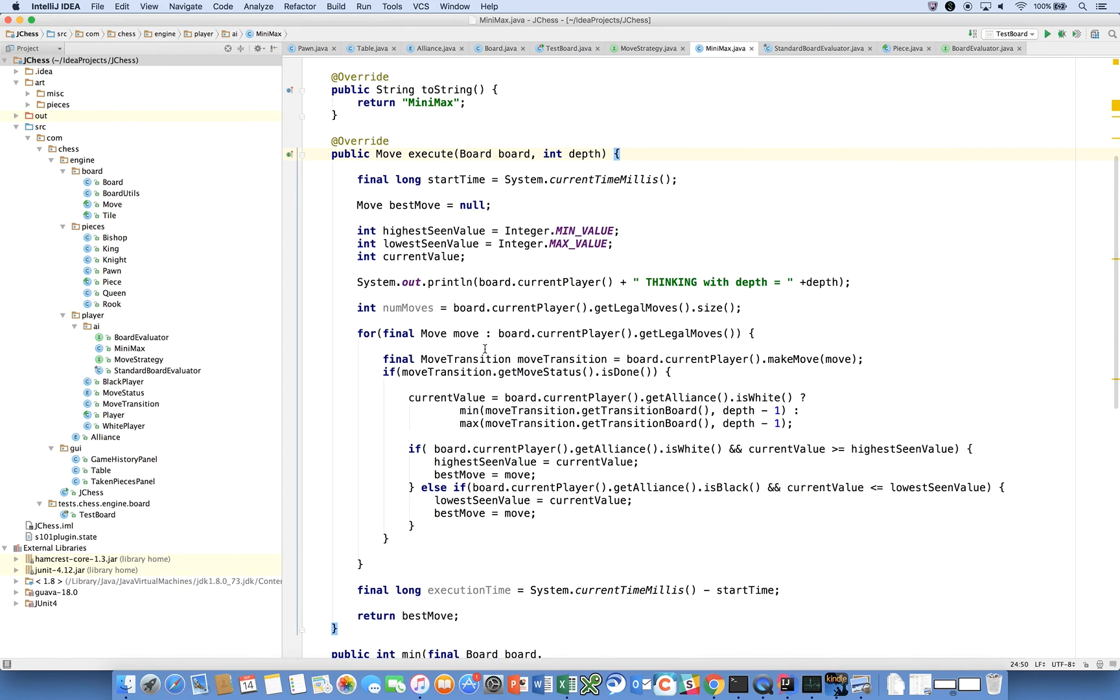